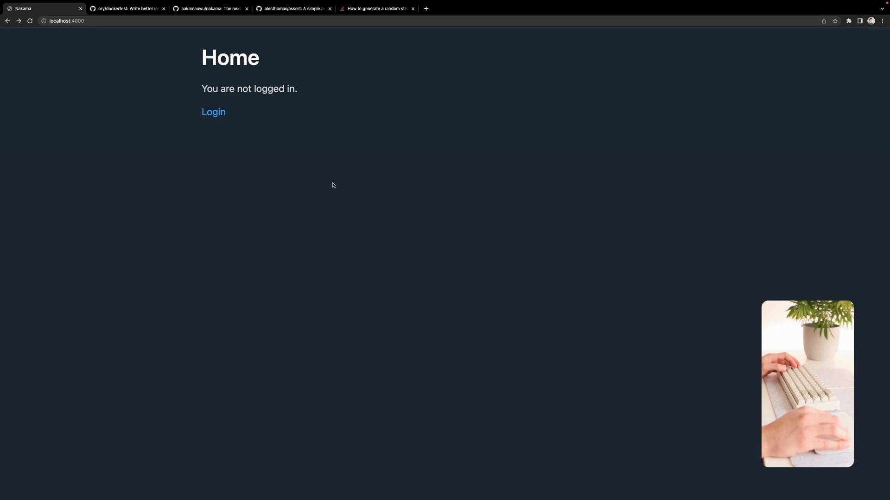
- Go from the logged-out Home page to the Nakama login page via the Login link
{"action": "left_click", "coordinate": [213, 112]}
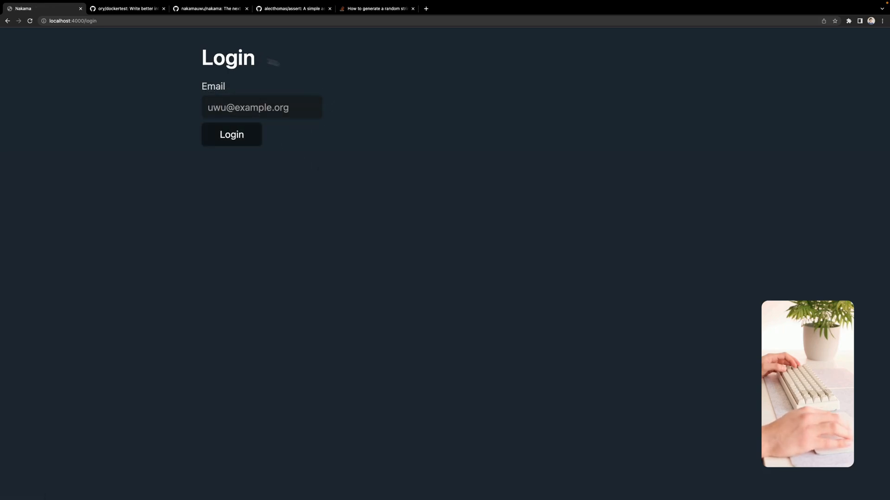
{"action": "mouse_move", "coordinate": [321, 128]}
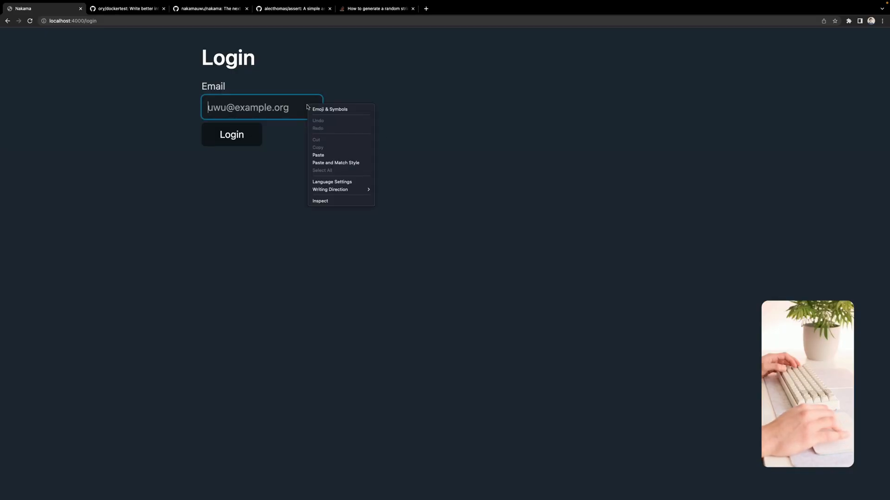
- Inspect the email input, change its type attribute to text, and submit the login form
{"action": "left_click", "coordinate": [320, 201]}
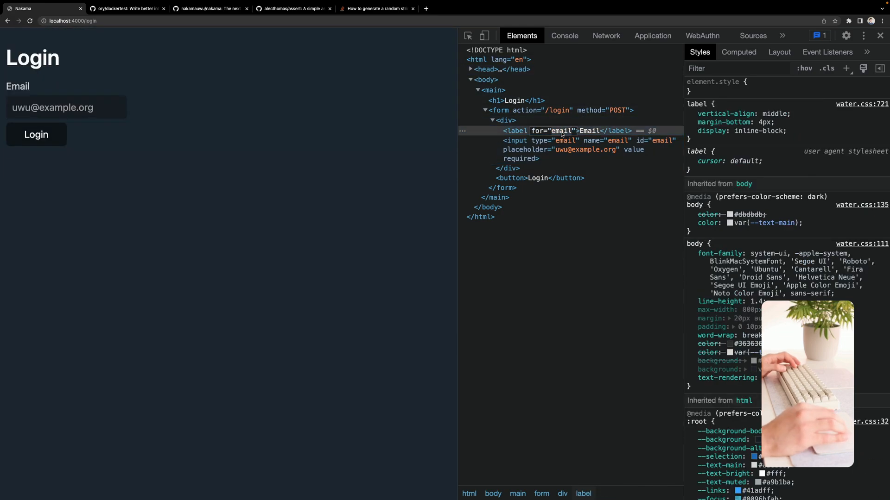
{"action": "left_click", "coordinate": [593, 140]}
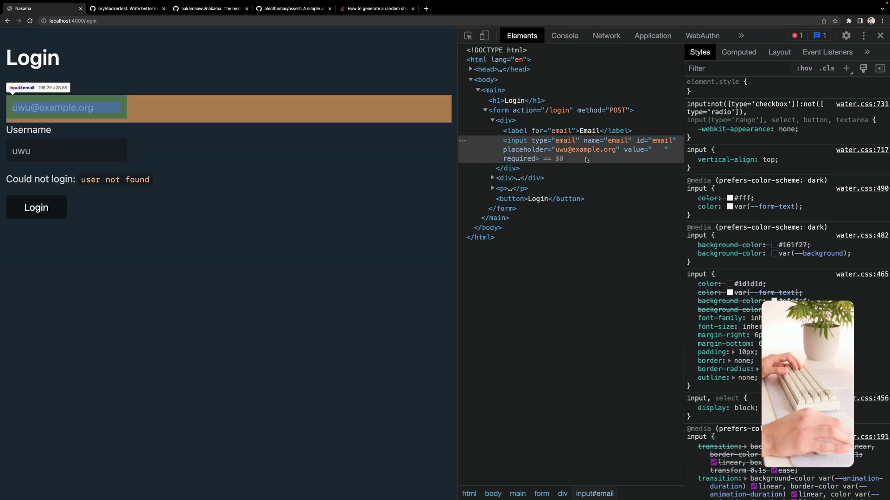
{"action": "double_click", "coordinate": [561, 141]}
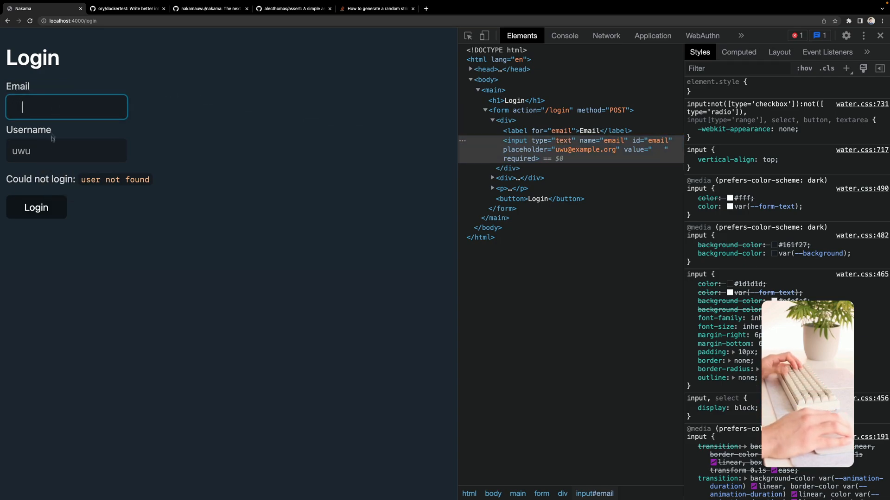
{"action": "left_click", "coordinate": [36, 206]}
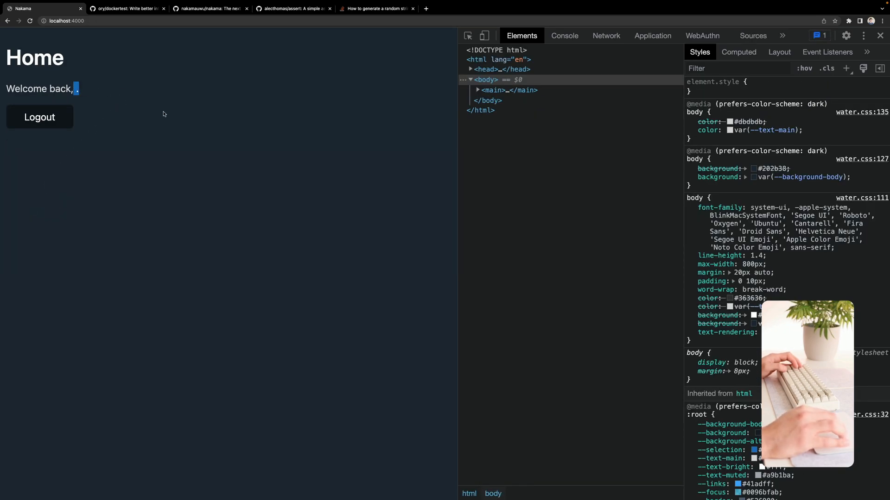
{"action": "mouse_move", "coordinate": [233, 130]}
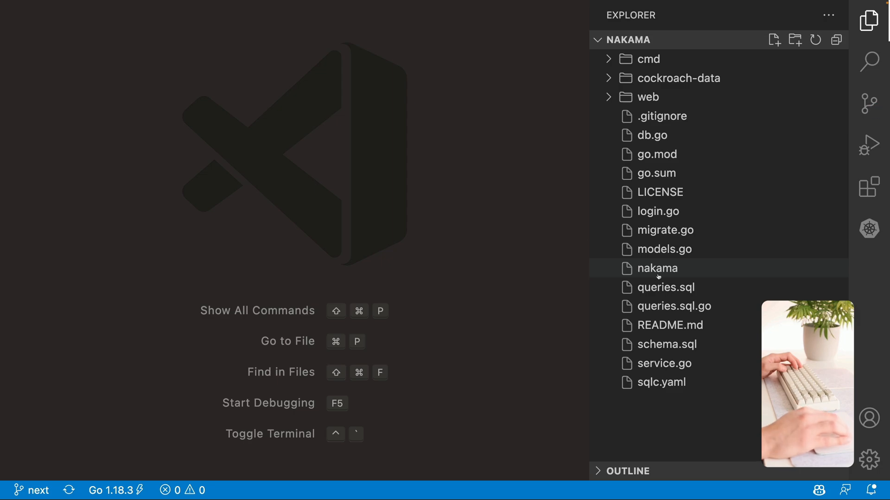
- Generate a unit test for the Login method in login.go, creating login_test.go with TestService_Login
{"action": "left_click", "coordinate": [658, 211]}
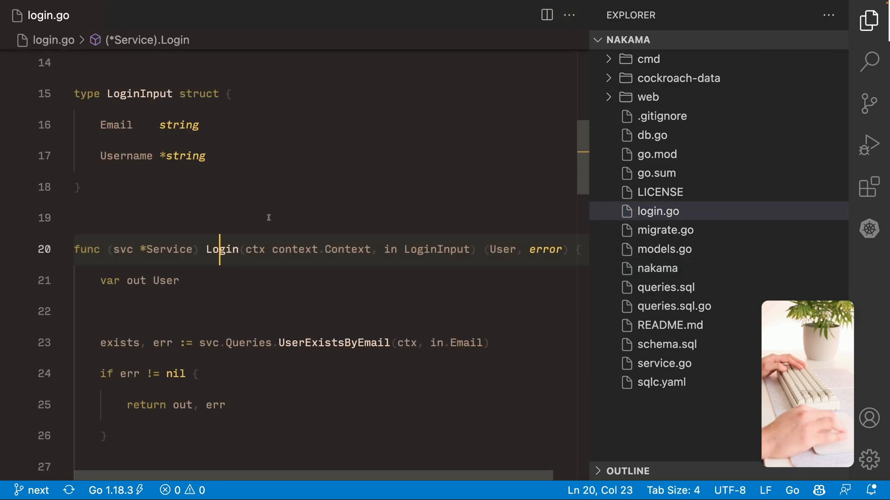
{"action": "right_click", "coordinate": [222, 249]}
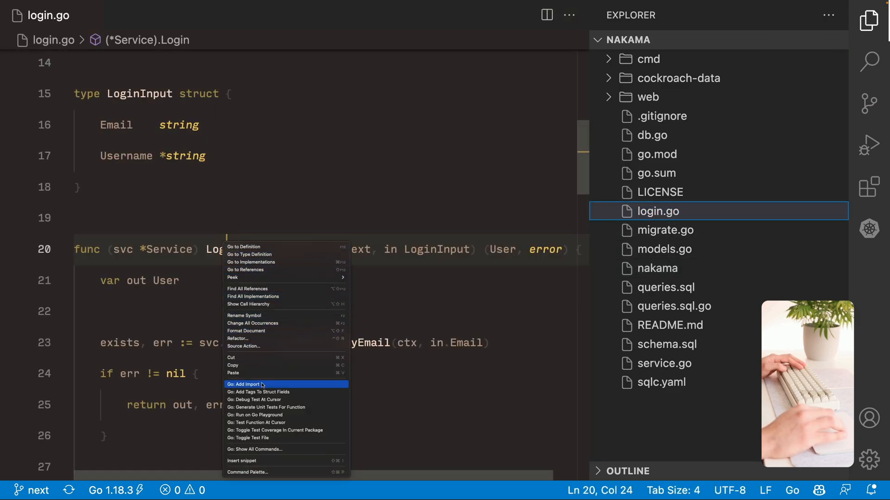
{"action": "mouse_move", "coordinate": [266, 408]}
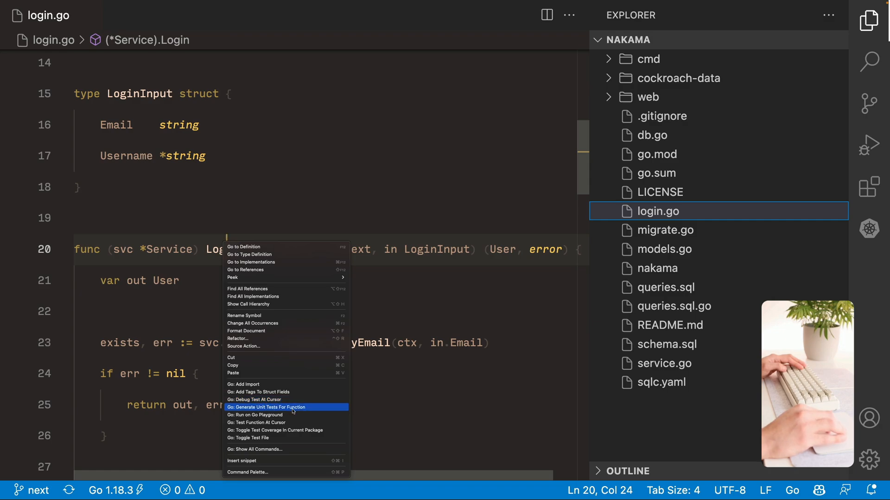
{"action": "left_click", "coordinate": [266, 408]}
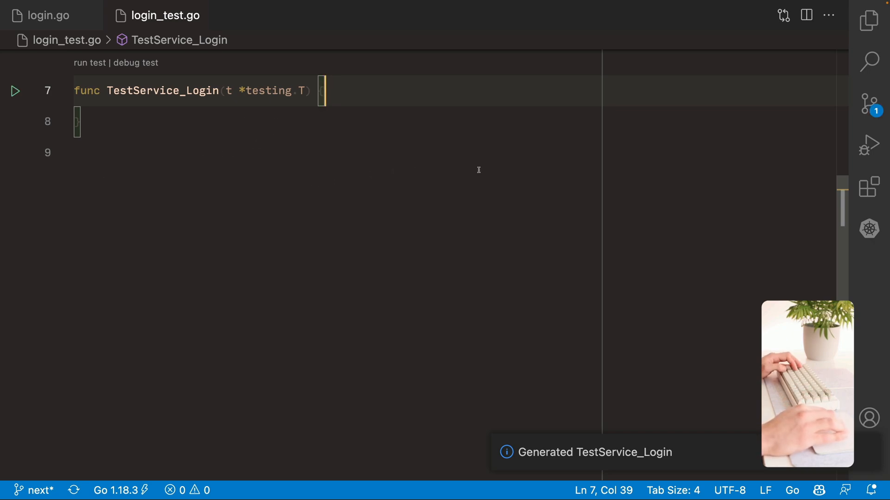
{"action": "left_click", "coordinate": [868, 20]}
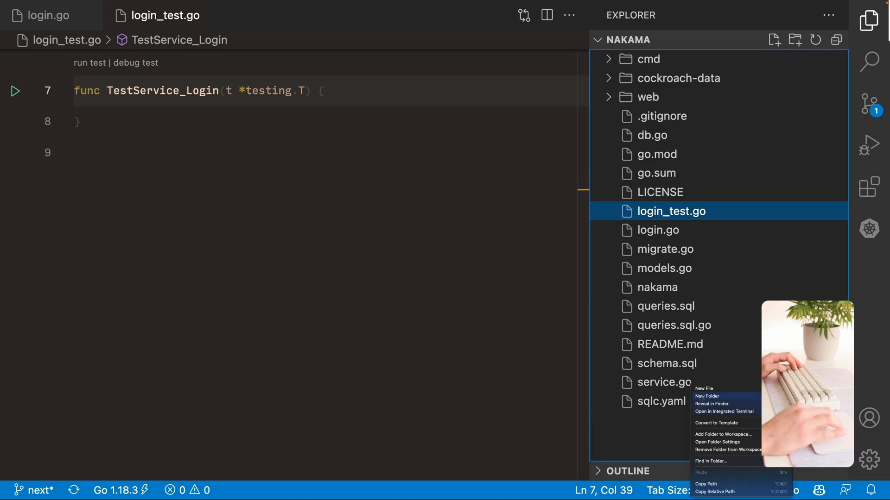
- Create integration_test.go with TestMain exiting on setupT's code and setupT returning m.Run(), nil
{"action": "left_click", "coordinate": [705, 388]}
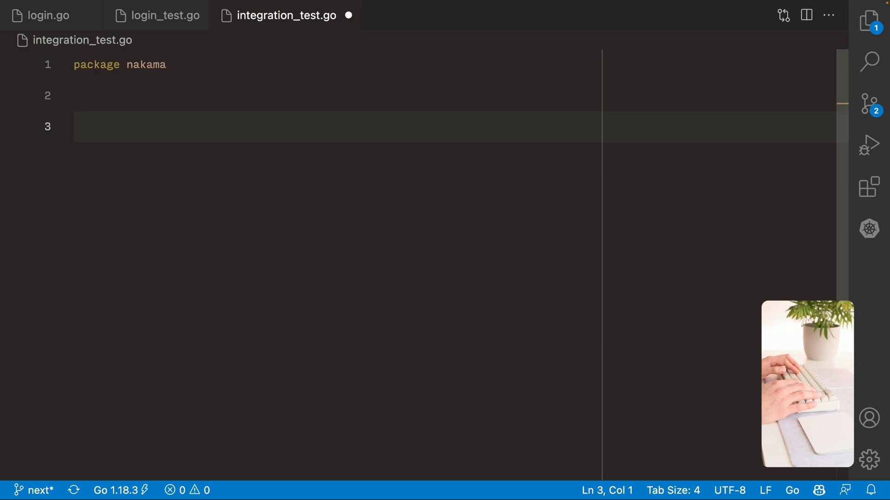
{"action": "mouse_move", "coordinate": [440, 284]}
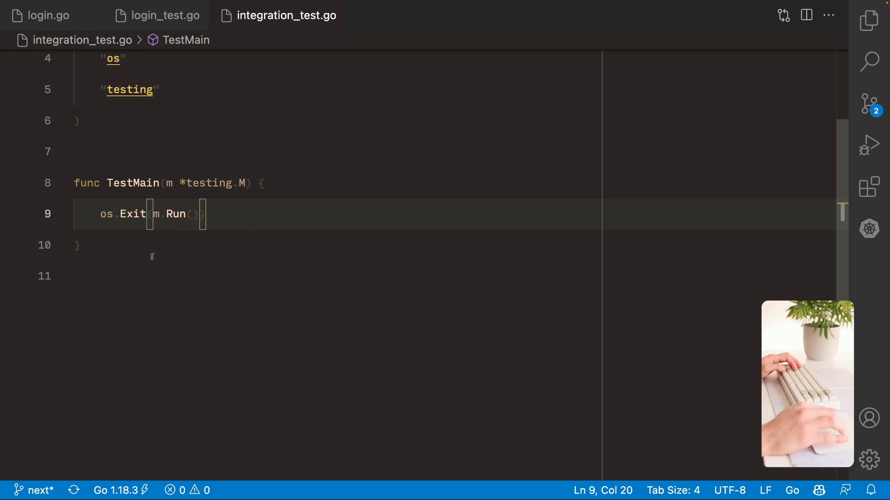
{"action": "left_click", "coordinate": [152, 214]}
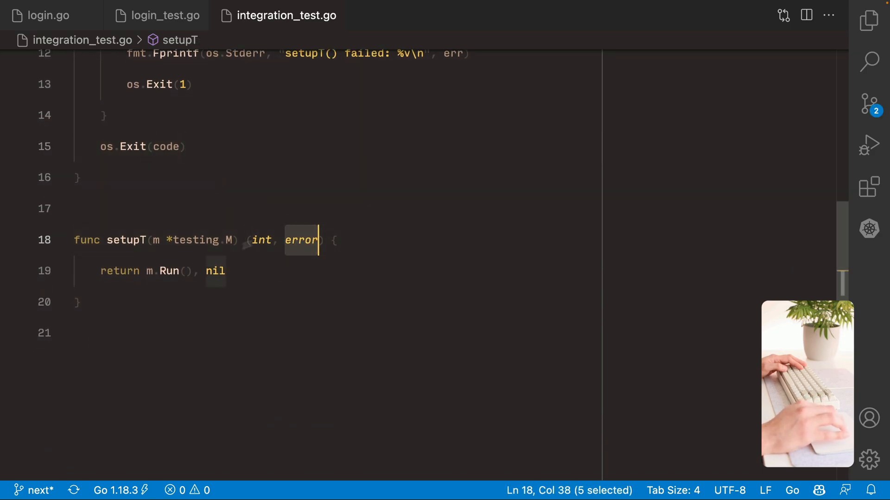
{"action": "scroll", "scroll_direction": "up", "scroll_amount": 3}
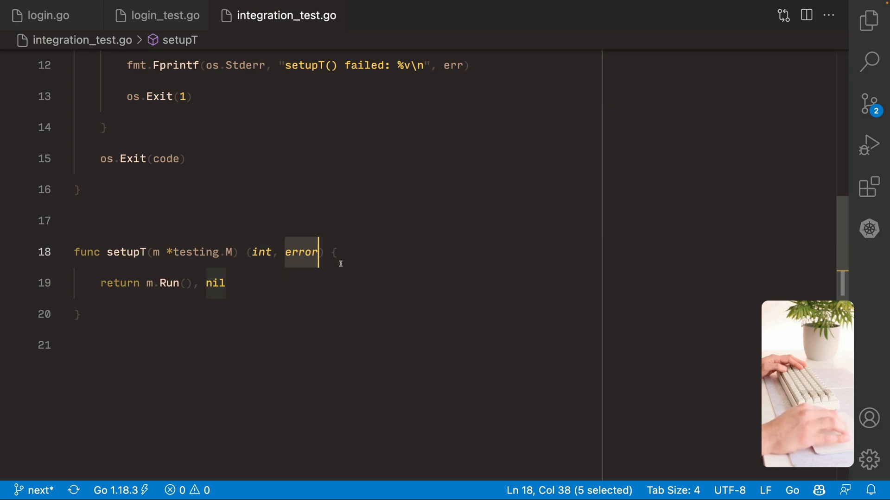
{"action": "scroll", "scroll_direction": "down", "scroll_amount": 3}
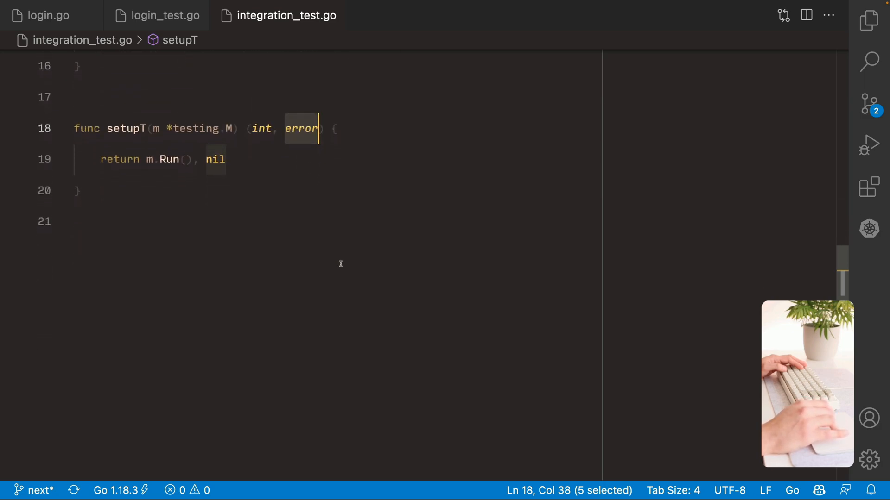
{"action": "mouse_move", "coordinate": [376, 143]}
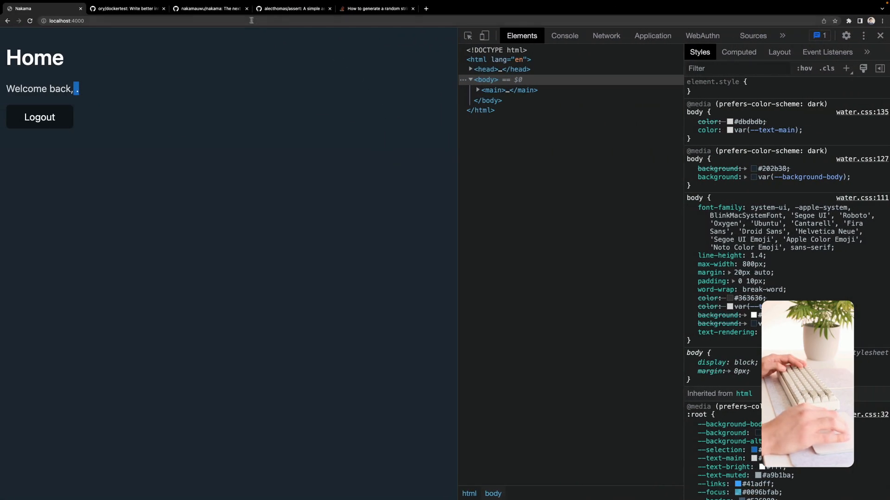
- Consult the ory/dockertest README's Installing and using Dockertest section on GitHub
{"action": "left_click", "coordinate": [126, 9]}
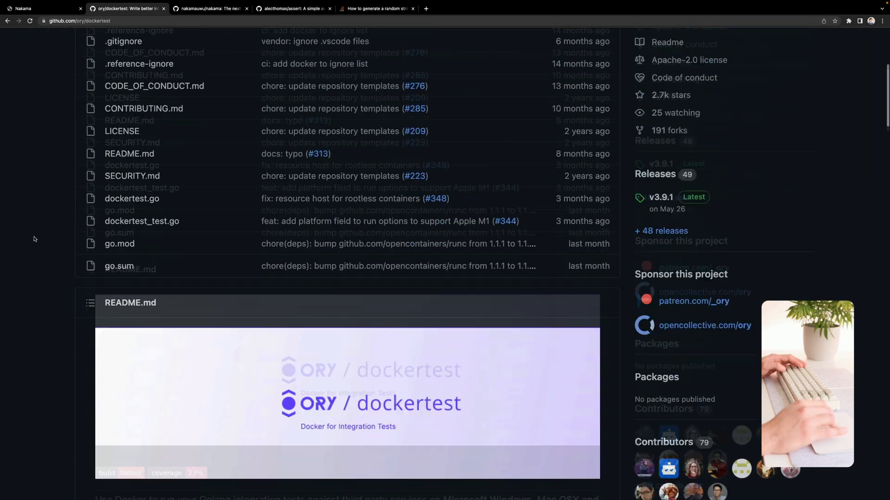
{"action": "scroll", "scroll_direction": "down", "scroll_amount": 3}
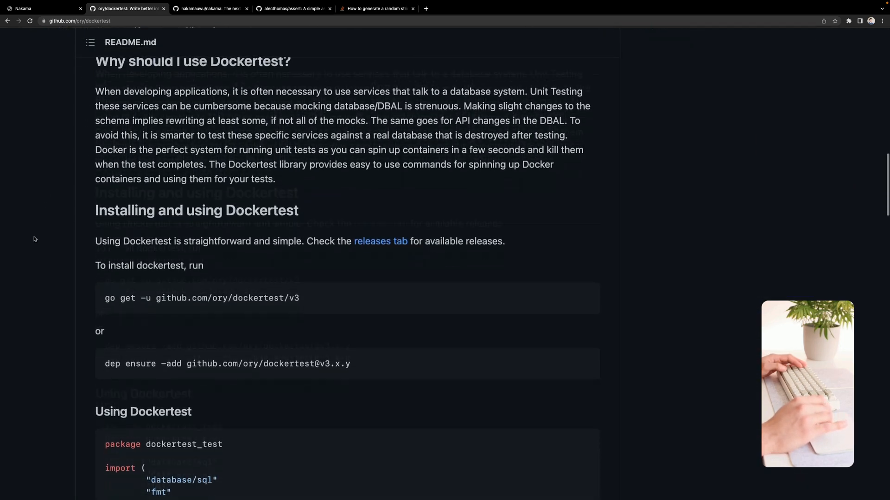
{"action": "scroll", "scroll_direction": "down", "scroll_amount": 3}
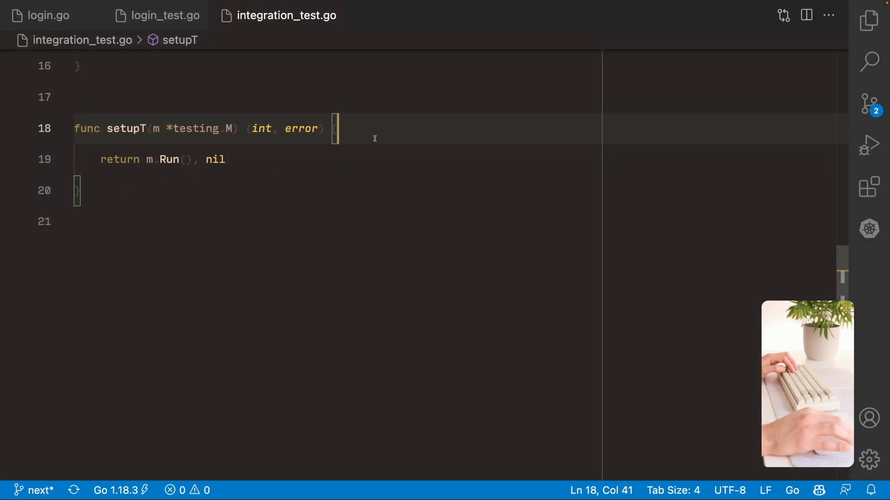
- Have setupT create a dockertest.NewPool and ping pool.Client, then start a setupCockroach helper
{"action": "type", "text": "pool, err := dockertest.NewPool(\""}
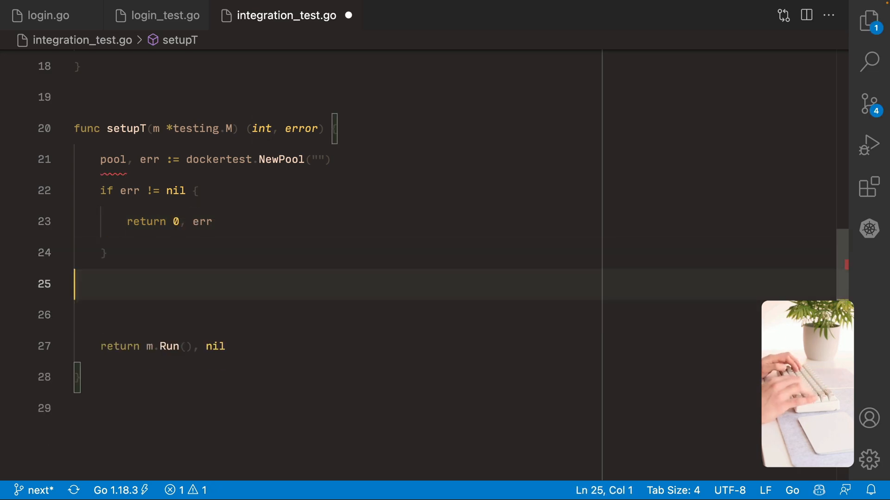
{"action": "type", "text": "if err := pool.Client.Ping(); err != nil {"}
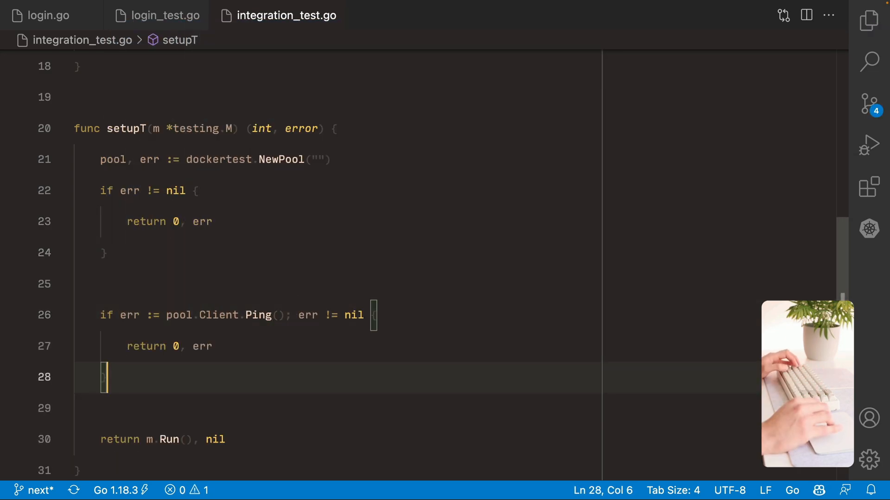
{"action": "mouse_move", "coordinate": [292, 229]}
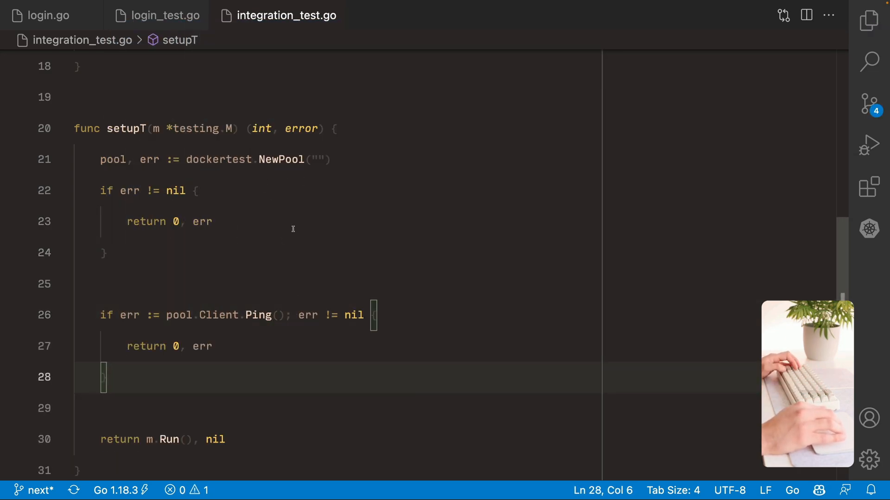
{"action": "type", "text": "func sewtupCockroach(pool *dockertest.Pool) (*dockertest.Resource, error) {"}
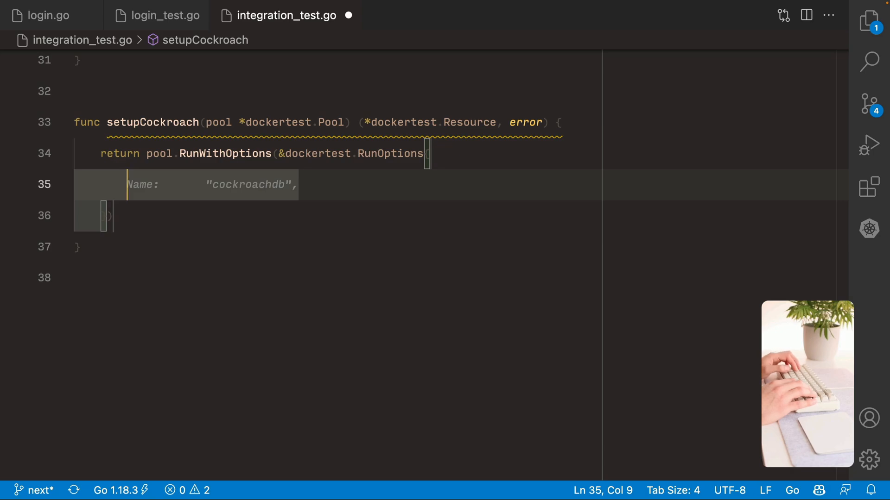
- Make setupCockroach run the latest cockroachdb/cockroach container in single-node insecure mode
{"action": "type", "text": "Repository:"}
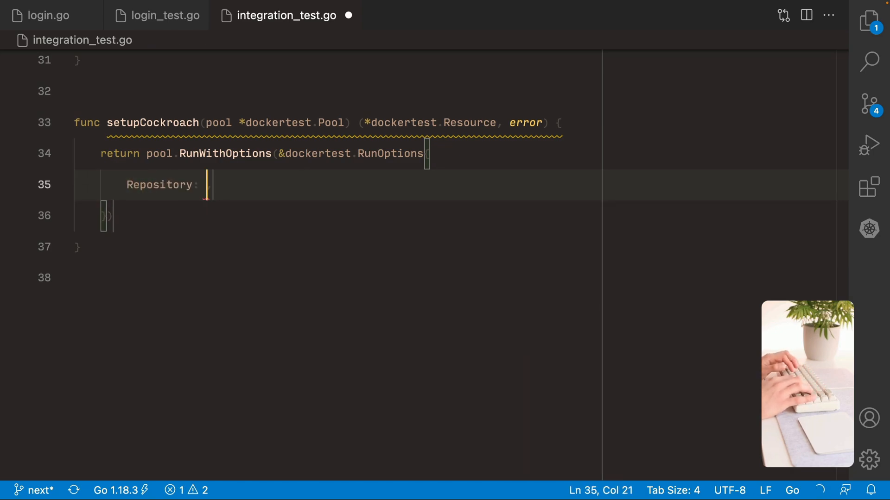
{"action": "type", "text": "\"cockroachdb/cockroach\","}
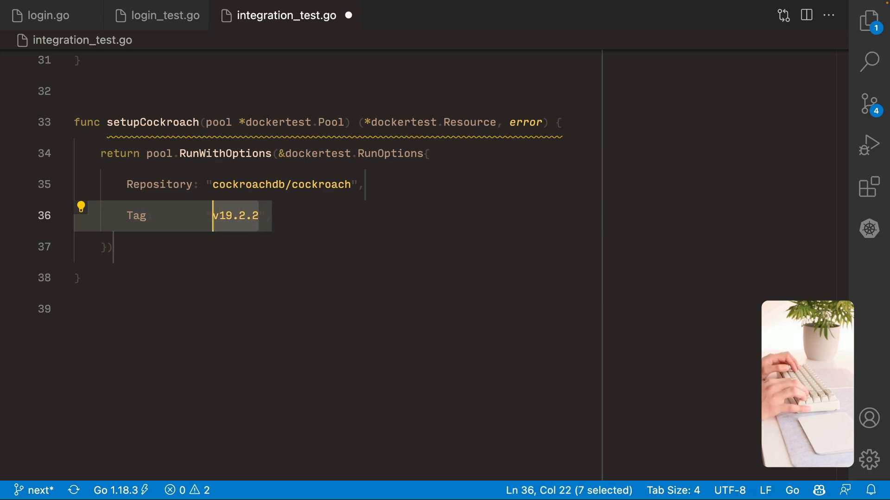
{"action": "type", "text": "latest"}
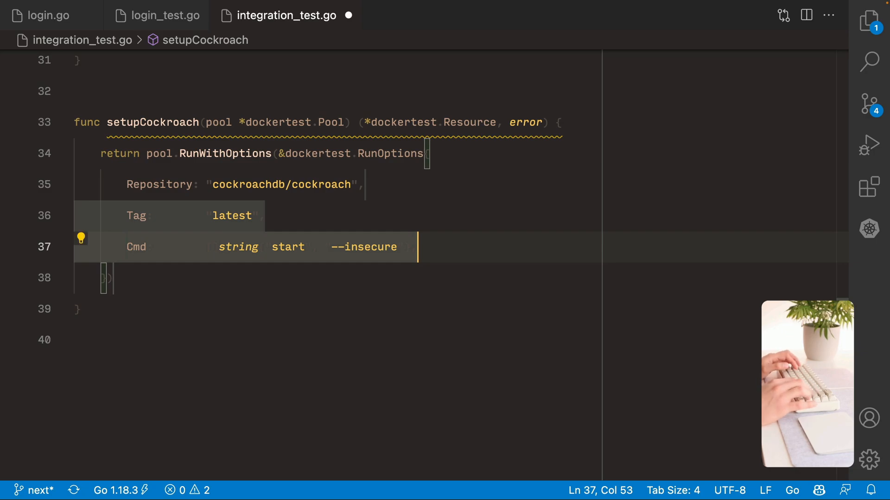
{"action": "left_click", "coordinate": [305, 246]}
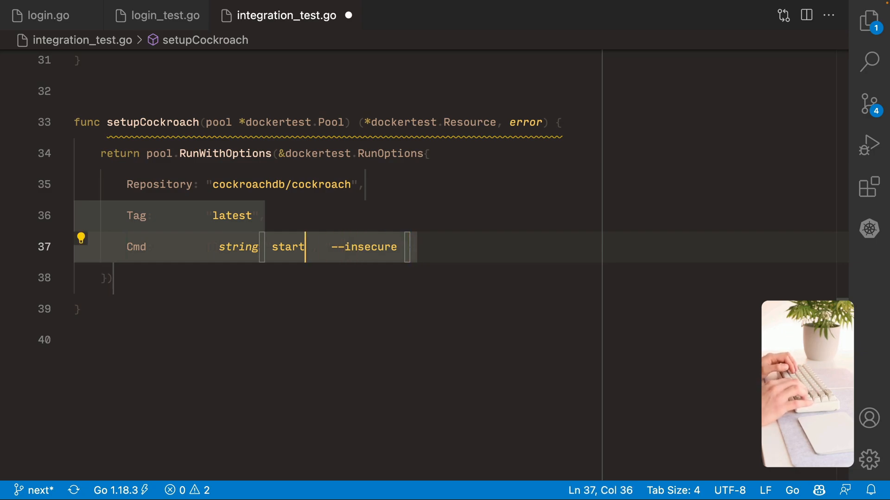
{"action": "type", "text": "-single="}
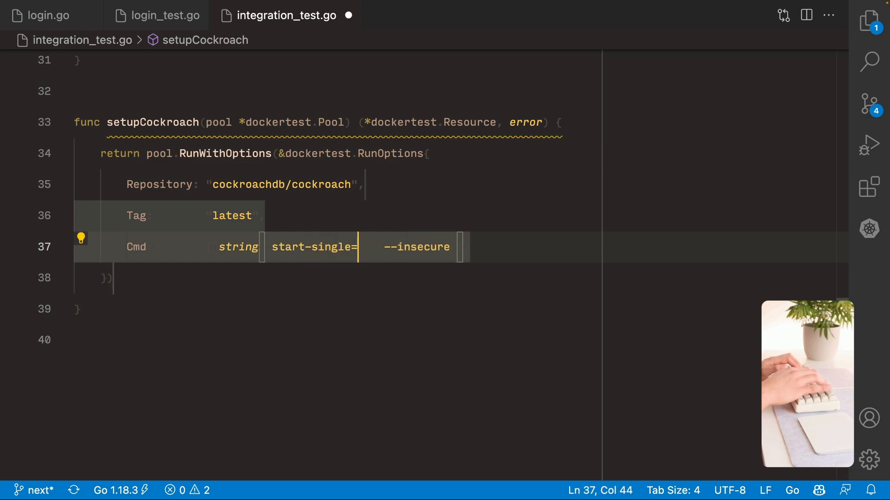
{"action": "type", "text": "nod"}
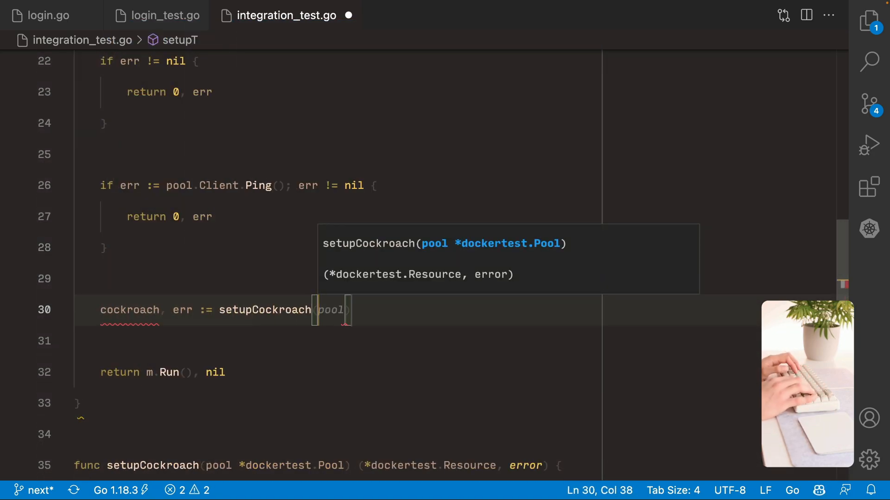
- Call setupCockroach from setupT with defer cockroach.Close(), peeking at Close in dockertest.go
{"action": "type", "text": "defer cockroach.Close("}
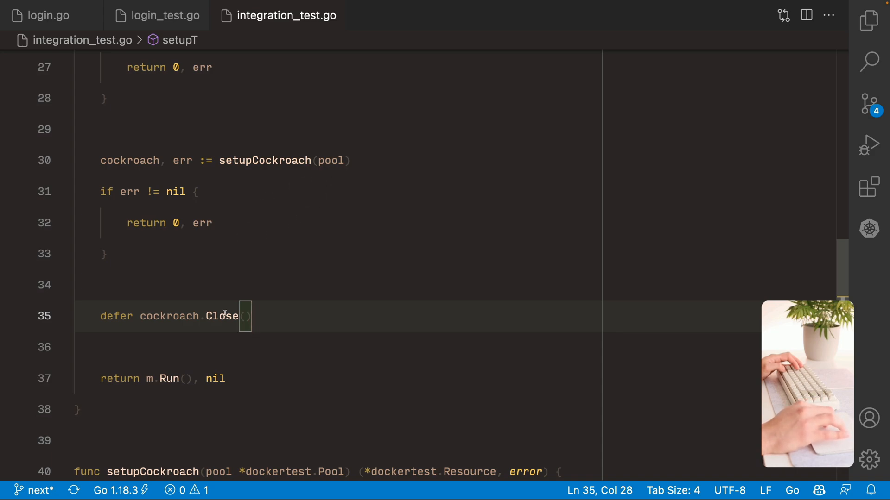
{"action": "mouse_move", "coordinate": [221, 316]}
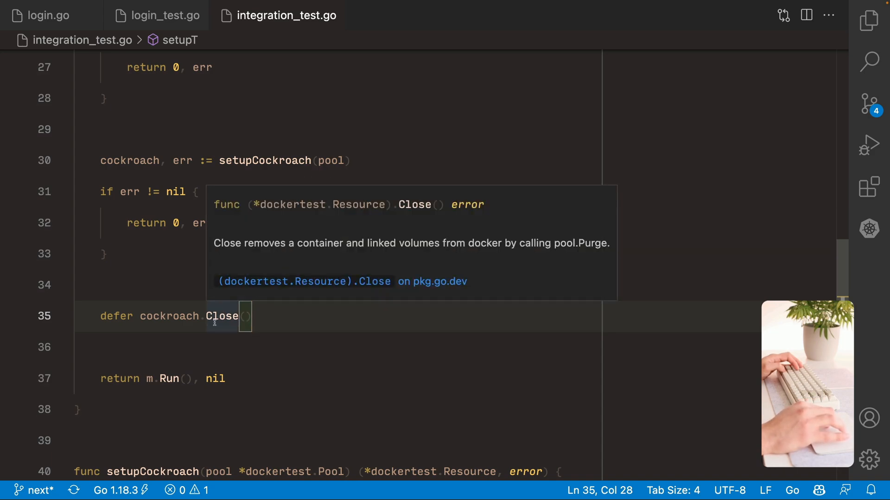
{"action": "left_click", "coordinate": [221, 316]}
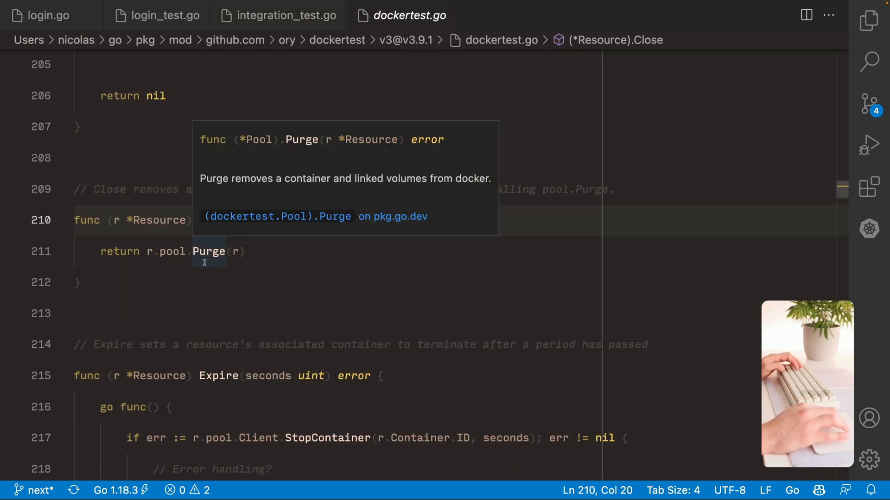
{"action": "mouse_move", "coordinate": [281, 277]}
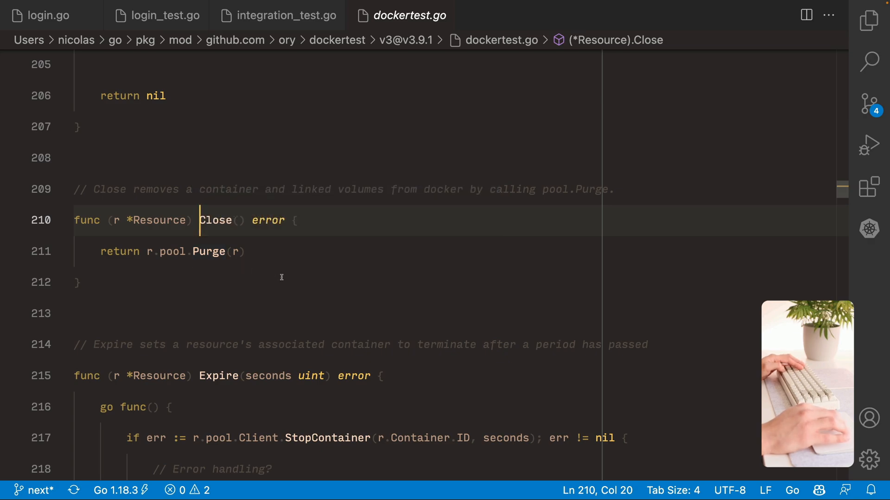
{"action": "left_click", "coordinate": [277, 16]}
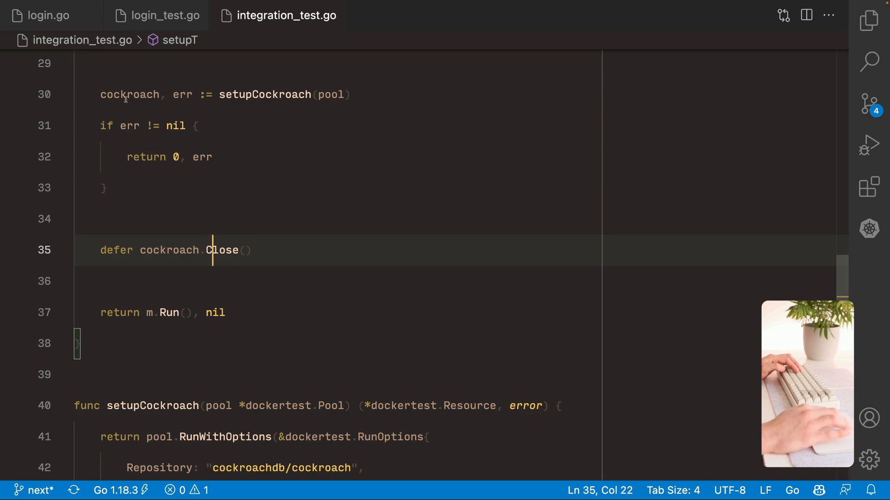
{"action": "mouse_move", "coordinate": [290, 268]}
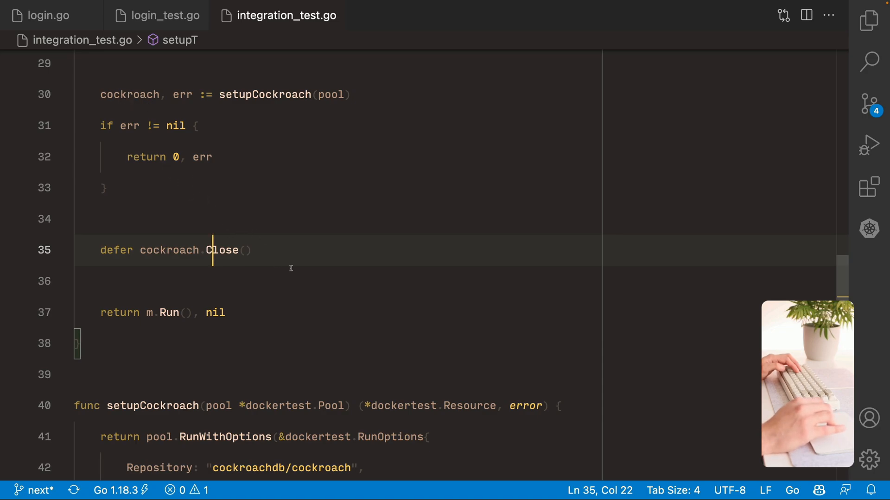
- Write setupDB building the Postgres address from main.go with GetHostPort("26257/tcp"), opening it and calling db.Ping()
{"action": "type", "text": "func setupDB(cockroach *dockertest.Resource) (*sql.DB, error) {"}
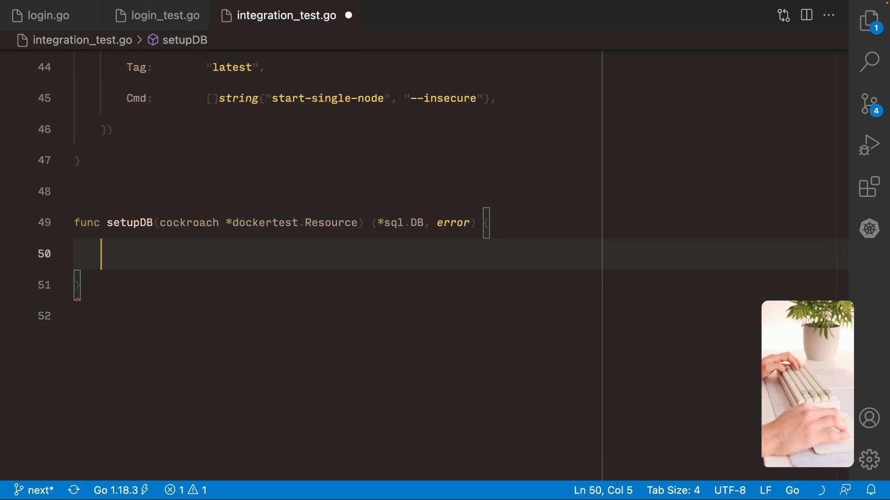
{"action": "left_click", "coordinate": [868, 22]}
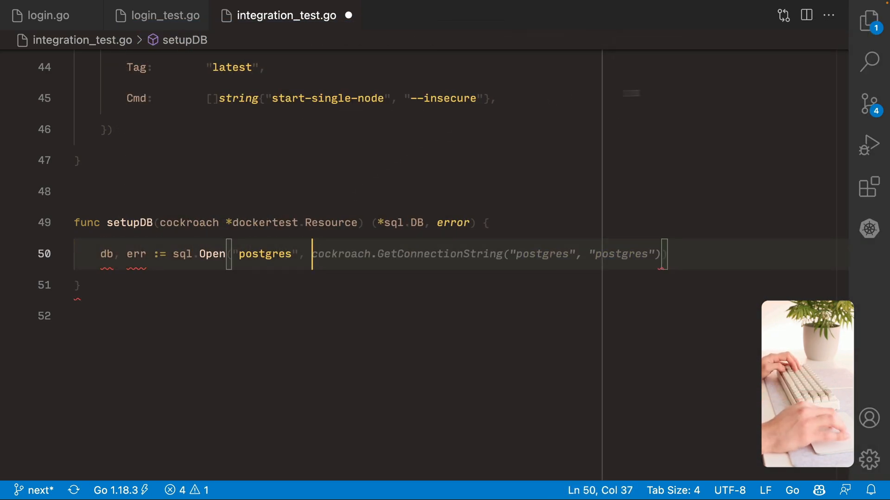
{"action": "left_click", "coordinate": [871, 21]}
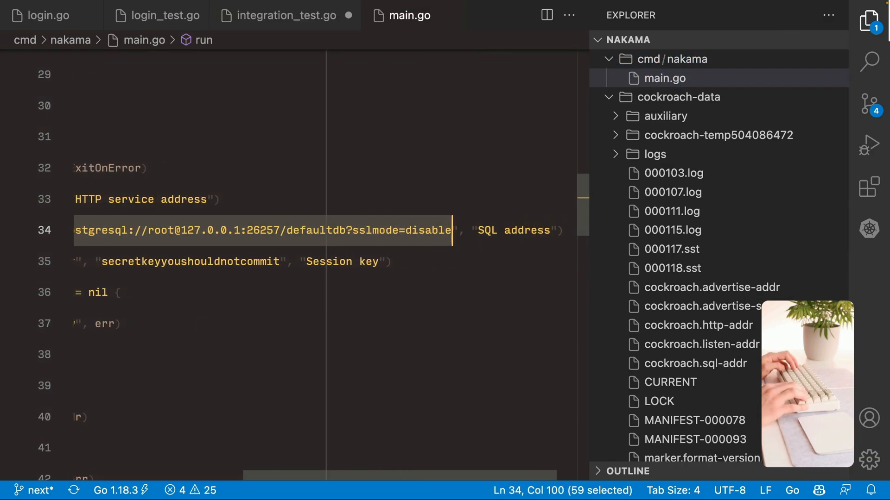
{"action": "left_click", "coordinate": [285, 16]}
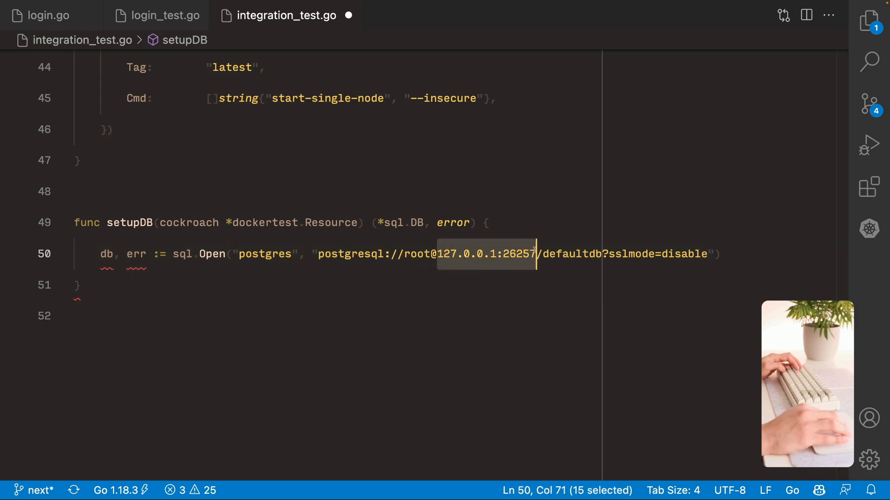
{"action": "left_click", "coordinate": [873, 22]}
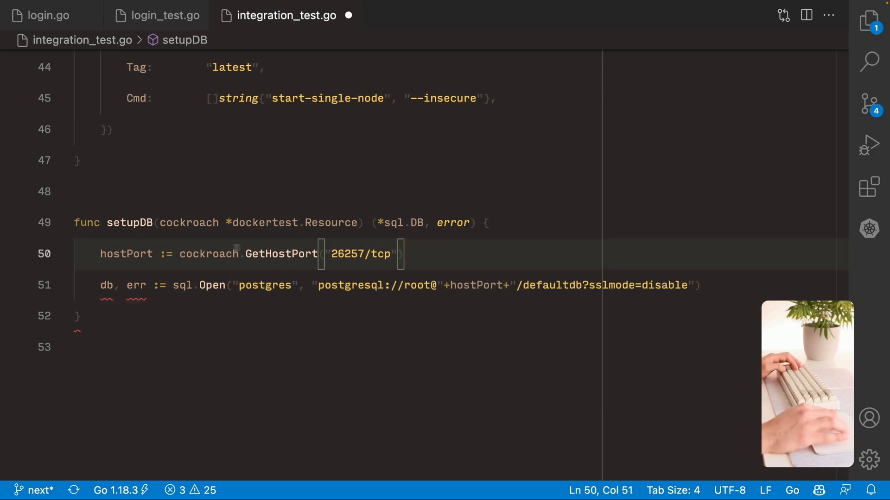
{"action": "double_click", "coordinate": [280, 254]}
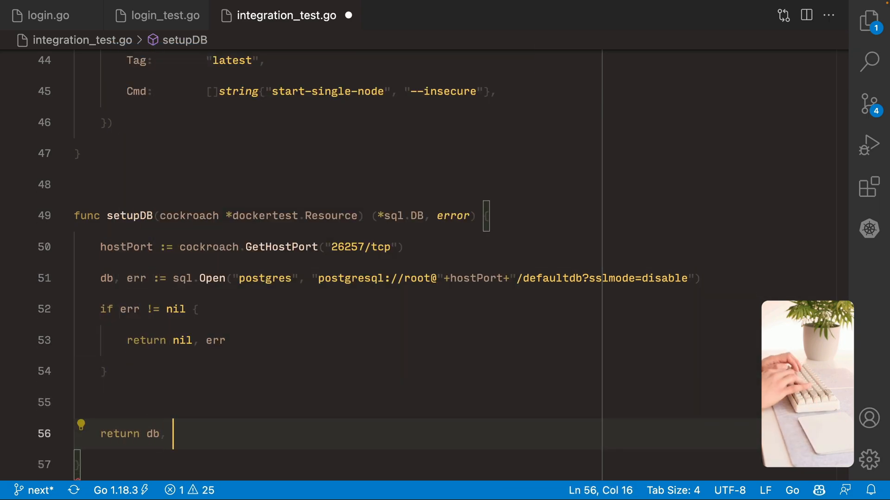
{"action": "type", "text": "db.Ping()"}
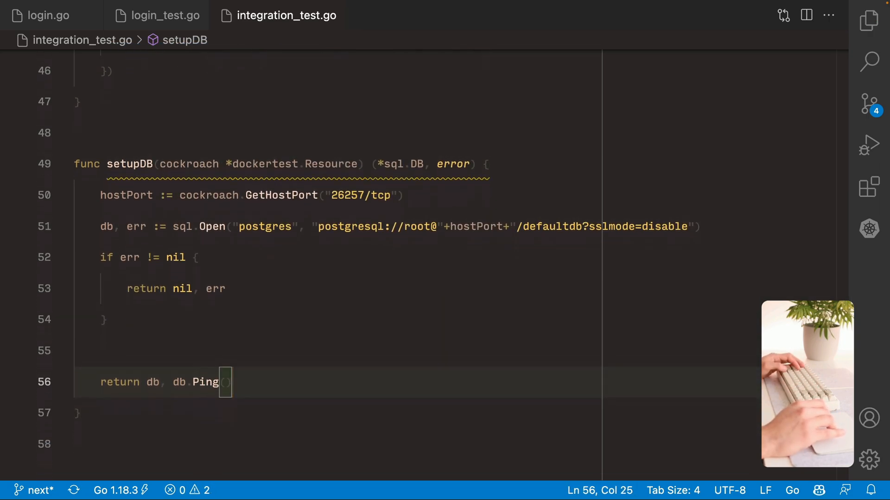
- Wrap sql.Open and db.Ping() inside a retry func parameter closure assigning err
{"action": "scroll", "scroll_direction": "up", "scroll_amount": 3}
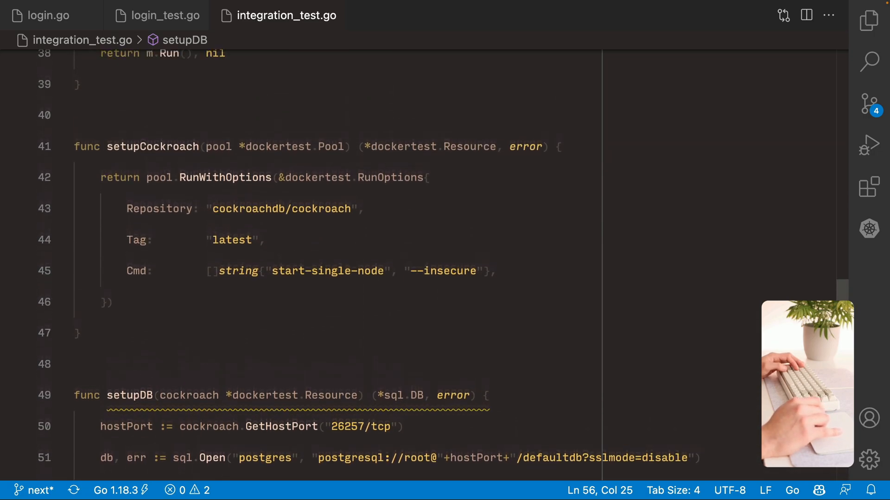
{"action": "scroll", "scroll_direction": "down", "scroll_amount": 3}
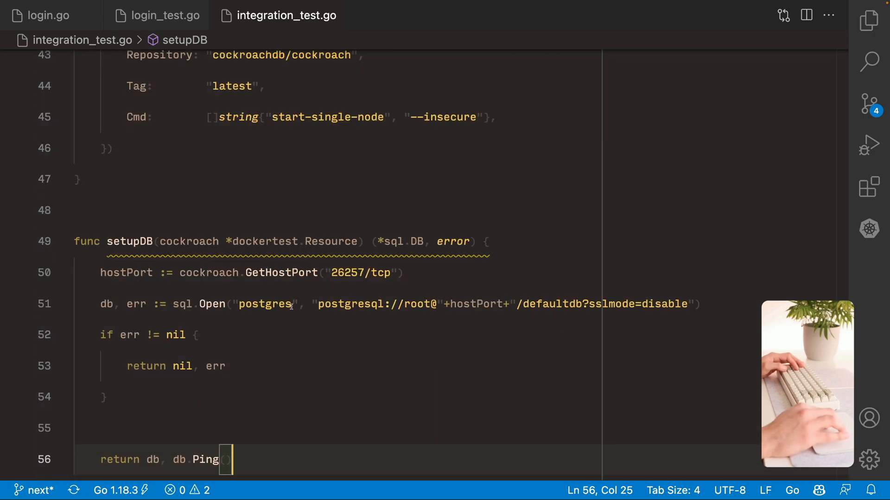
{"action": "scroll", "scroll_direction": "up", "scroll_amount": 3}
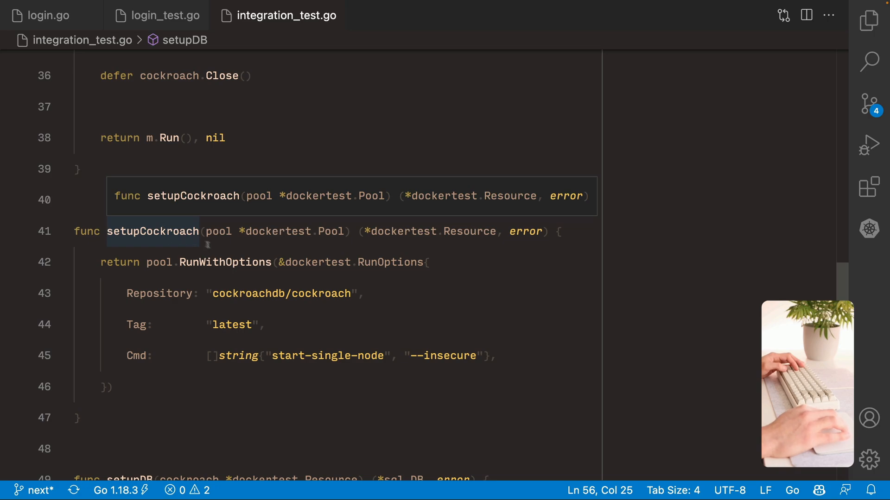
{"action": "scroll", "scroll_direction": "down", "scroll_amount": 3}
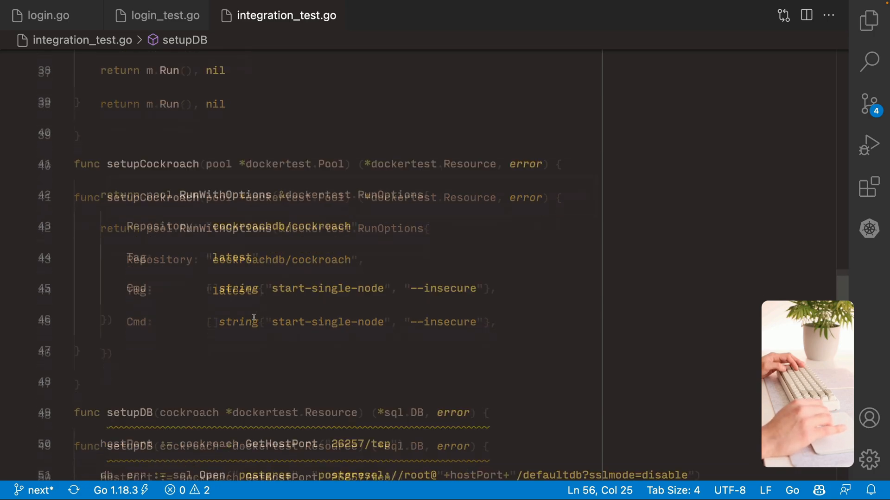
{"action": "scroll", "scroll_direction": "down", "scroll_amount": 3}
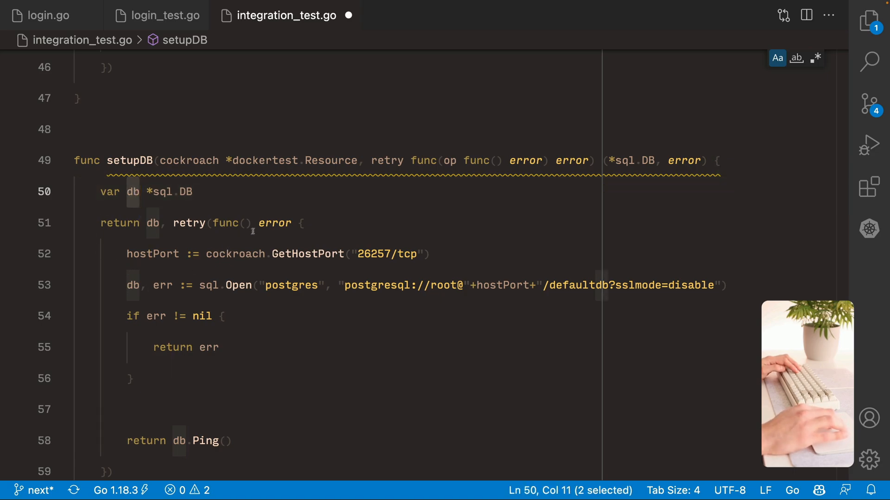
{"action": "type", "text": "err"}
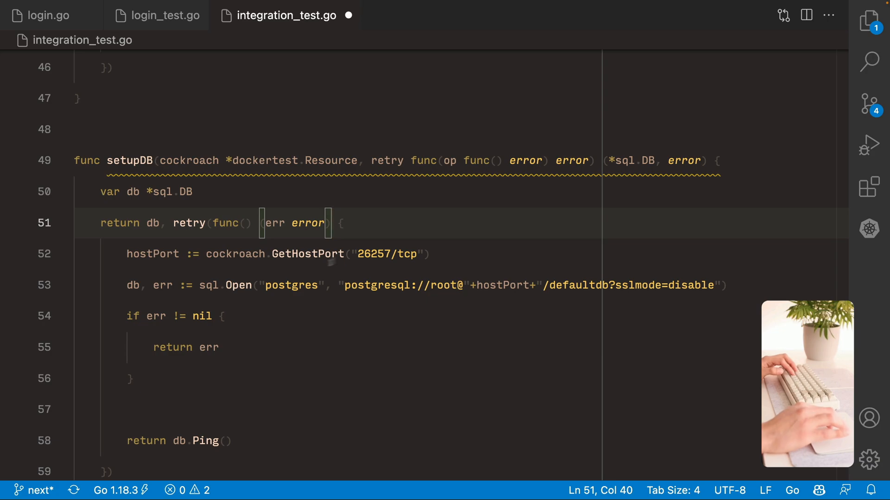
{"action": "left_click", "coordinate": [181, 286]}
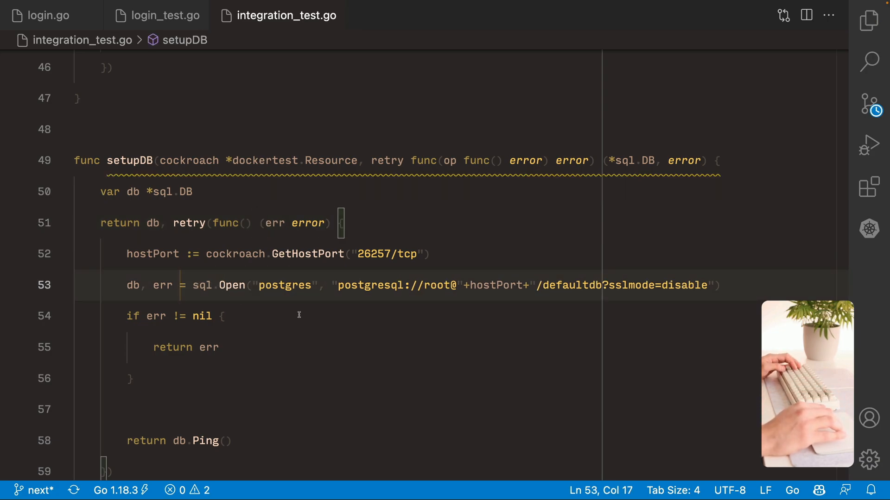
{"action": "scroll", "scroll_direction": "up", "scroll_amount": 3}
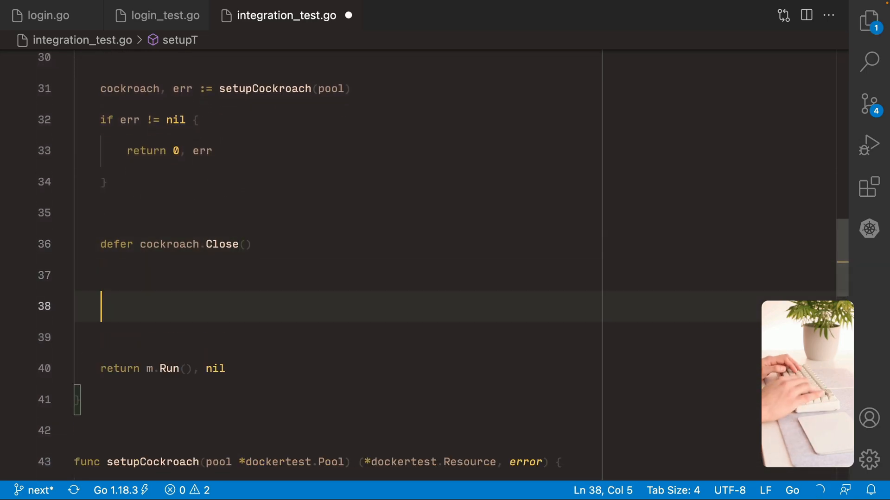
- Call setupDB(cockroach, pool.Retry) in setupT and declare a package-level testQueries *Queries
{"action": "type", "text": "db, err := setupDB(cockroach,"}
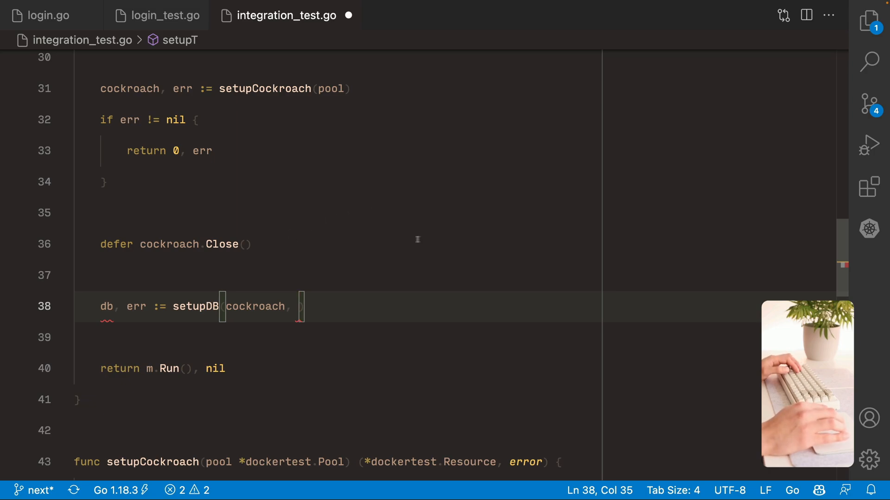
{"action": "type", "text": "pool.Retry"}
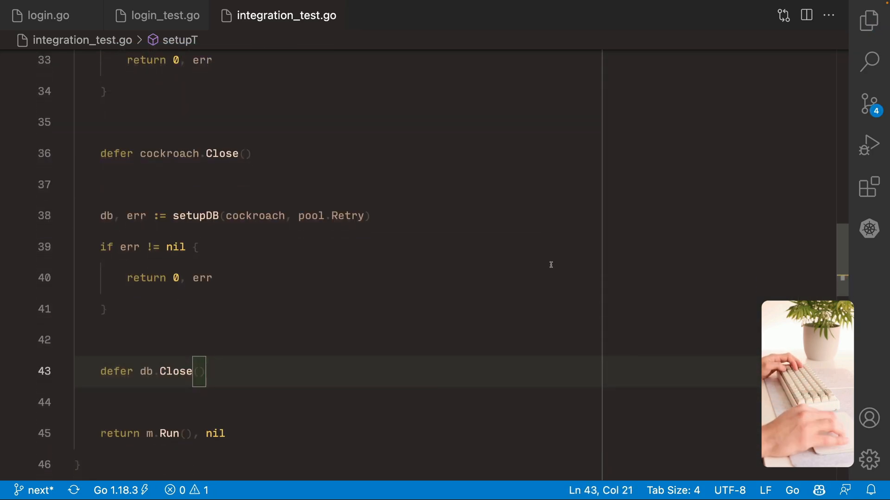
{"action": "mouse_move", "coordinate": [355, 331]}
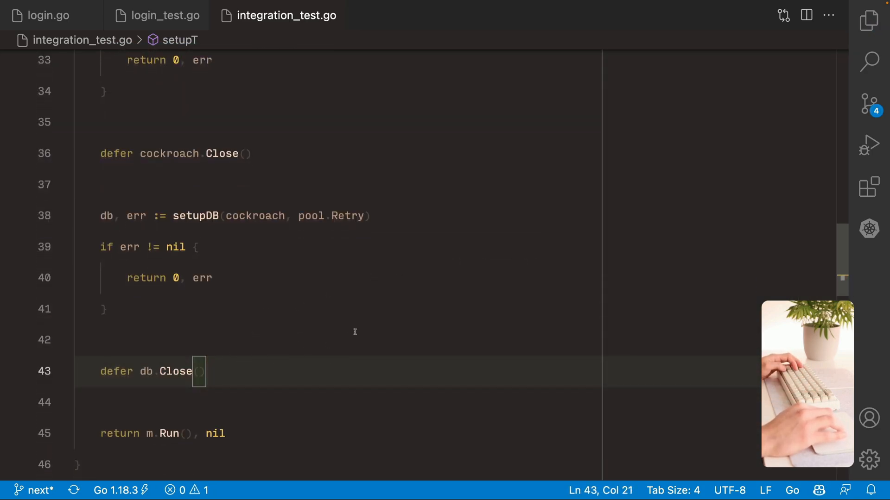
{"action": "scroll", "scroll_direction": "up", "scroll_amount": 3}
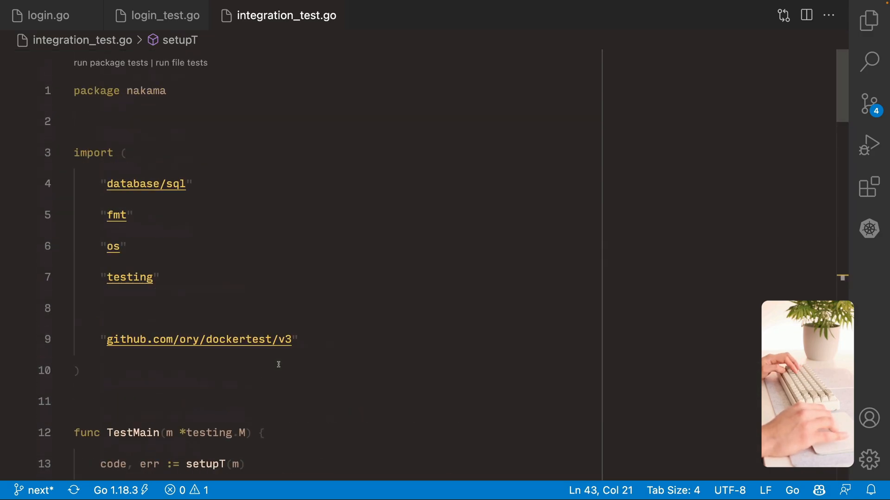
{"action": "type", "text": "var"}
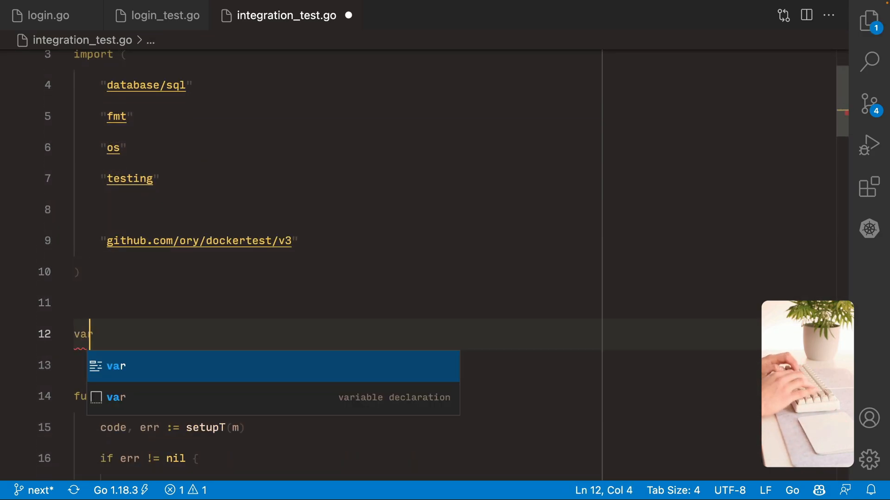
{"action": "type", "text": "testQUer"}
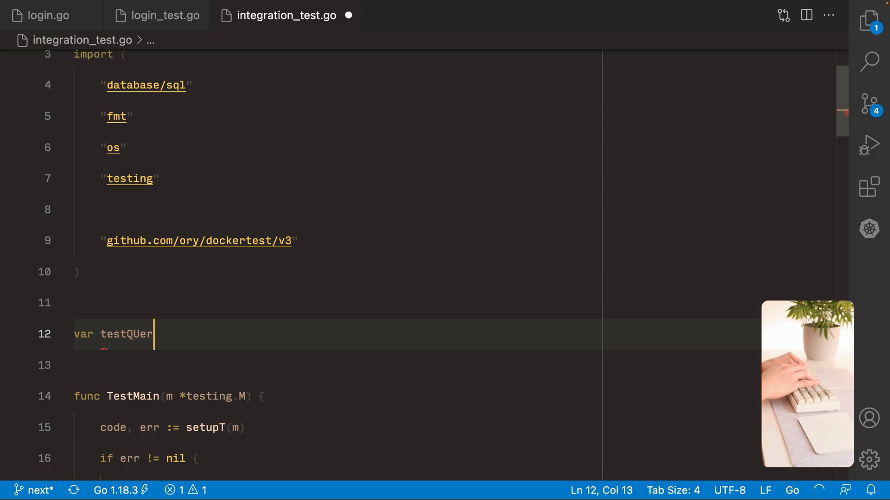
- Assign testQueries = New(db) before return m.Run() and mark the testQueries declaration
{"action": "scroll", "scroll_direction": "down", "scroll_amount": 3}
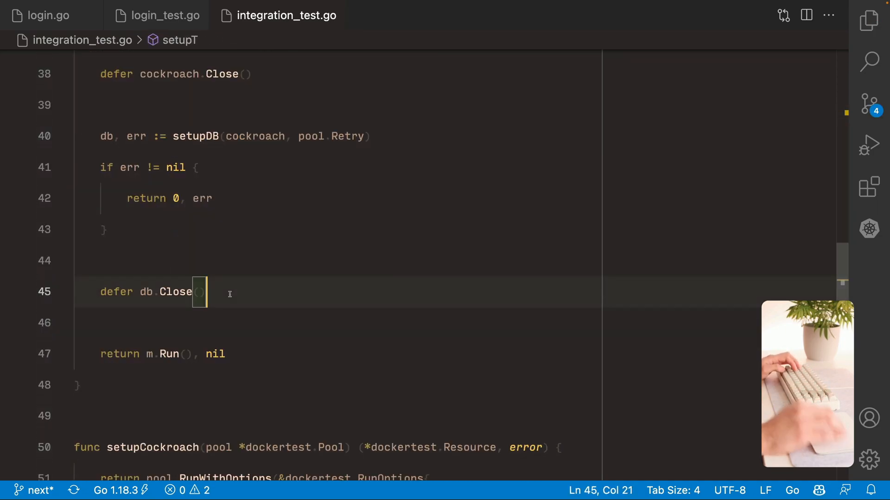
{"action": "type", "text": "testQueries = New(db)"}
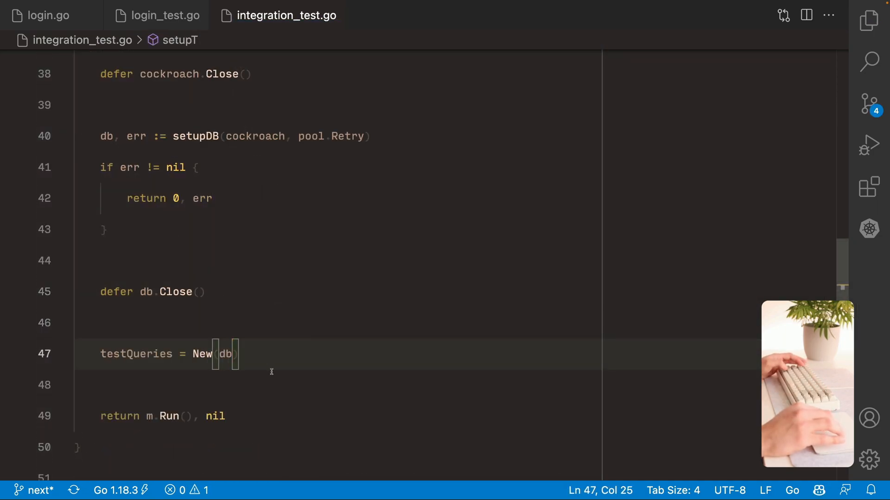
{"action": "scroll", "scroll_direction": "up", "scroll_amount": 3}
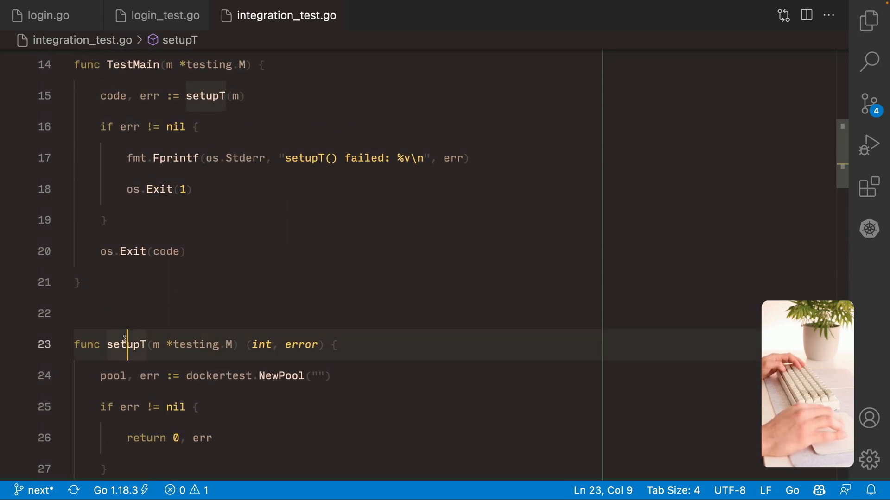
{"action": "scroll", "scroll_direction": "up", "scroll_amount": 3}
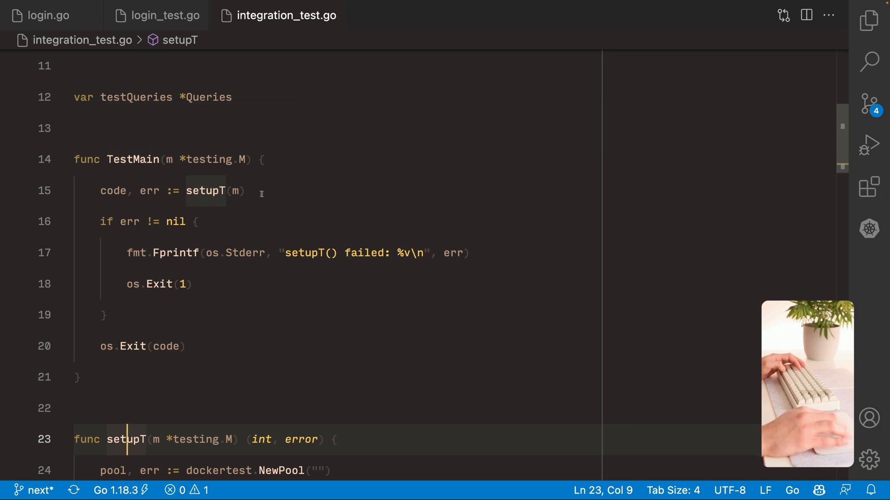
{"action": "double_click", "coordinate": [135, 97]}
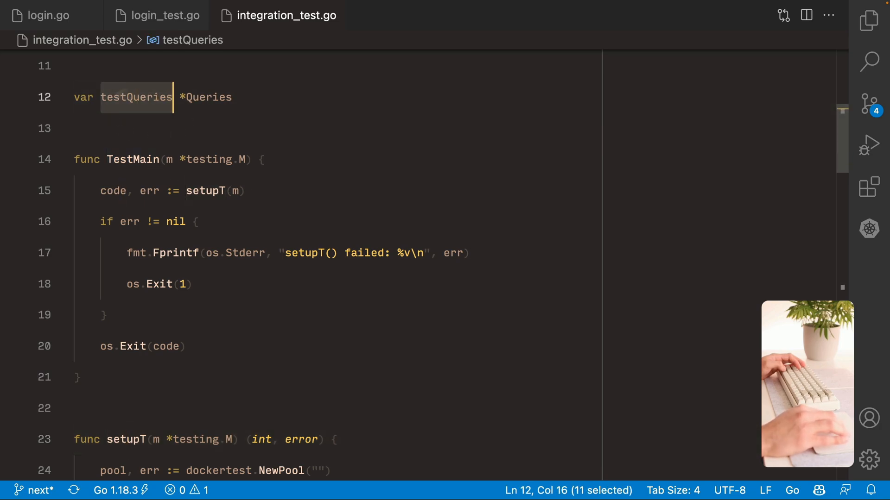
- Add an if err := MigrateSQL(context.Background(), db) check before testQueries, then close integration_test.go
{"action": "left_click", "coordinate": [165, 16]}
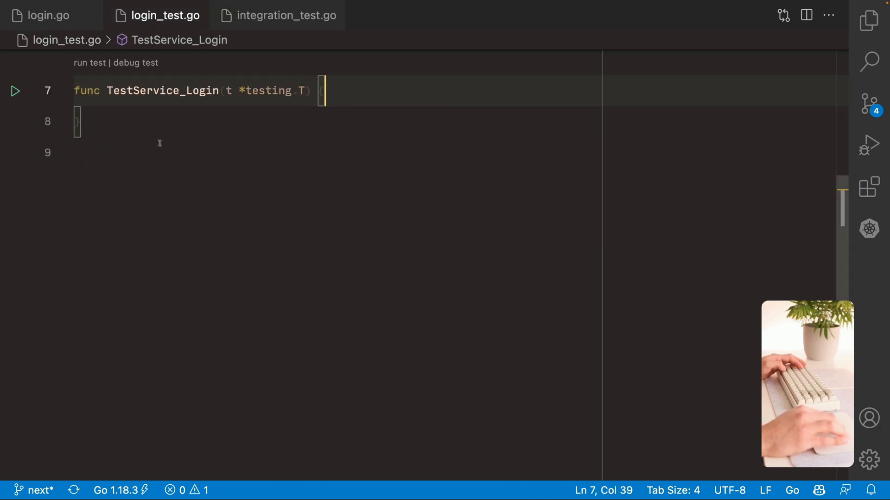
{"action": "scroll", "scroll_direction": "down", "scroll_amount": 3}
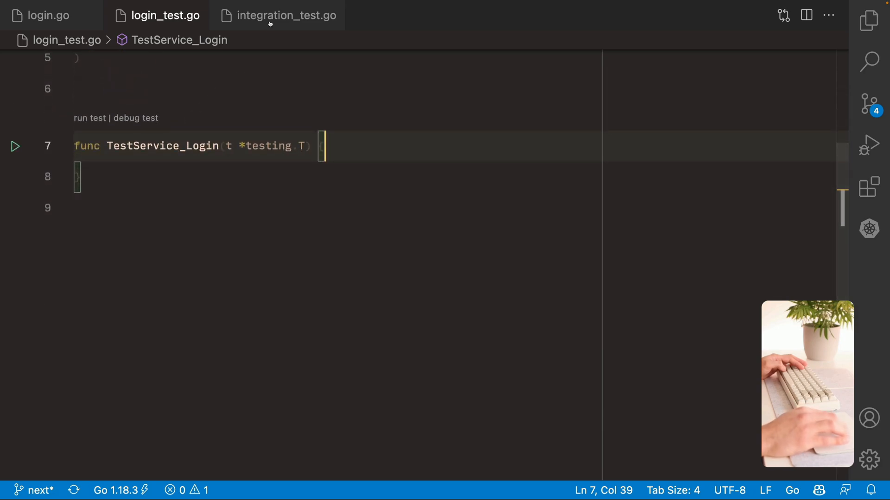
{"action": "left_click", "coordinate": [286, 16]}
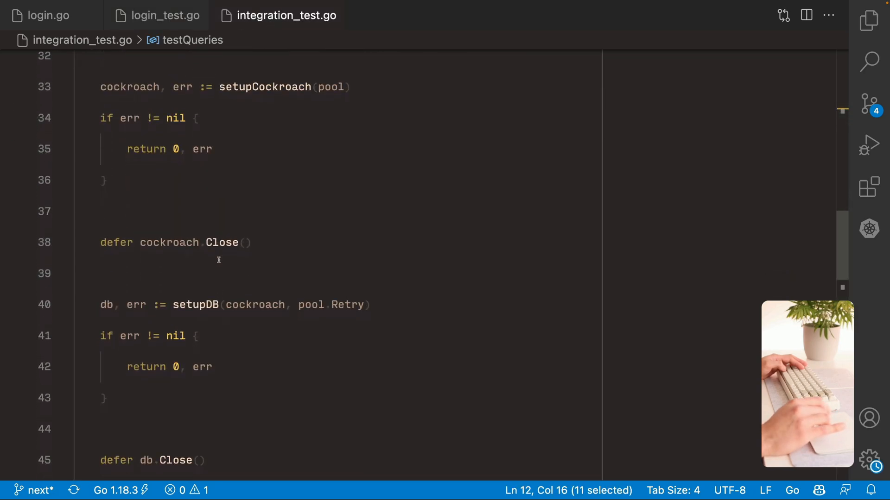
{"action": "scroll", "scroll_direction": "down", "scroll_amount": 3}
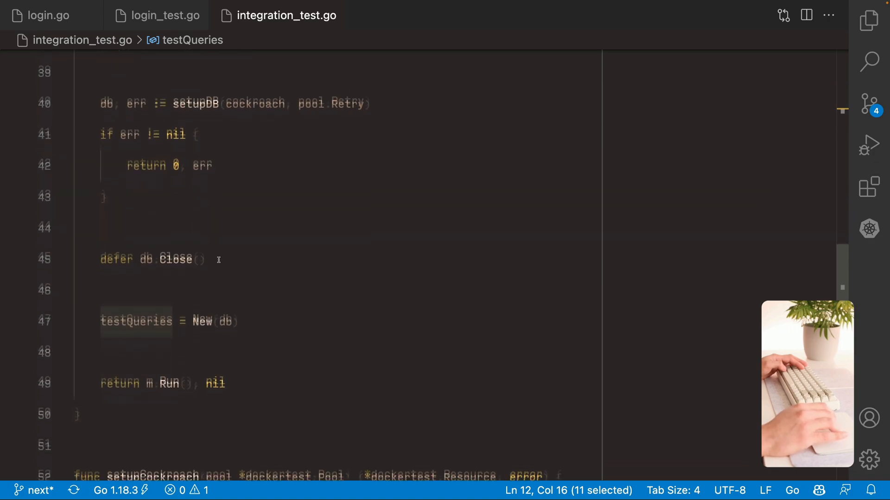
{"action": "type", "text": "if err := MigrateSQL(context.Background(), db); err != nil {"}
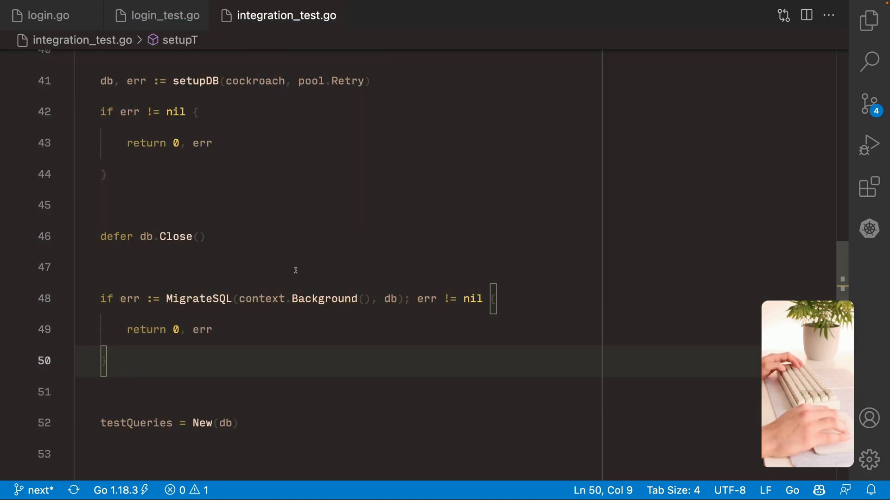
{"action": "left_click", "coordinate": [164, 16]}
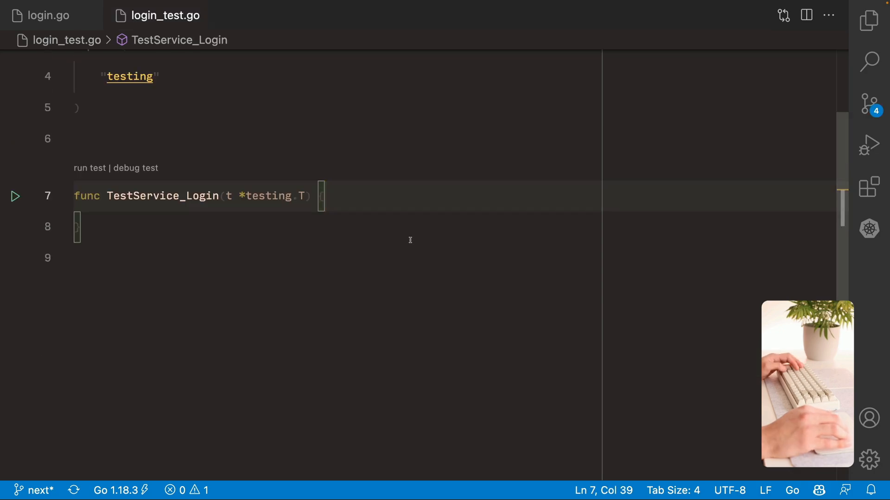
- Check LoginInput in login.go, then add an invalid_email subtest calling svc.Login with Email "nope"
{"action": "left_click", "coordinate": [47, 16]}
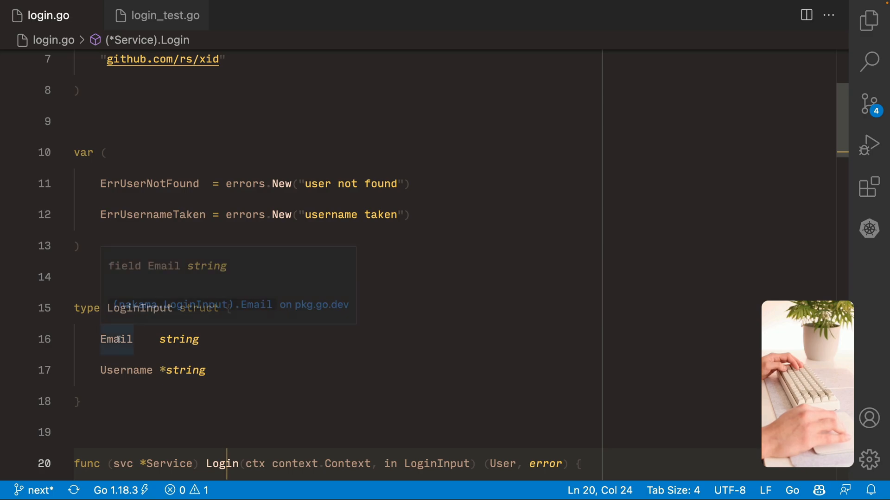
{"action": "left_click", "coordinate": [165, 16]}
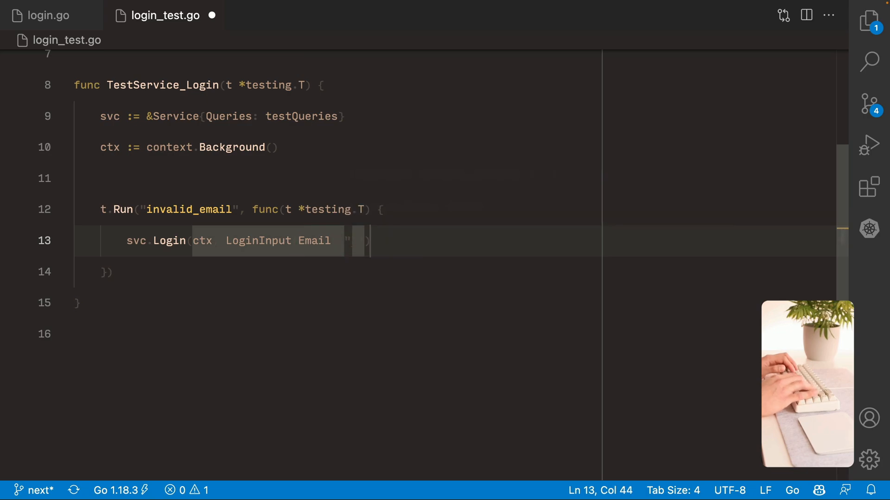
{"action": "type", "text": "nope"}
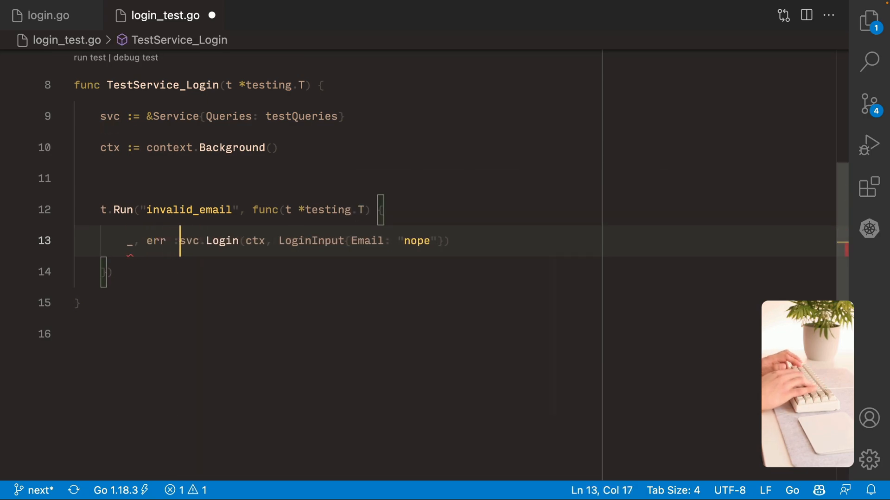
{"action": "type", "text": "if err == nil {"}
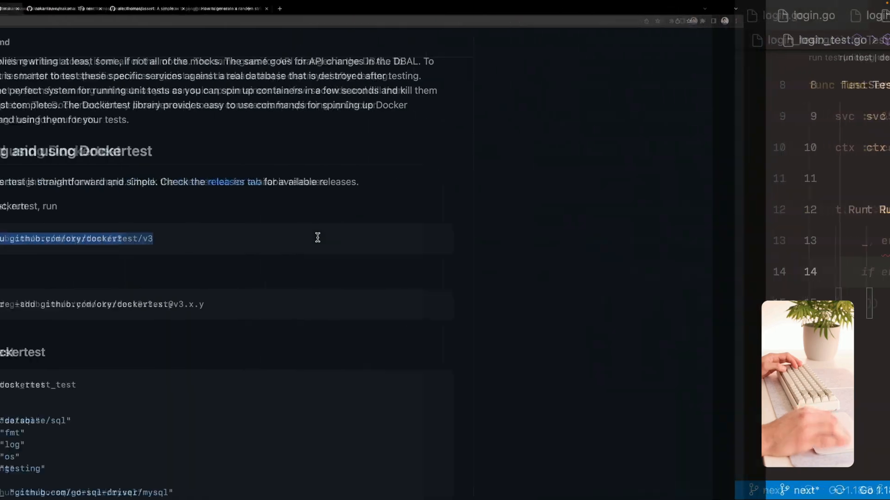
- Review the alecthomas/assert README on GitHub for the assertion API
{"action": "left_click", "coordinate": [292, 9]}
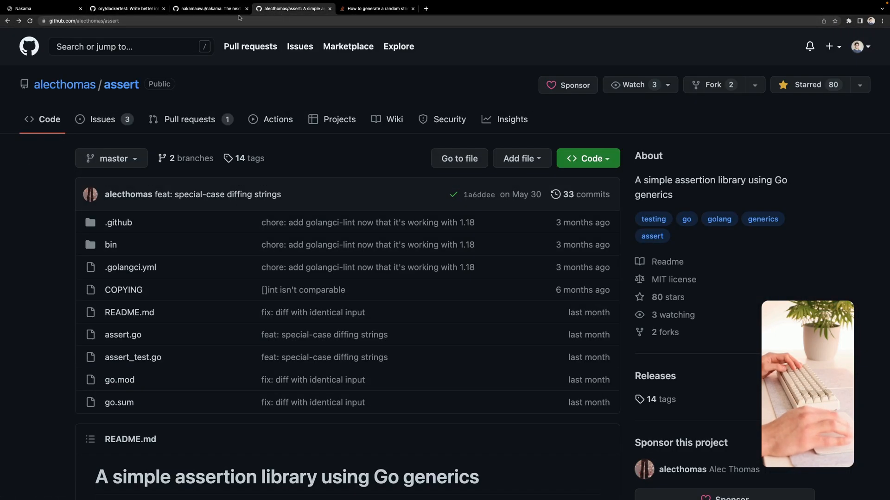
{"action": "scroll", "scroll_direction": "down", "scroll_amount": 3}
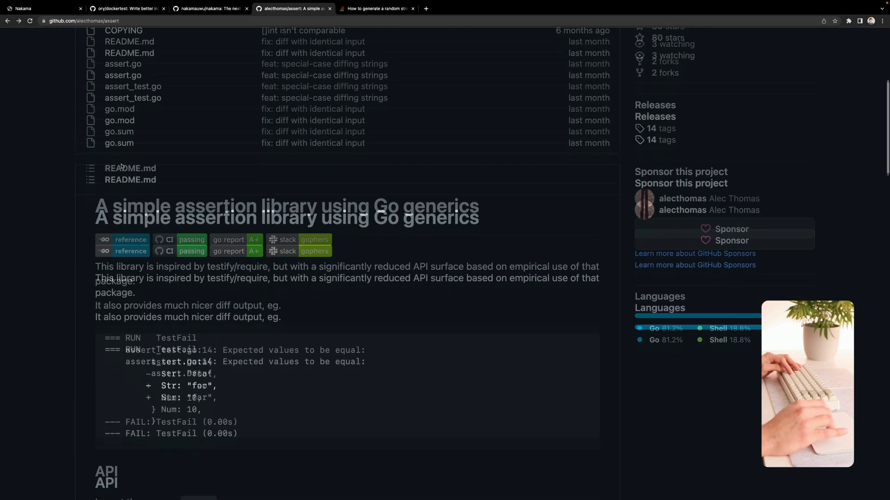
{"action": "scroll", "scroll_direction": "down", "scroll_amount": 3}
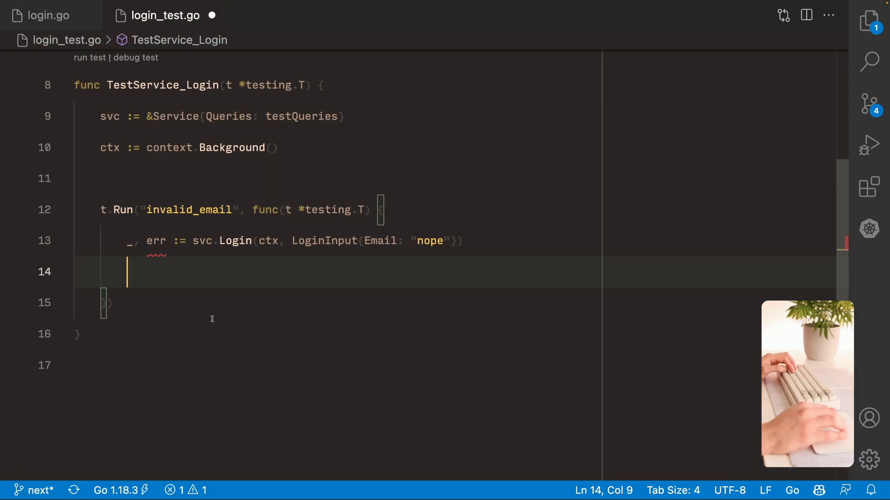
- Assert with assert.EqualError(t, err, "invalid email") in the invalid_email subtest
{"action": "type", "text": "aa"}
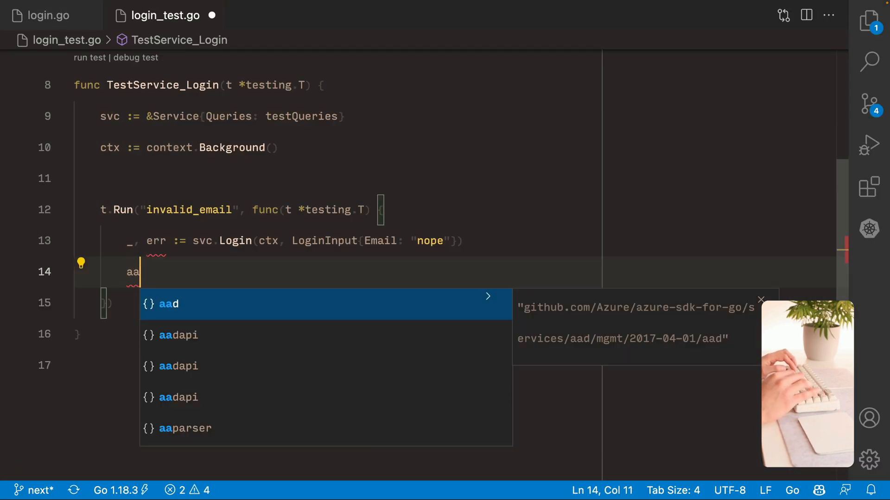
{"action": "type", "text": "ssert.EqualError"}
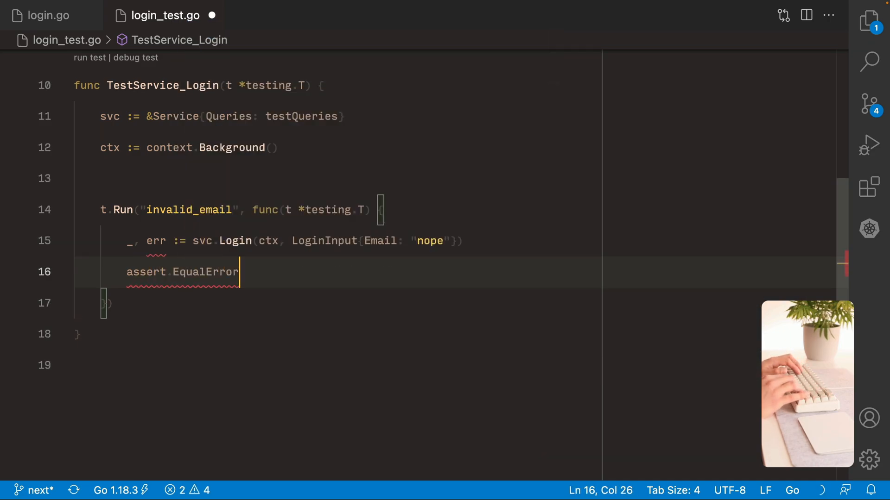
{"action": "type", "text": "(t, err, \"invalid email\")"}
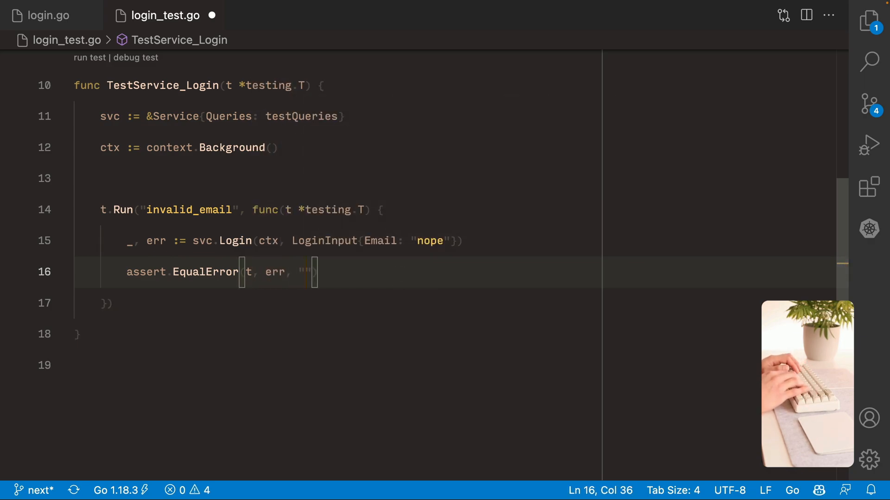
{"action": "type", "text": "invalid email"}
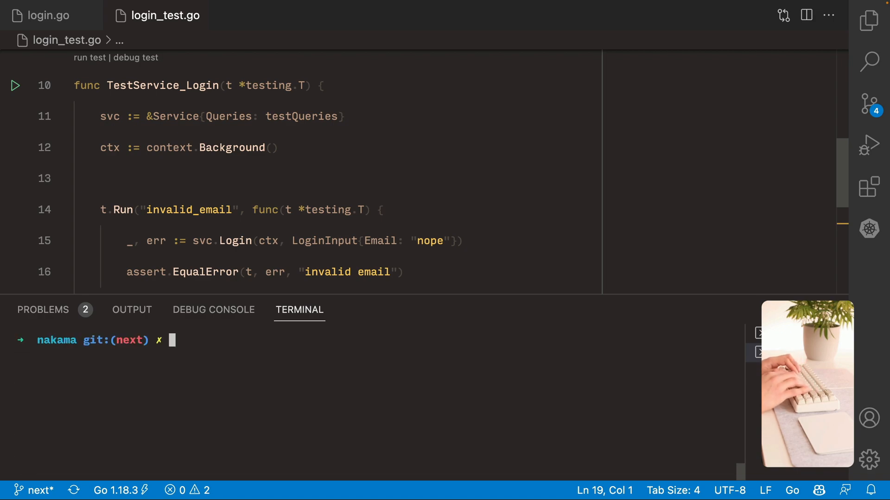
- Run go test . in the integrated terminal
{"action": "type", "text": "go test ."}
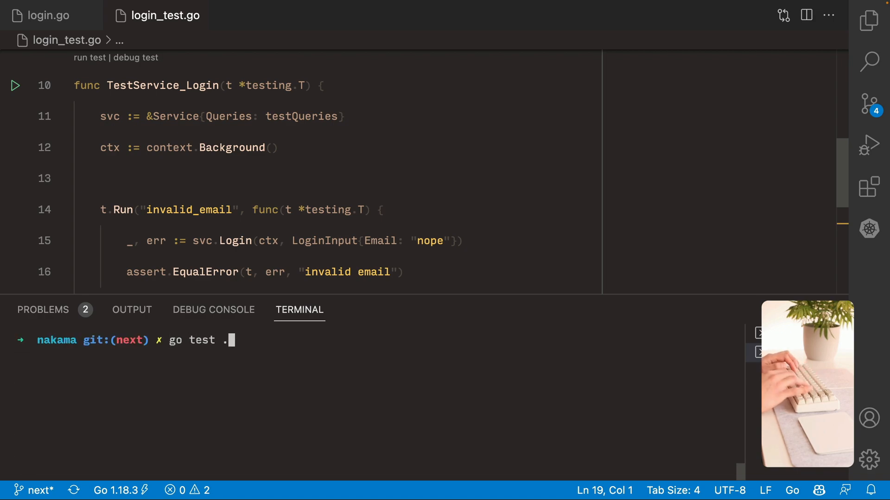
{"action": "key", "text": "Return"}
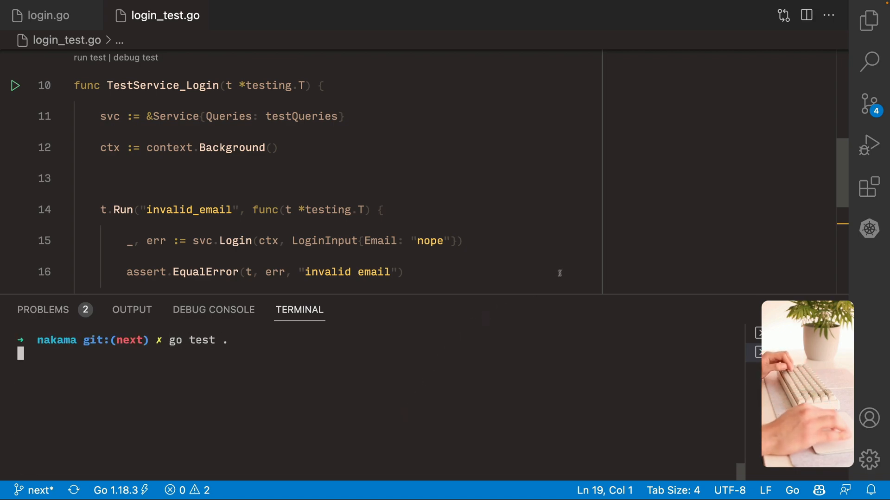
{"action": "scroll", "scroll_direction": "down", "scroll_amount": 3}
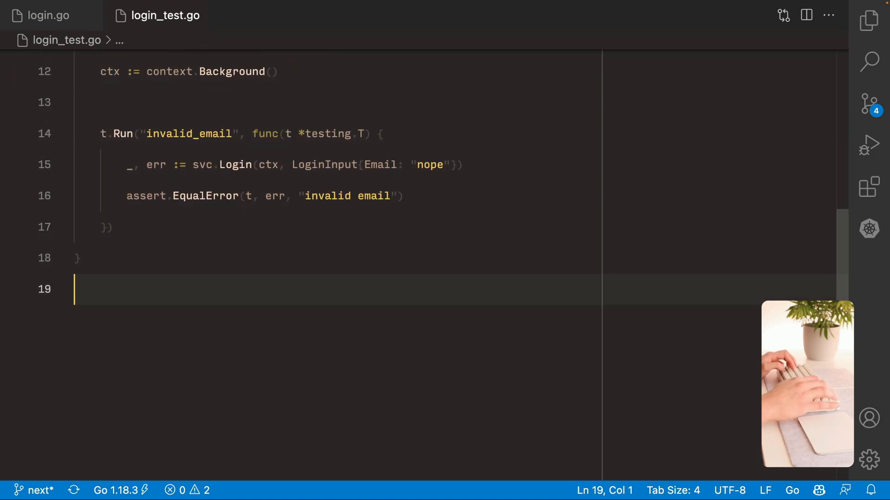
- Add an empty func (in LoginInput) Validate() error method in login.go
{"action": "left_click", "coordinate": [48, 15]}
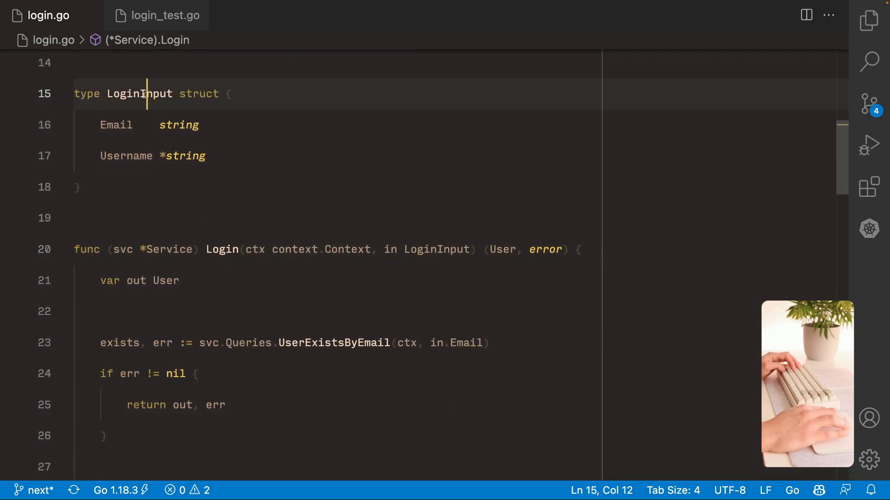
{"action": "double_click", "coordinate": [139, 94]}
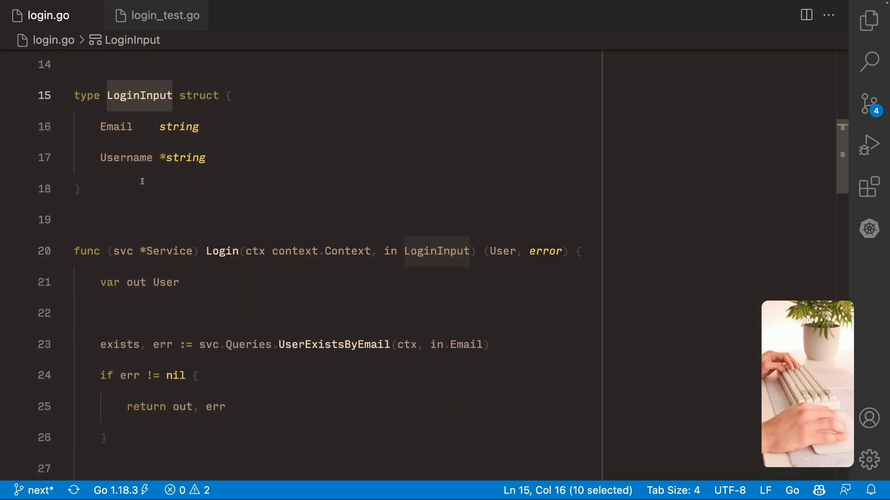
{"action": "type", "text": "func (in LoginInput) Validate() error {"}
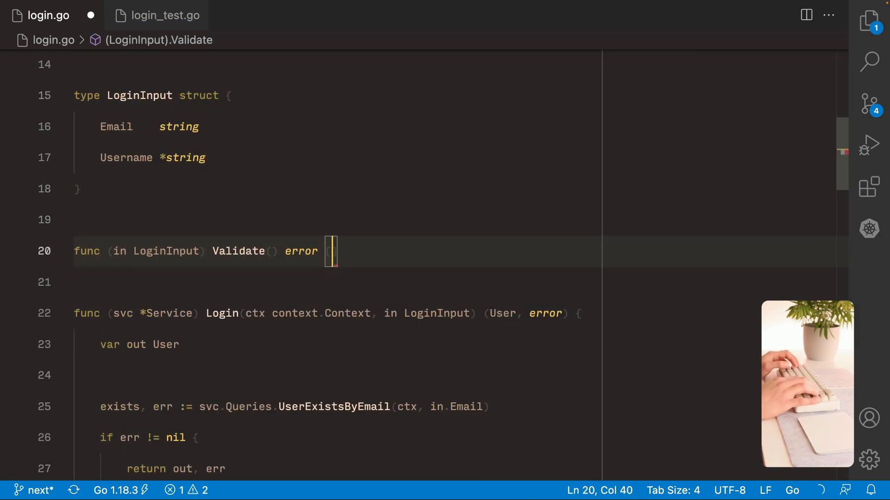
{"action": "key", "text": "Enter"}
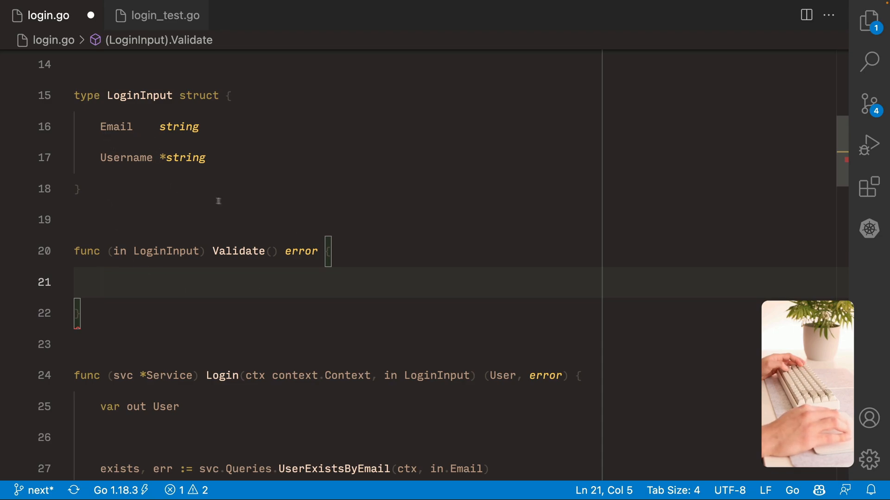
{"action": "mouse_move", "coordinate": [142, 131]}
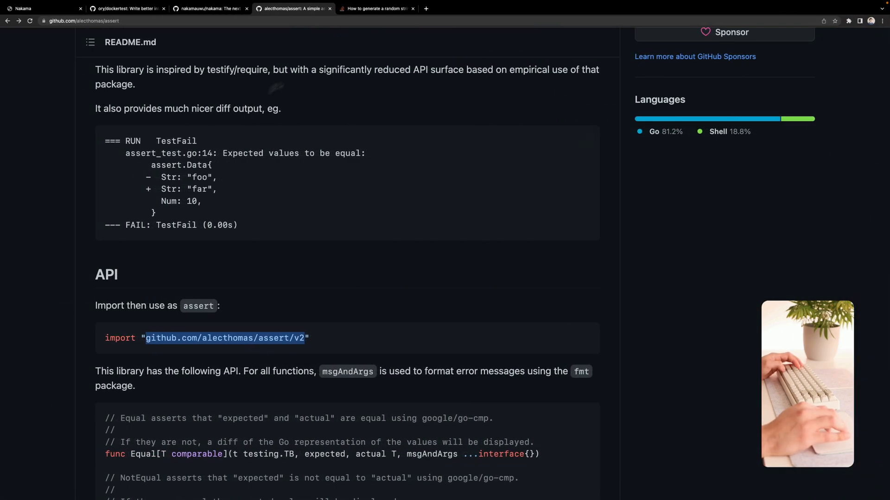
- Open nakama's user.go on GitHub and locate the reEmail regular expression
{"action": "left_click", "coordinate": [208, 8]}
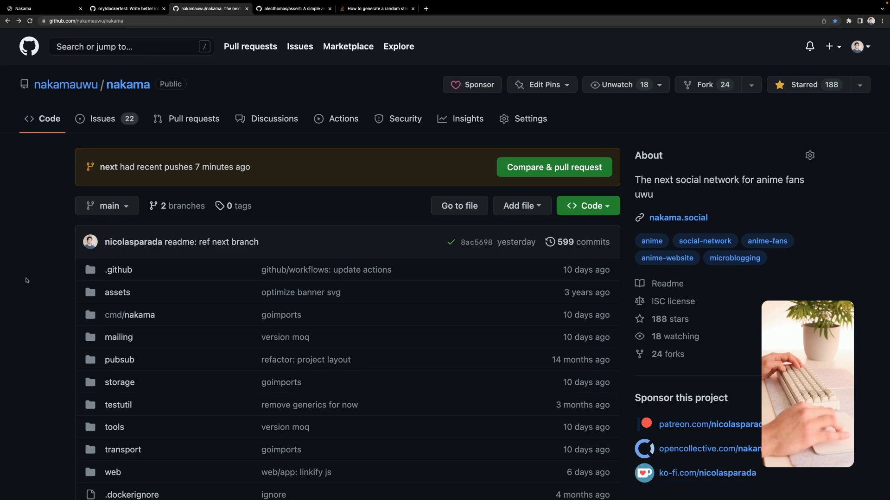
{"action": "scroll", "scroll_direction": "down", "scroll_amount": 3}
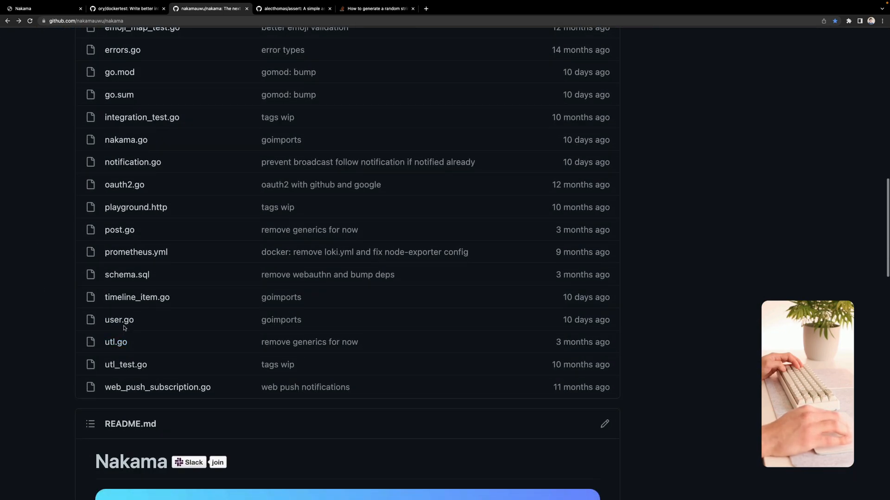
{"action": "left_click", "coordinate": [120, 320]}
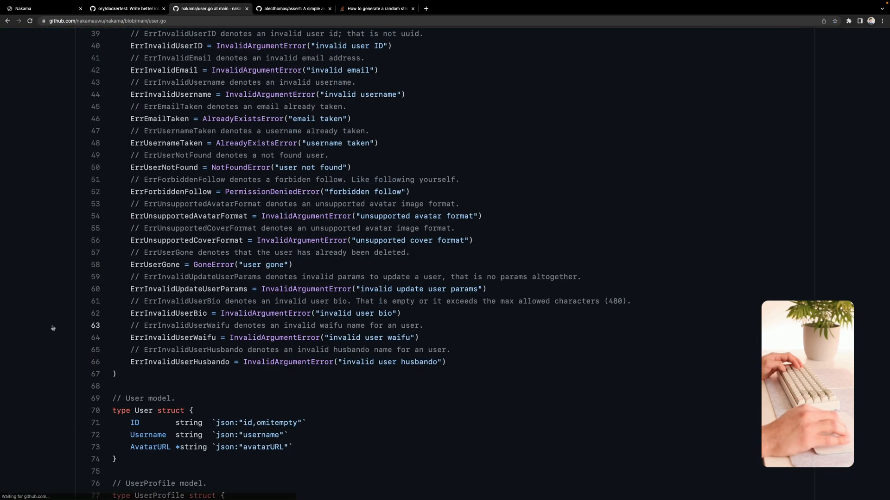
{"action": "scroll", "scroll_direction": "down", "scroll_amount": 3}
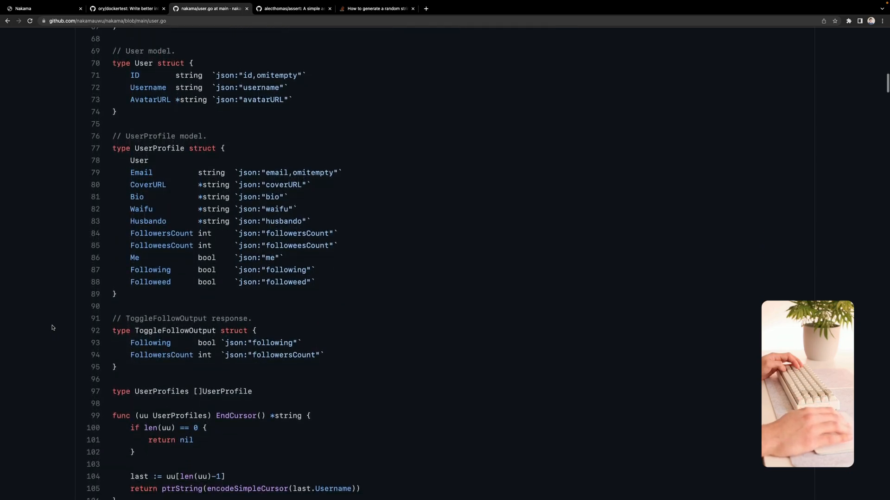
{"action": "scroll", "scroll_direction": "up", "scroll_amount": 3}
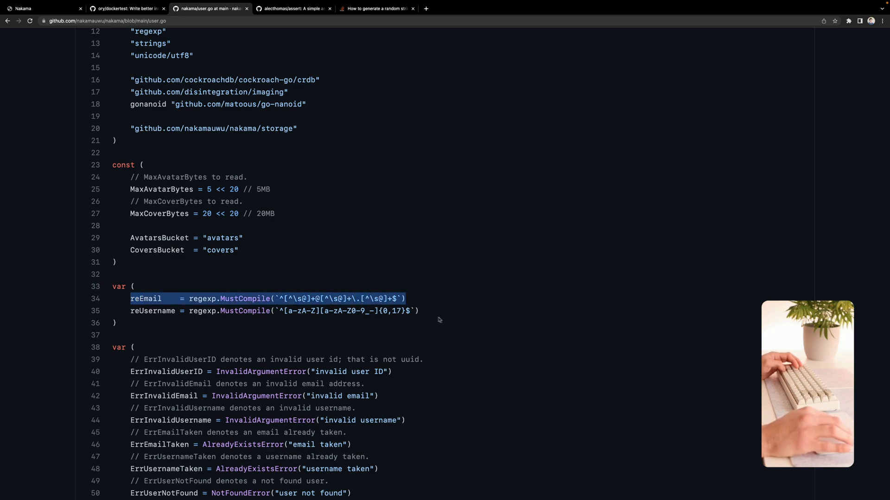
{"action": "mouse_move", "coordinate": [448, 321]}
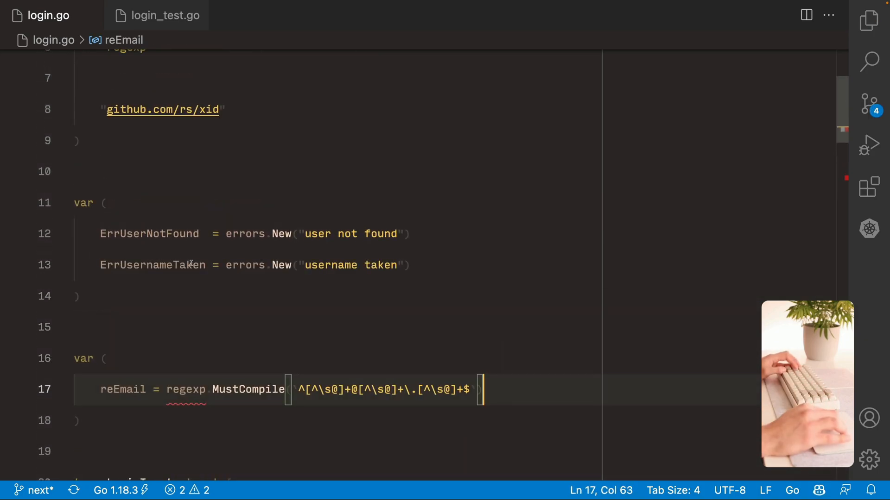
{"action": "scroll", "scroll_direction": "down", "scroll_amount": 3}
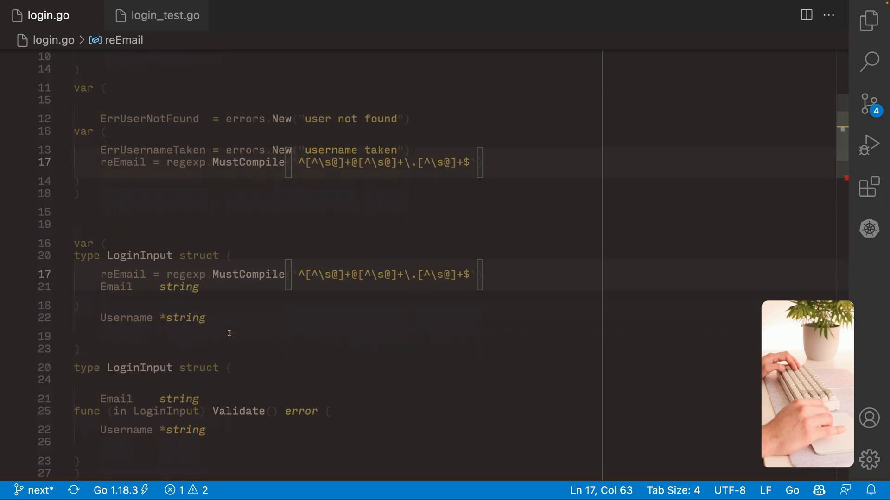
{"action": "scroll", "scroll_direction": "down", "scroll_amount": 3}
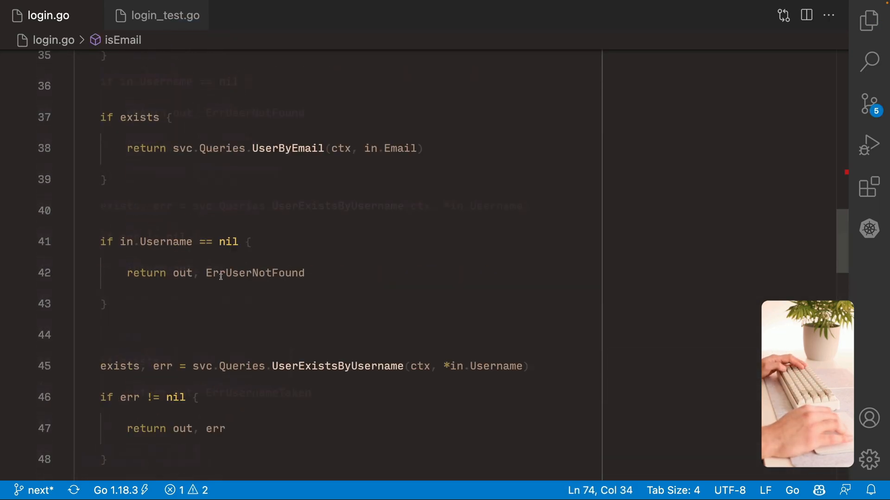
{"action": "scroll", "scroll_direction": "up", "scroll_amount": 3}
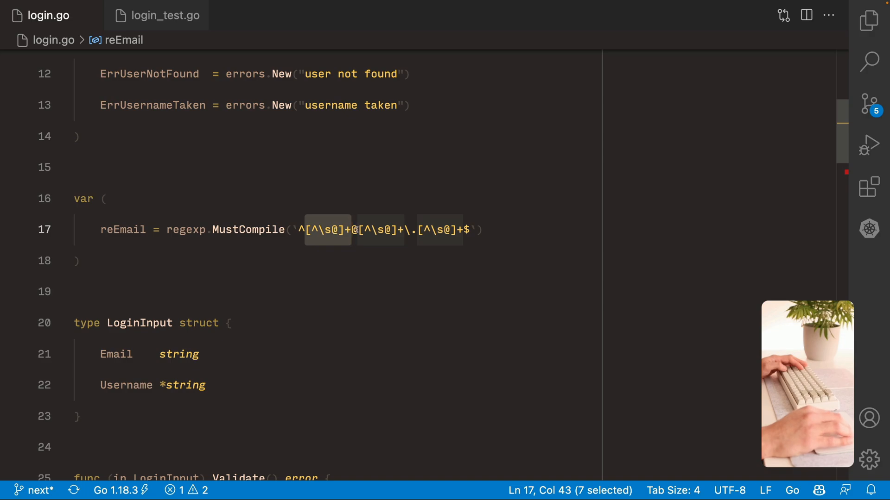
{"action": "left_click", "coordinate": [359, 230]}
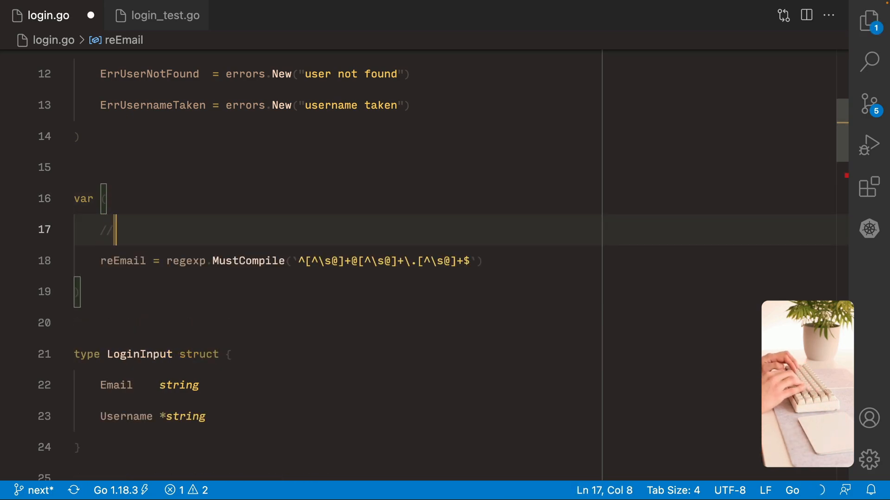
{"action": "type", "text": "a@a."}
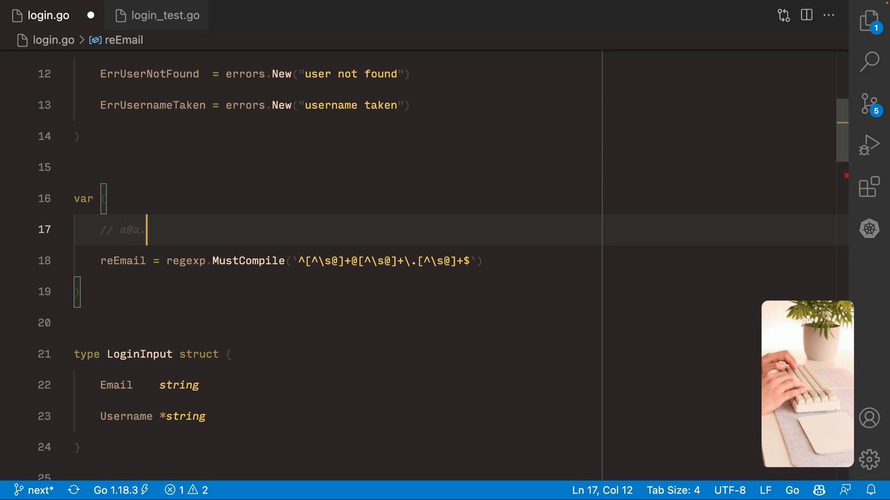
{"action": "type", "text": "a"}
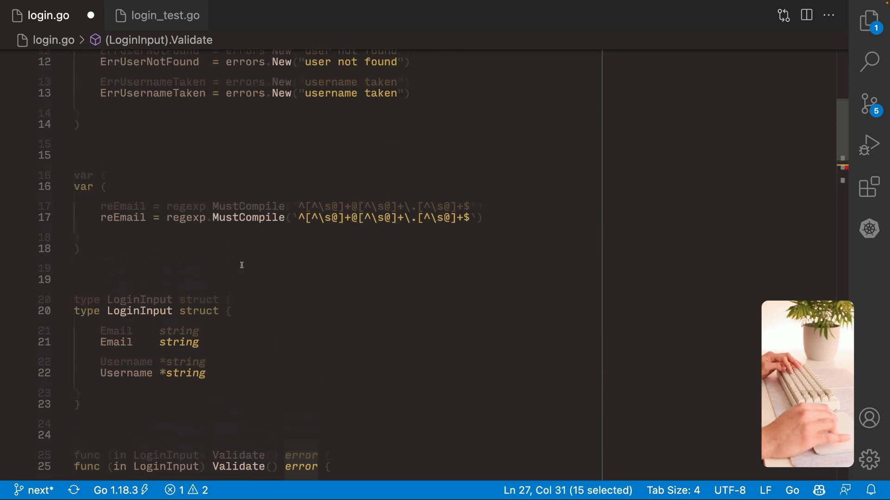
- Define ErrInvalidEmail = errors.New("invalid email") and check in.Validate() at the top of Login
{"action": "type", "text": "ErrInvalidEmail"}
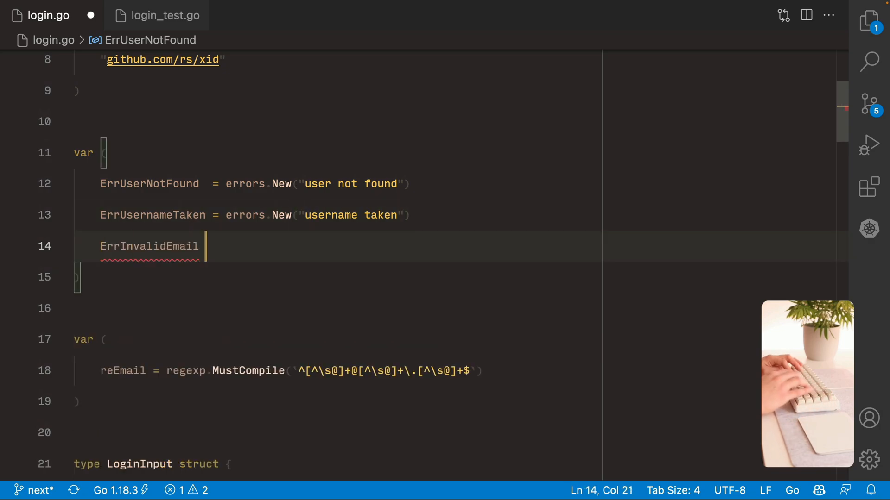
{"action": "type", "text": "= errors.New(\"invalid email\")"}
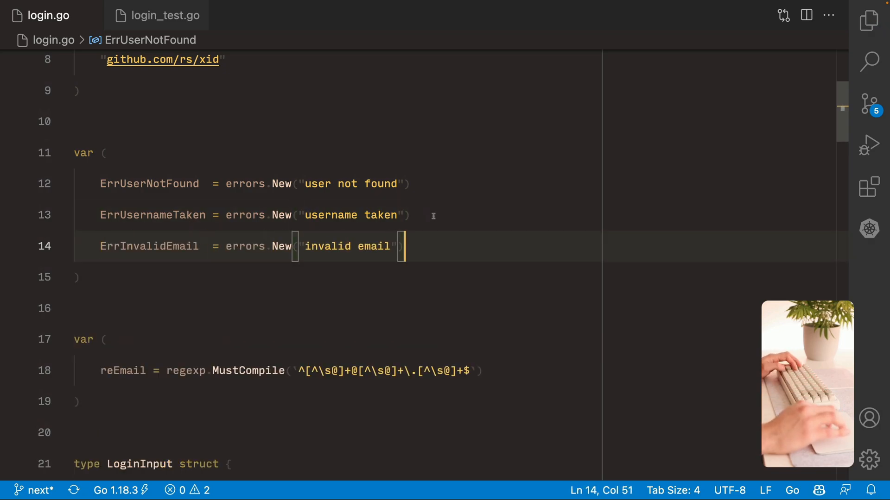
{"action": "scroll", "scroll_direction": "down", "scroll_amount": 3}
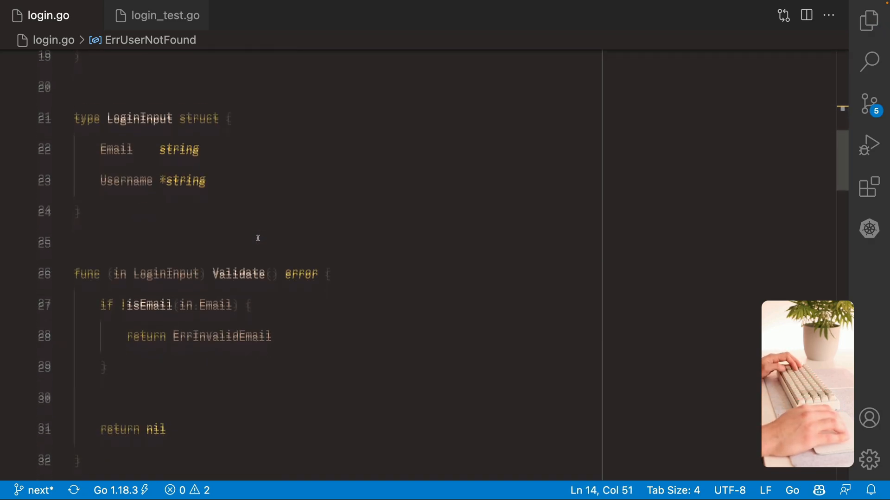
{"action": "scroll", "scroll_direction": "down", "scroll_amount": 3}
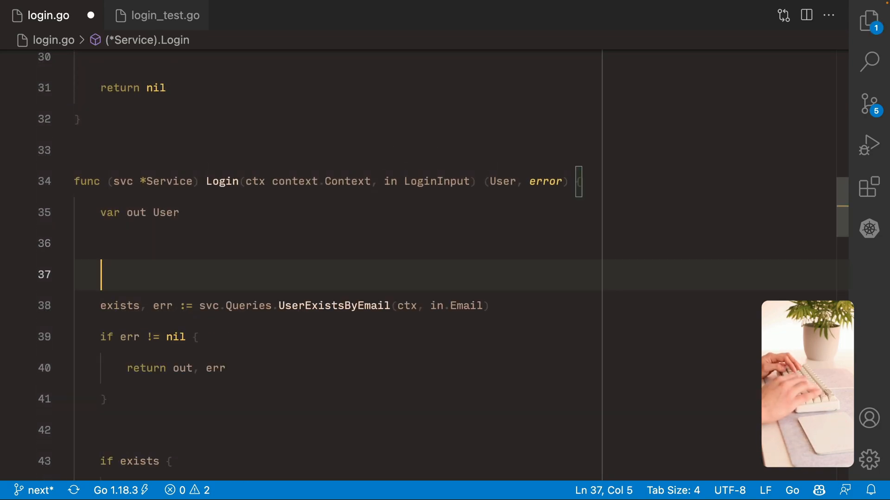
{"action": "type", "text": "if err := in.Validate(); err != nil {"}
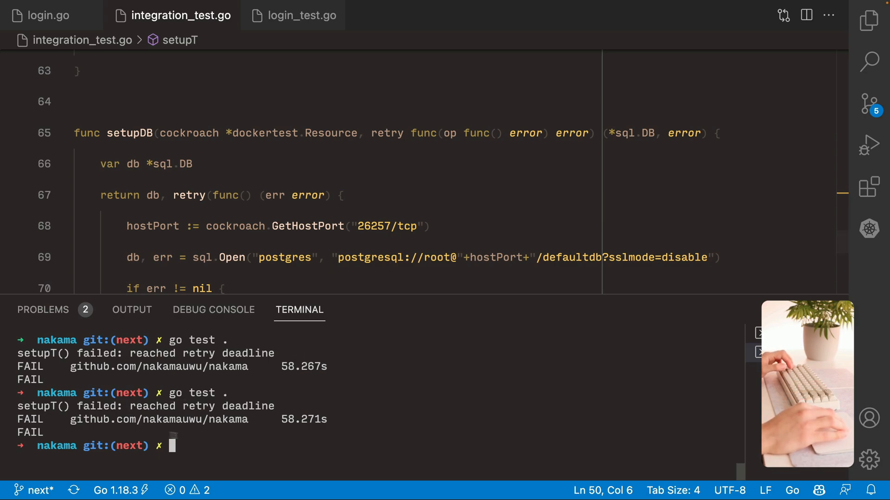
- Review the failing go test . output and return to Validate in login.go
{"action": "scroll", "scroll_direction": "up", "scroll_amount": 3}
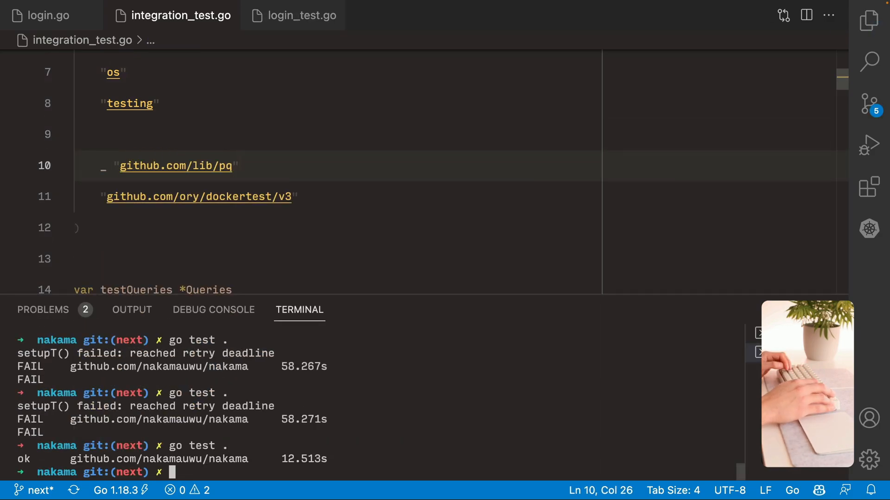
{"action": "left_click", "coordinate": [47, 15]}
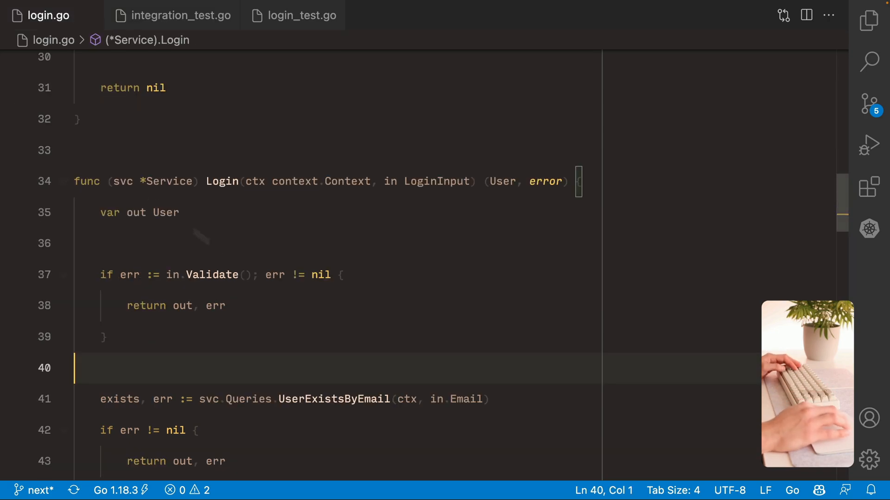
{"action": "scroll", "scroll_direction": "up", "scroll_amount": 3}
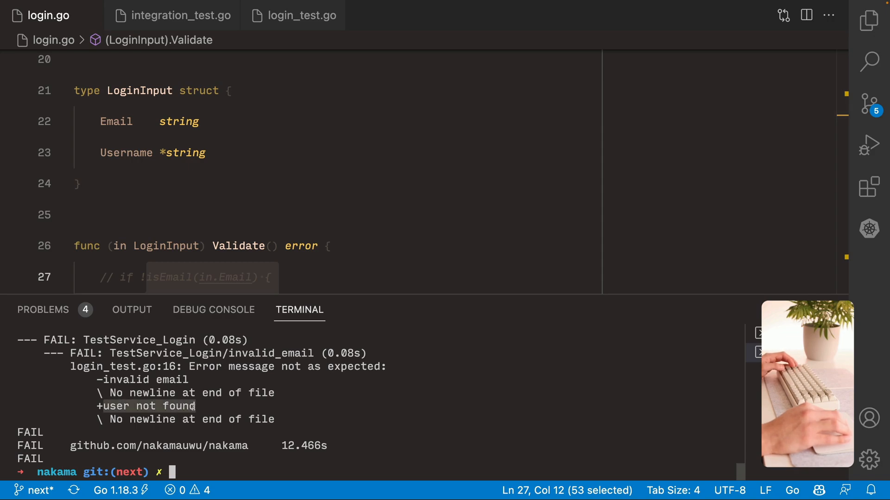
{"action": "mouse_move", "coordinate": [310, 408]}
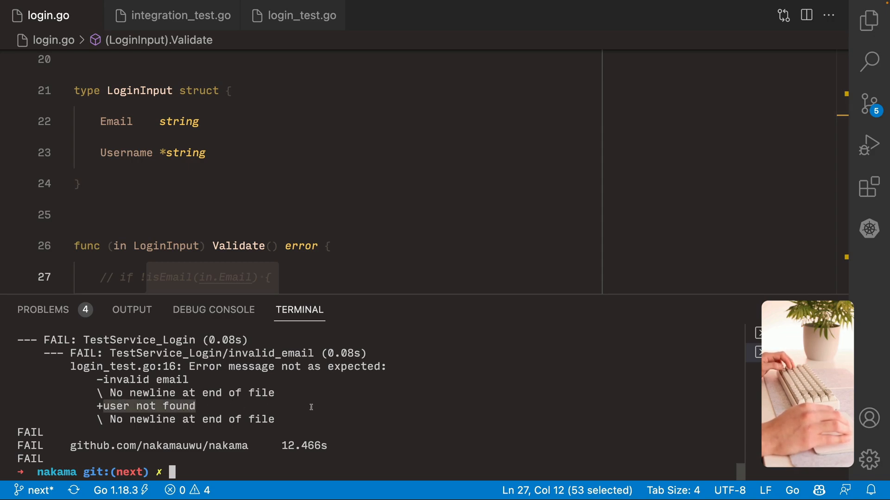
{"action": "mouse_move", "coordinate": [385, 434]}
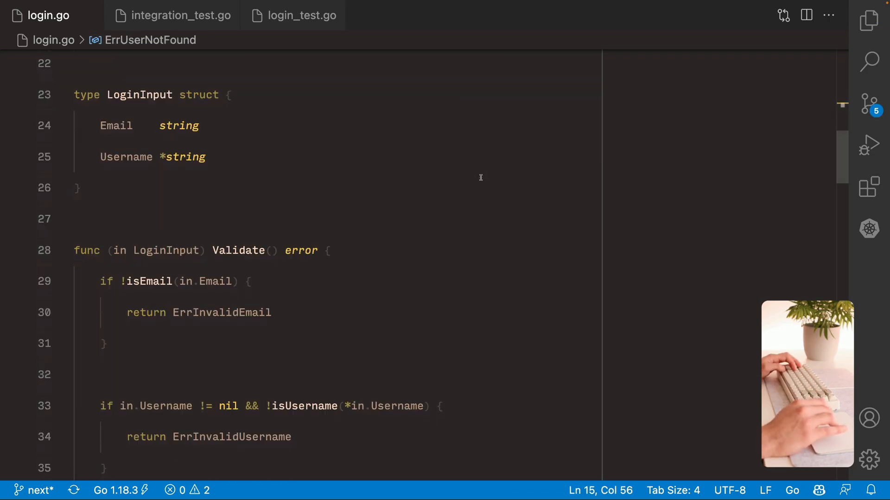
- Restore the isEmail check and reject invalid usernames with ErrInvalidUsername in Validate
{"action": "scroll", "scroll_direction": "down", "scroll_amount": 3}
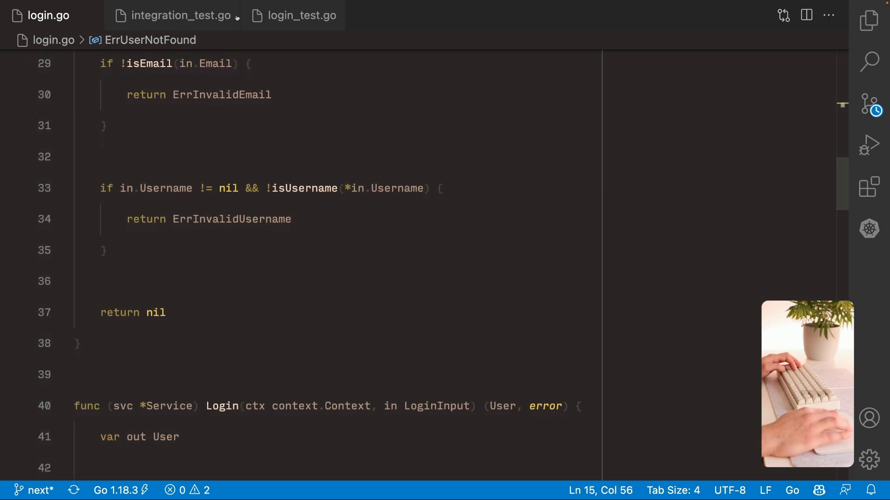
- In login_test.go, duplicate the invalid_email subtest as invalid_username
{"action": "left_click", "coordinate": [301, 15]}
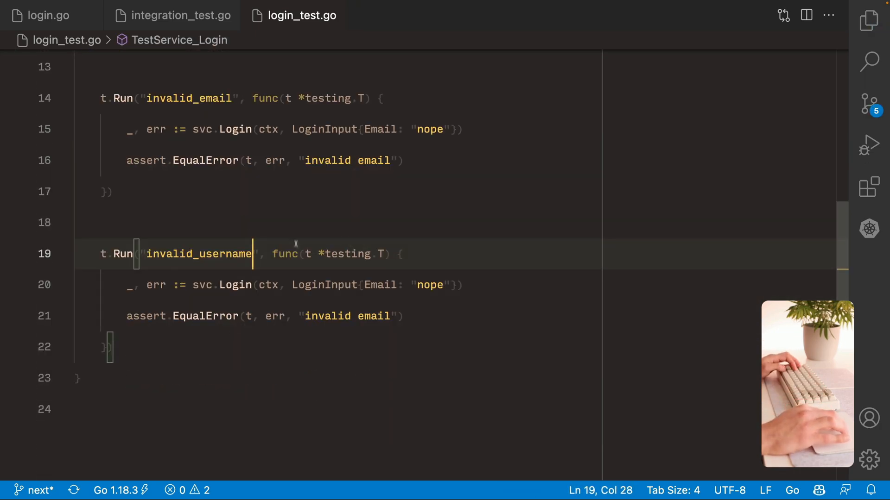
{"action": "mouse_move", "coordinate": [427, 288]}
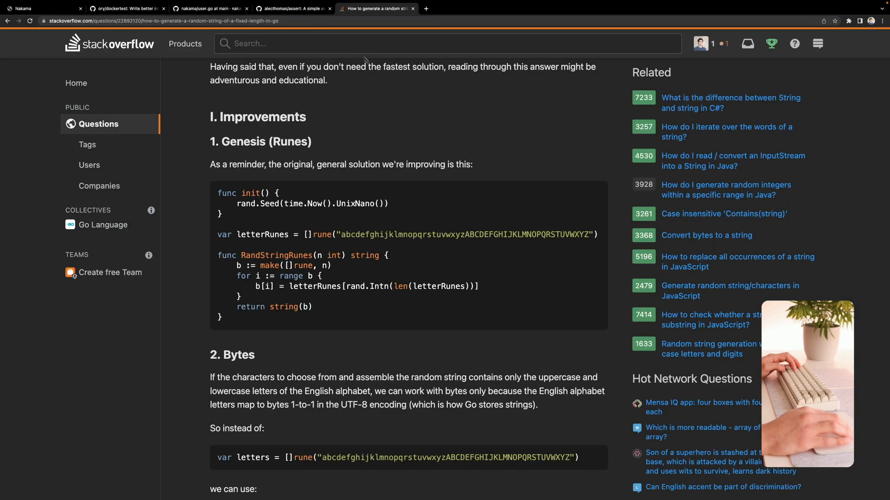
{"action": "scroll", "scroll_direction": "up", "scroll_amount": 3}
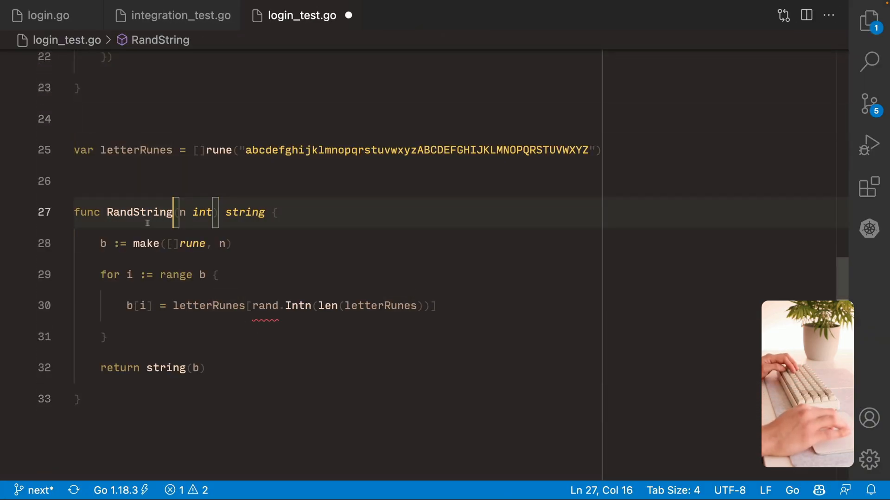
{"action": "type", "text": "rand.Seed(time.Now().UnixNano())"}
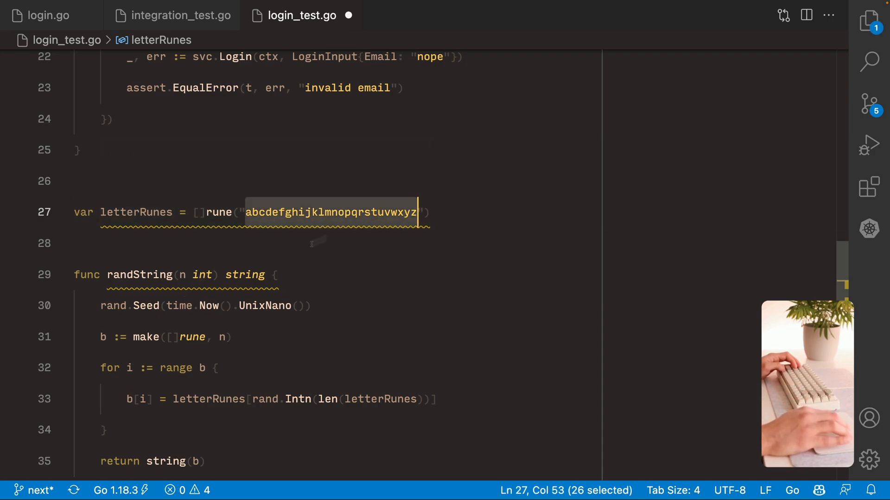
{"action": "scroll", "scroll_direction": "down", "scroll_amount": 3}
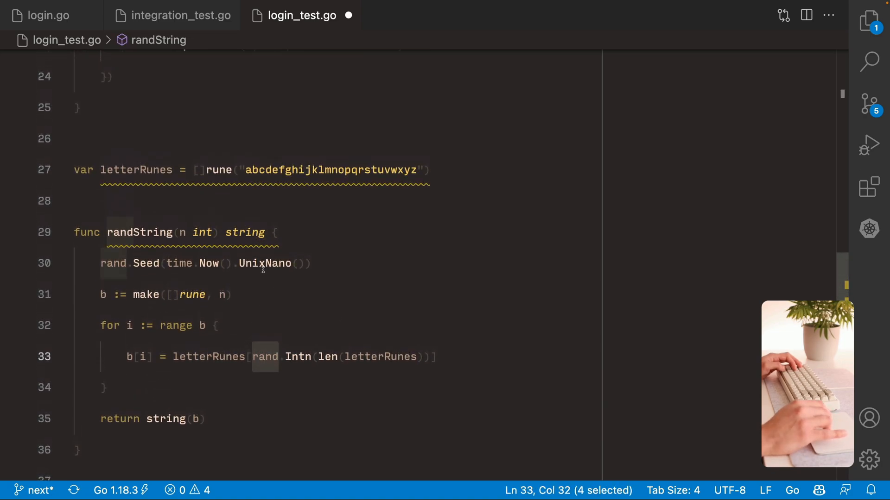
{"action": "scroll", "scroll_direction": "up", "scroll_amount": 3}
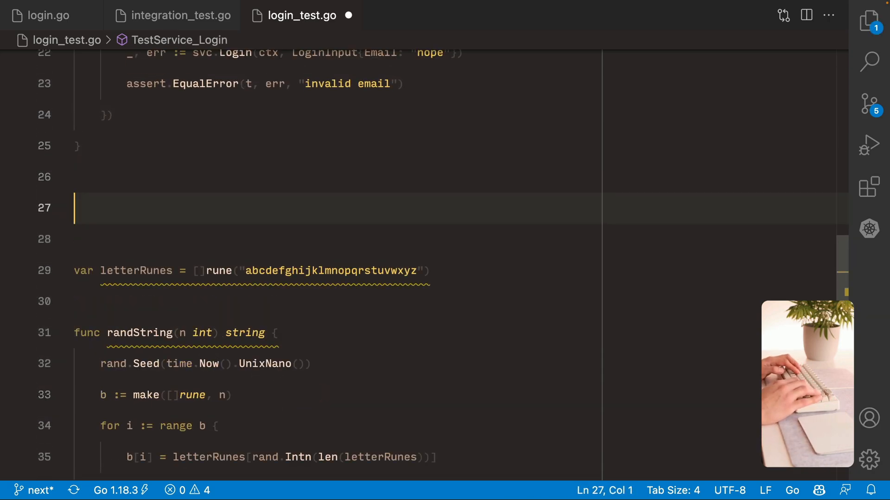
{"action": "type", "text": "func genEmail() string {"}
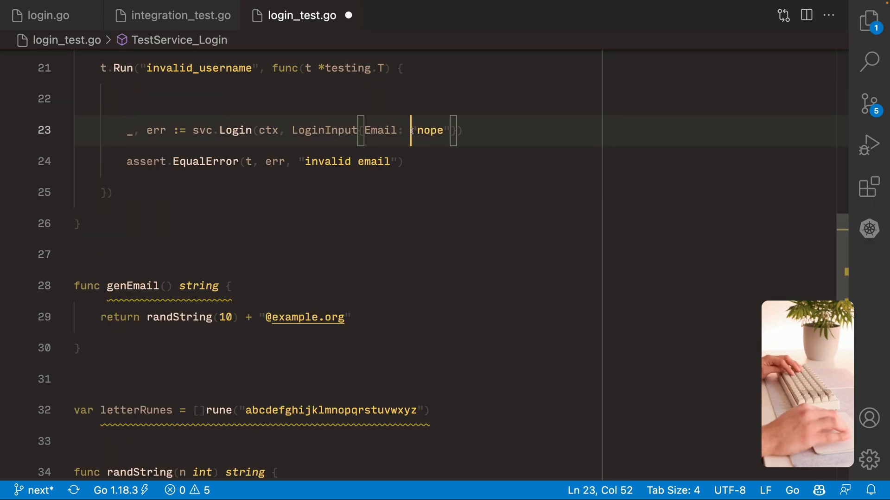
{"action": "type", "text": "genEmail(), Username:"}
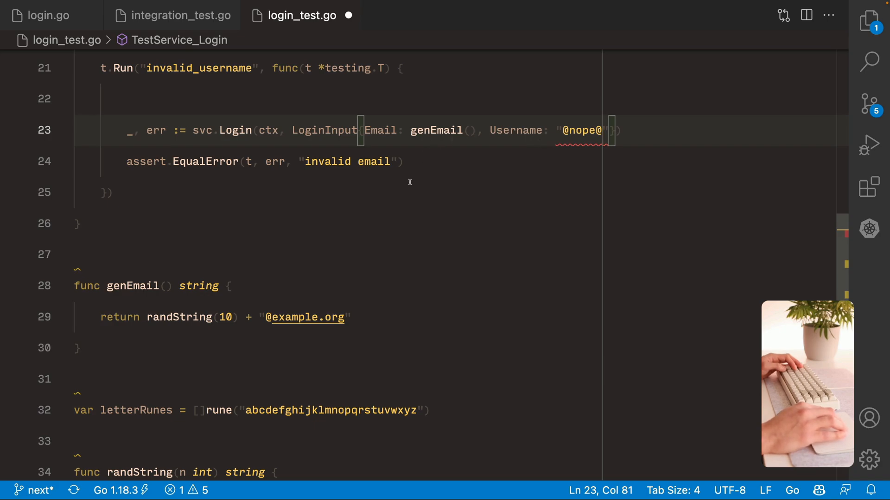
{"action": "left_click", "coordinate": [170, 223]}
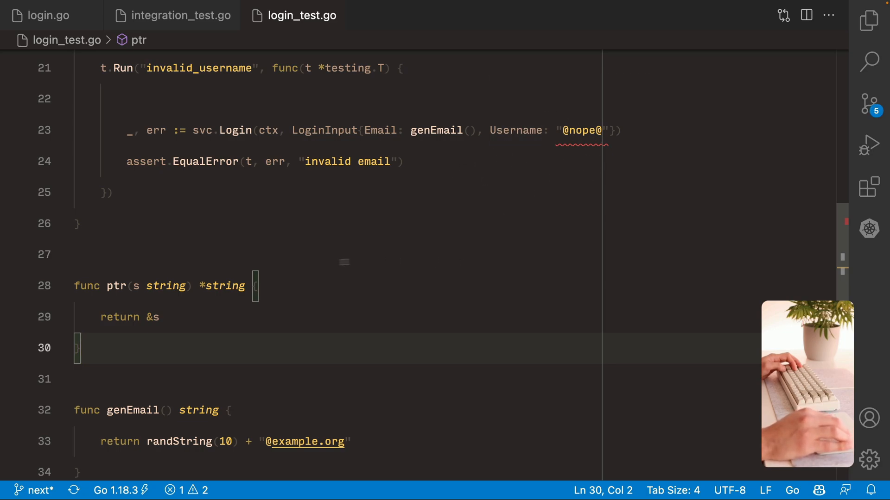
{"action": "mouse_move", "coordinate": [165, 286]}
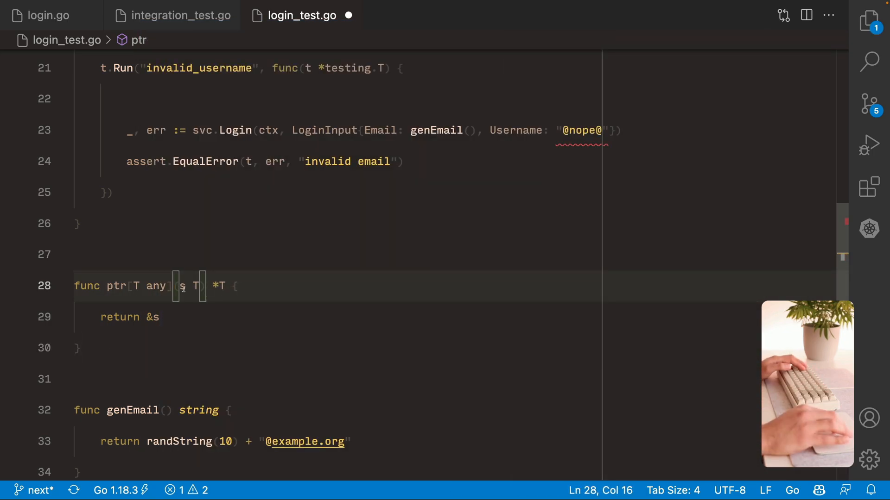
{"action": "type", "text": "v"}
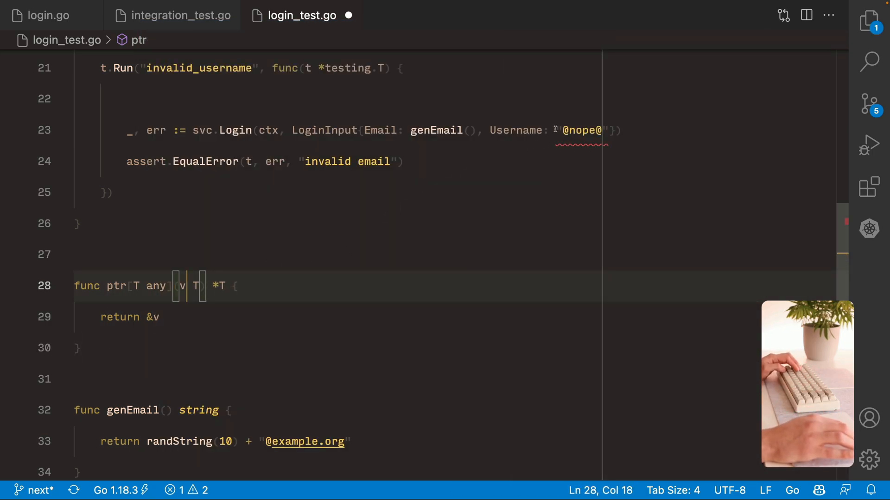
{"action": "type", "text": "ptr("}
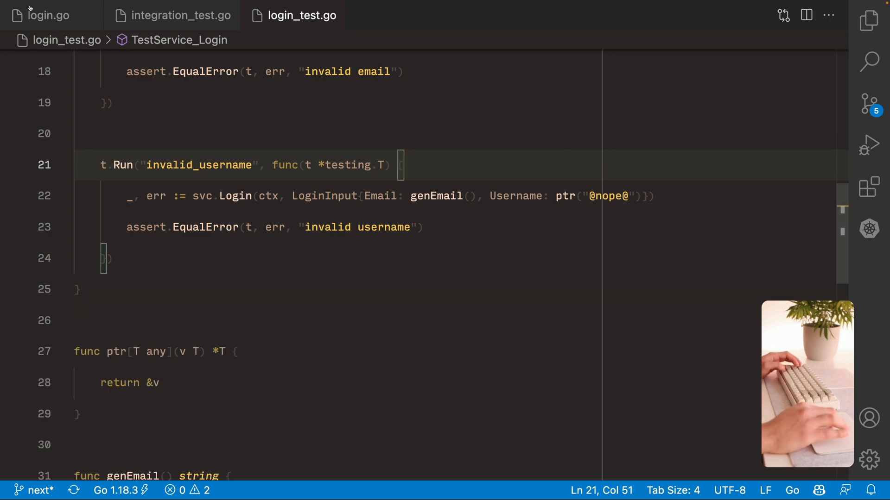
- After checking ErrUserNotFound in login.go, add a user_not_found subtest with email only expecting "user not found"
{"action": "left_click", "coordinate": [48, 16]}
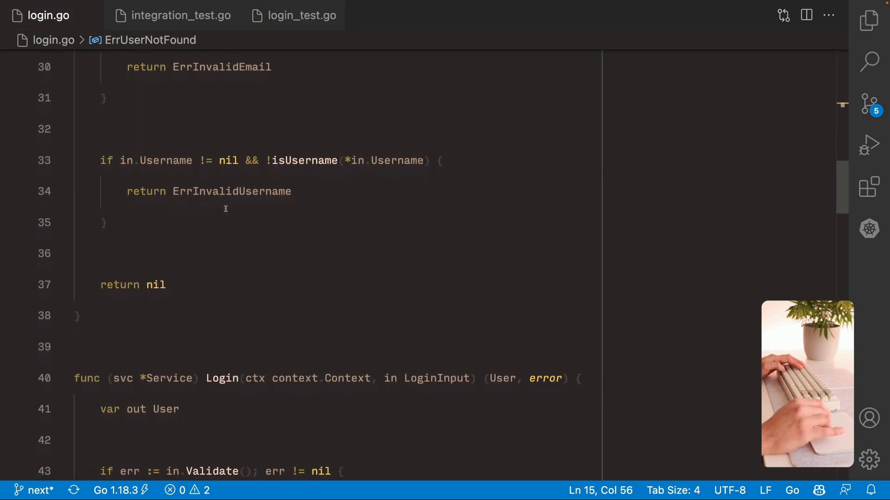
{"action": "scroll", "scroll_direction": "down", "scroll_amount": 3}
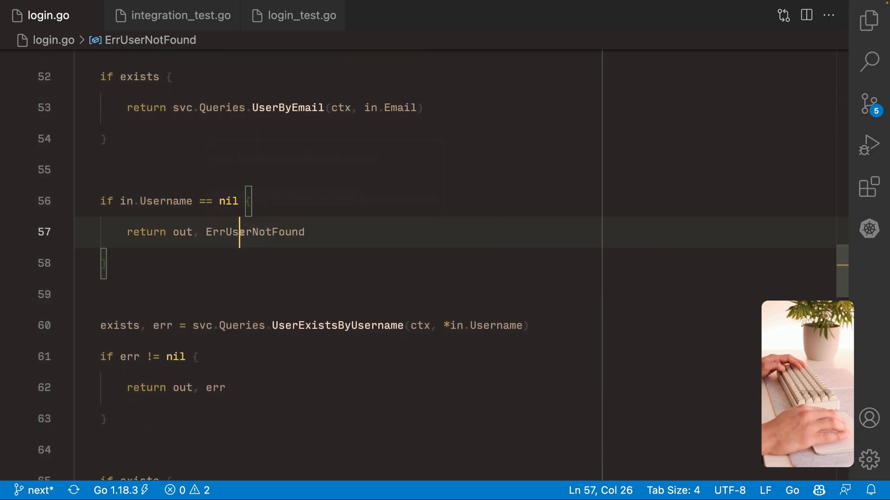
{"action": "left_click", "coordinate": [301, 15]}
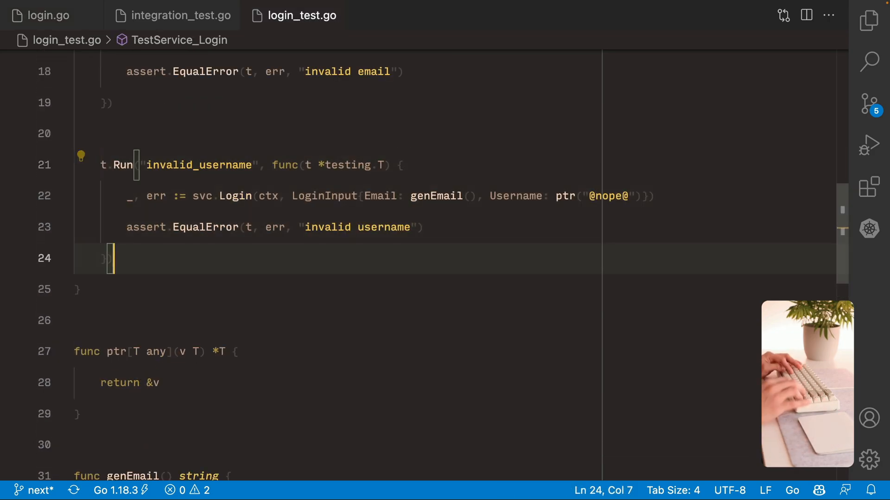
{"action": "type", "text": "user_not_found\", func(t *testing.T) {"}
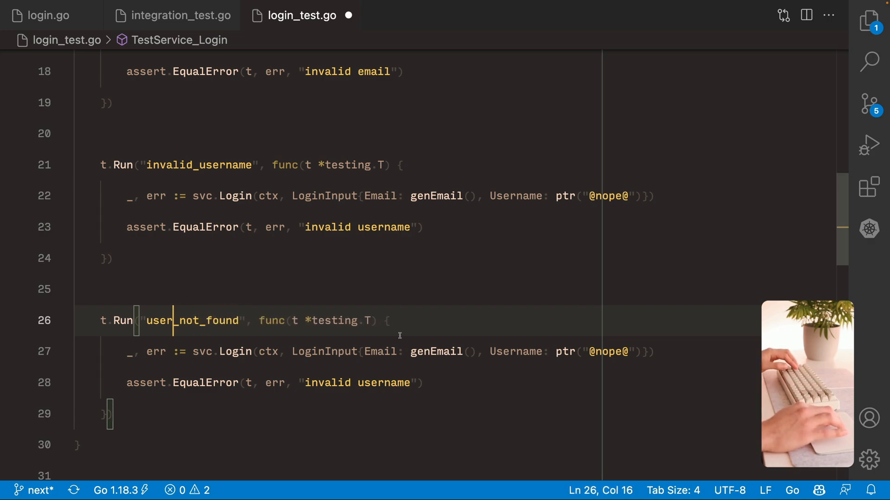
{"action": "scroll", "scroll_direction": "down", "scroll_amount": 3}
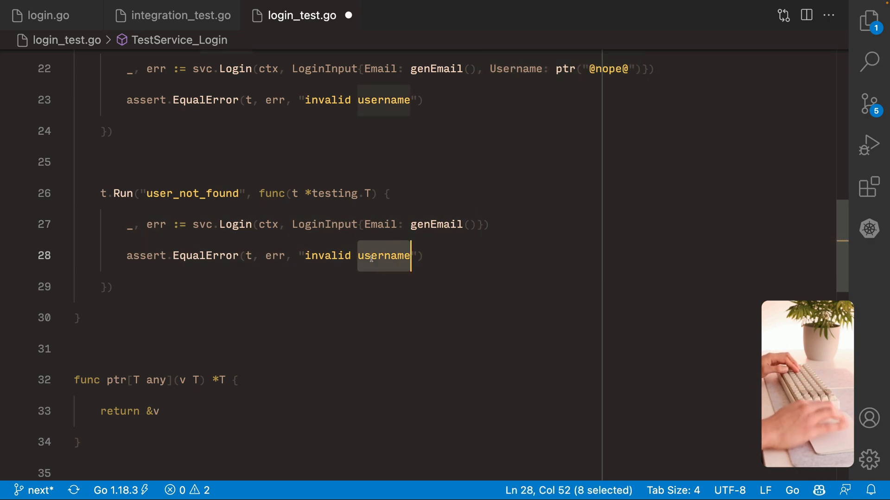
{"action": "type", "text": "user not found"}
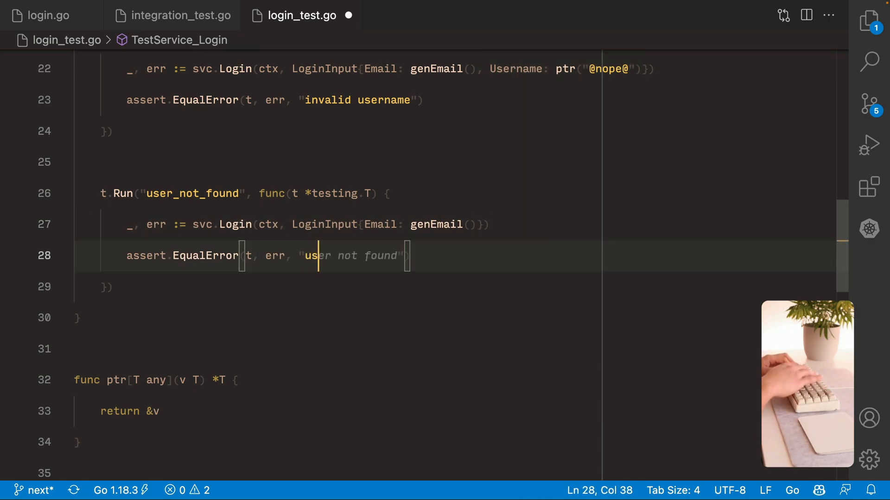
{"action": "type", "text": "for email"}
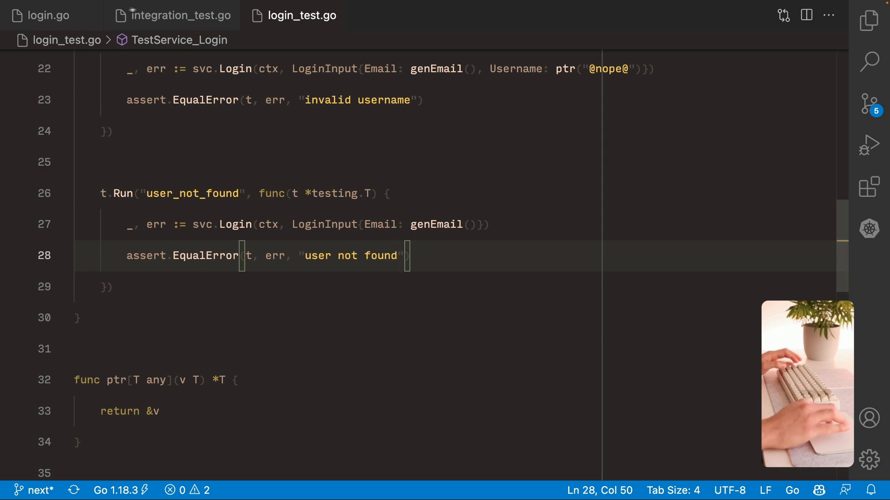
- Start a username_taken subtest declaring sameUsername := genUsername() after checking the error in login.go
{"action": "left_click", "coordinate": [47, 16]}
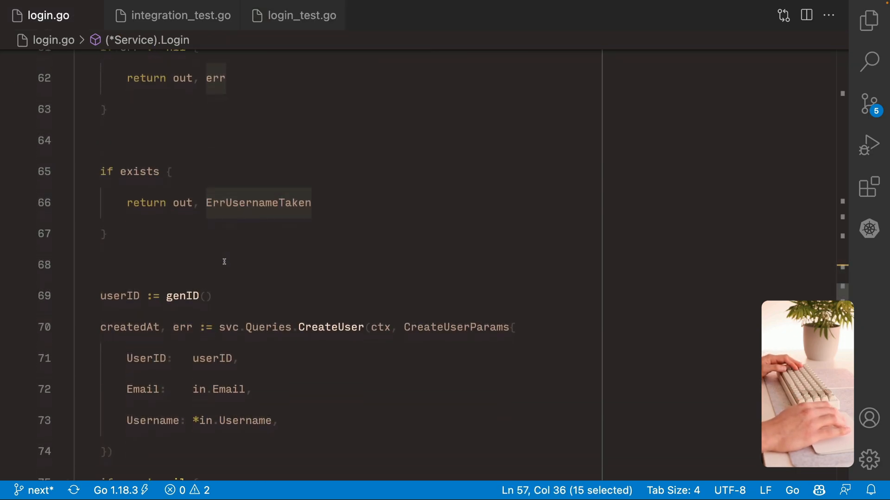
{"action": "left_click", "coordinate": [301, 16]}
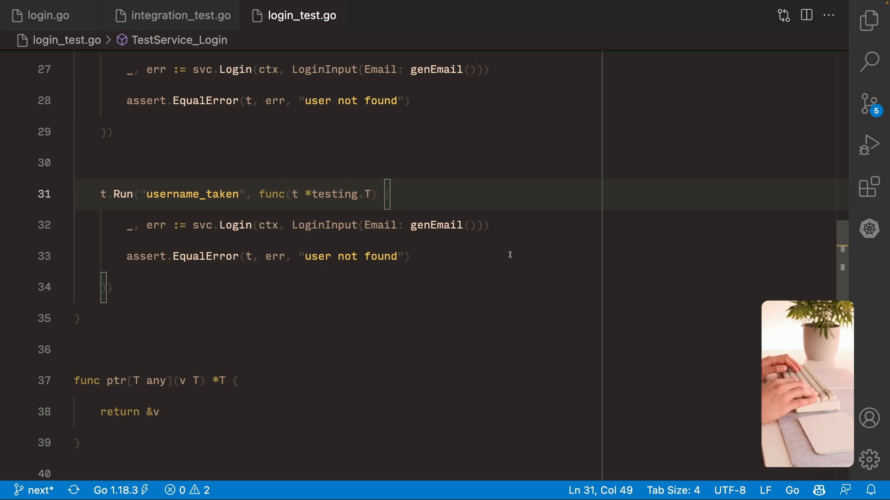
{"action": "mouse_move", "coordinate": [475, 226]}
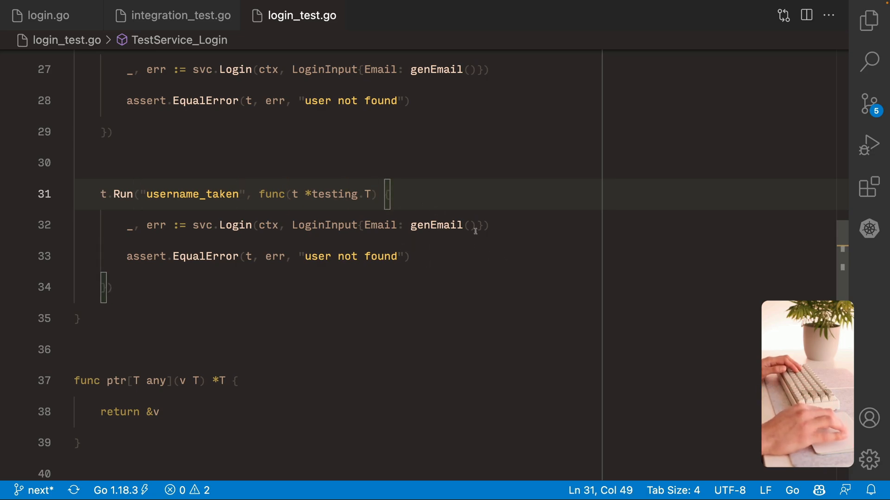
{"action": "type", "text": "sameUsername :="}
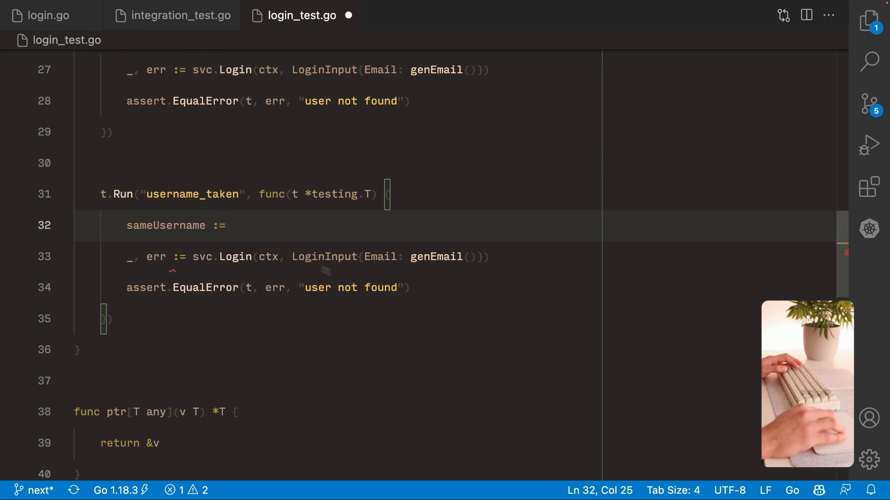
{"action": "scroll", "scroll_direction": "down", "scroll_amount": 3}
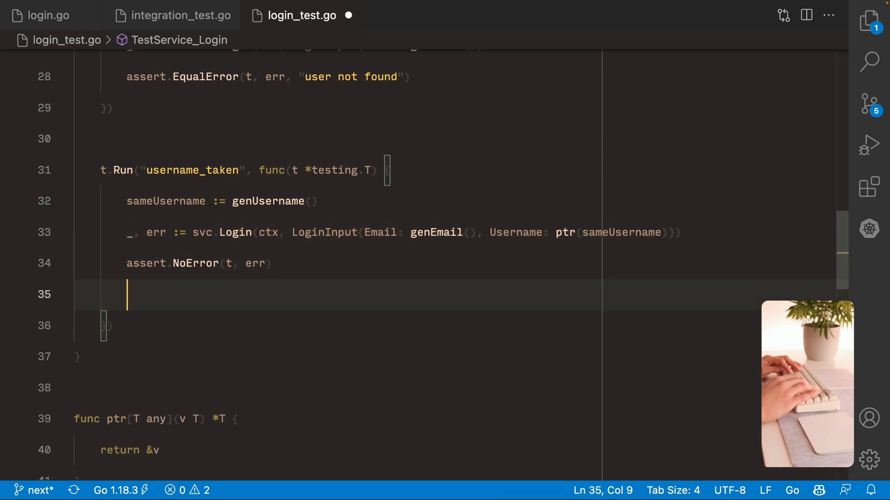
- Log in twice with Email genEmail() and Username ptr(sameUsername), expecting "username taken" the second time
{"action": "type", "text": "_, err := svc.Login(ctx, LoginInput{Email: genEmail(), Username: ptr(sameUsername)})"}
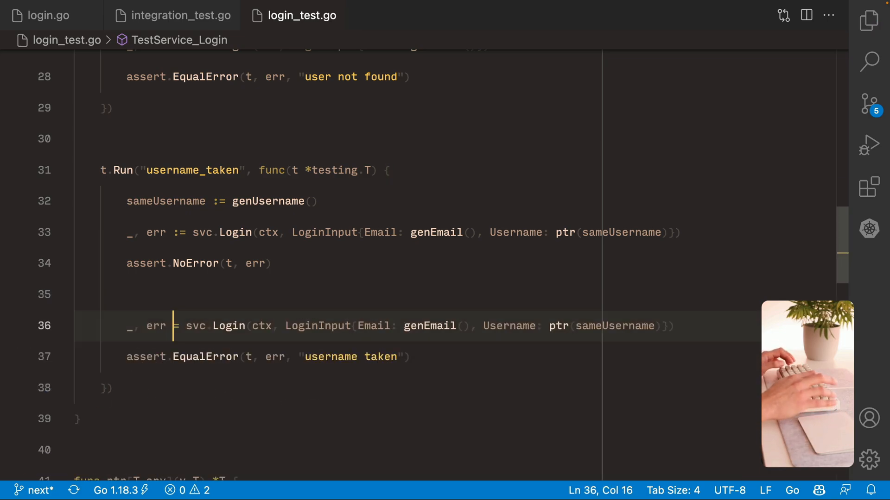
{"action": "left_click", "coordinate": [47, 16]}
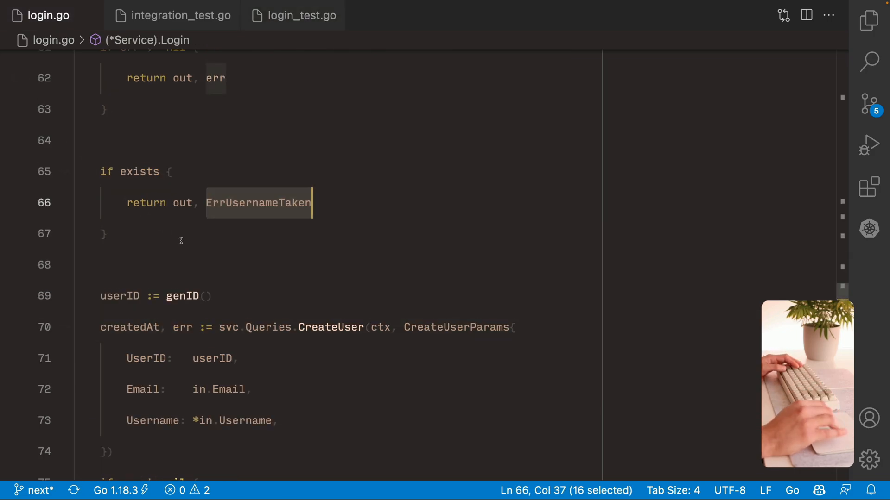
{"action": "scroll", "scroll_direction": "down", "scroll_amount": 3}
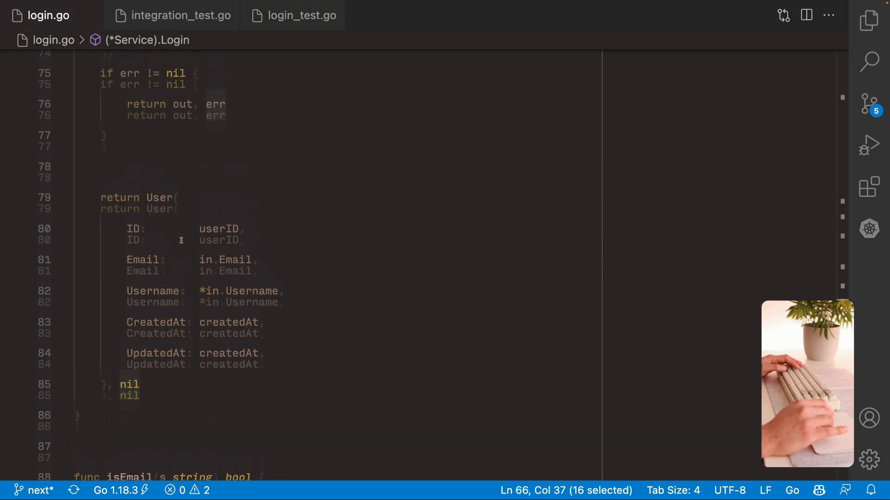
{"action": "left_click", "coordinate": [301, 16]}
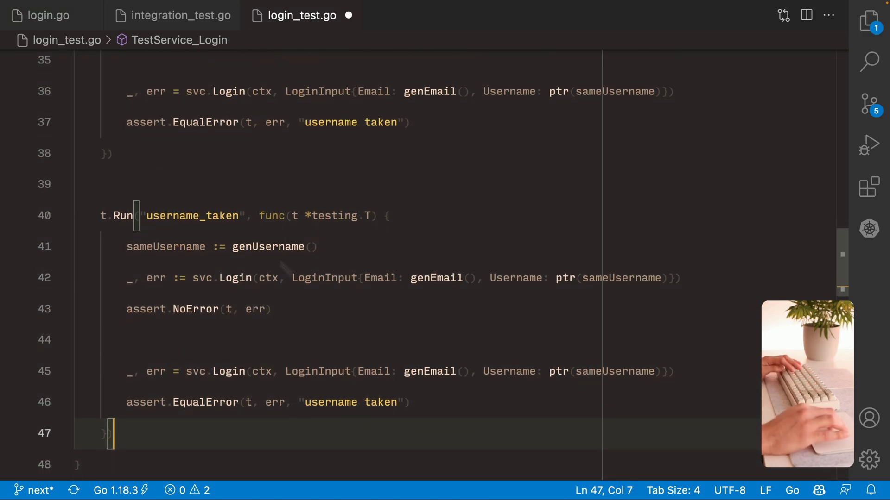
- Rename the duplicate to "ok" with one Login using ptr(genUsername()) asserting no error, checking Login in login.go
{"action": "type", "text": "ok"}
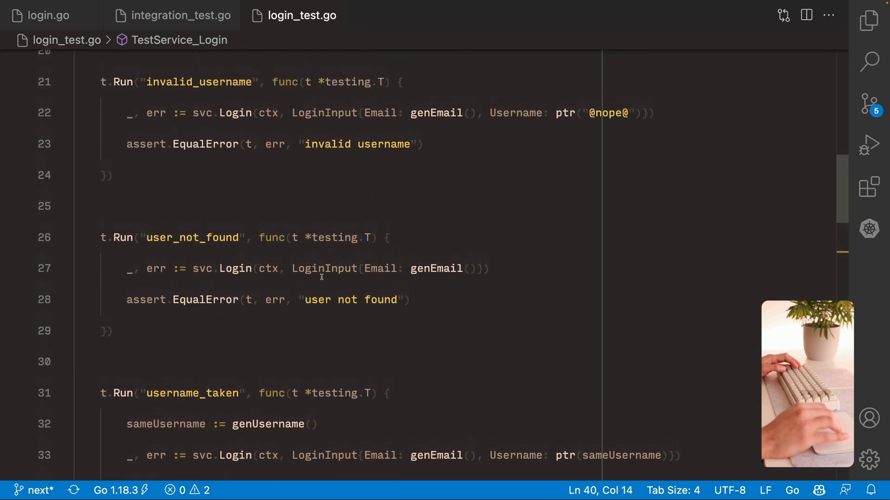
{"action": "scroll", "scroll_direction": "down", "scroll_amount": 3}
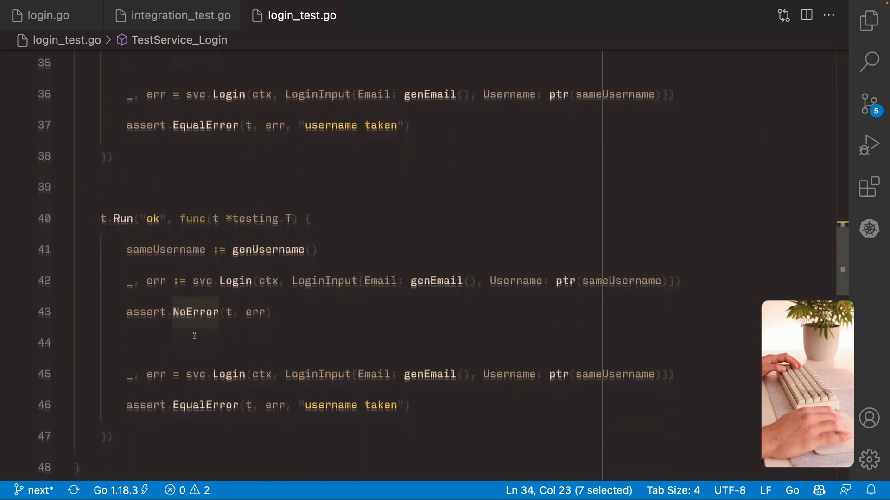
{"action": "scroll", "scroll_direction": "down", "scroll_amount": 3}
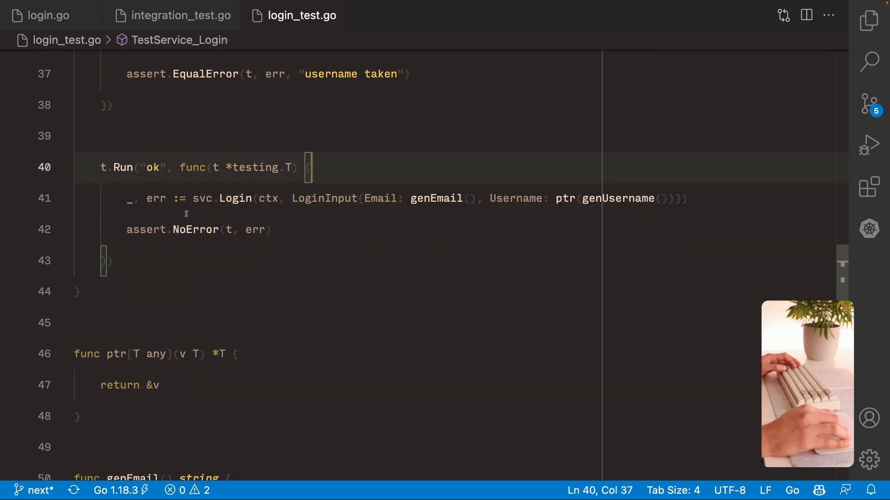
{"action": "mouse_move", "coordinate": [339, 242]}
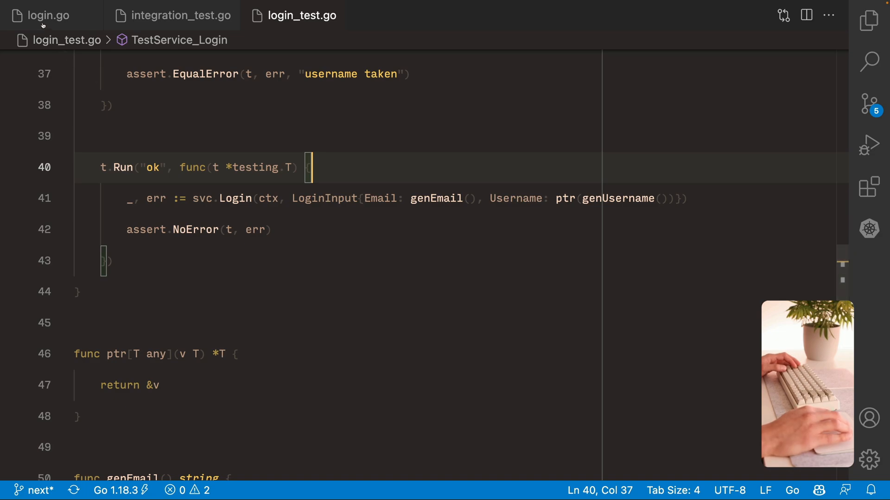
{"action": "left_click", "coordinate": [46, 15]}
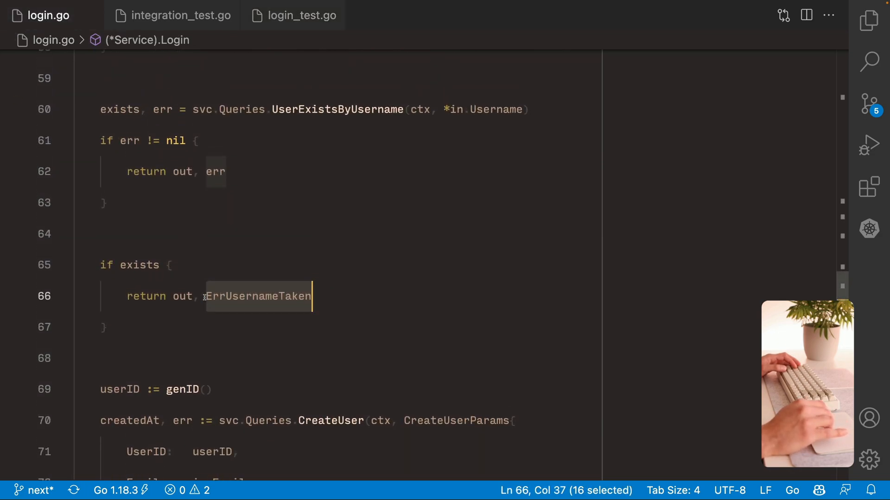
{"action": "scroll", "scroll_direction": "up", "scroll_amount": 3}
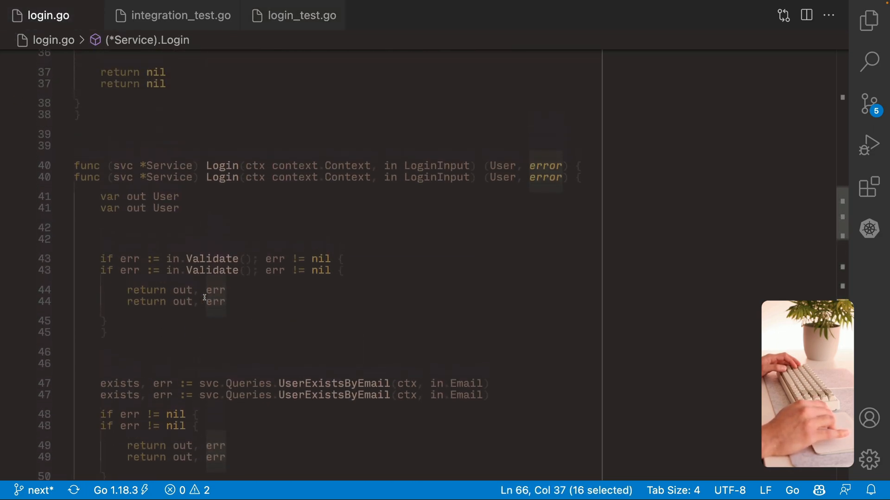
{"action": "left_click", "coordinate": [302, 16]}
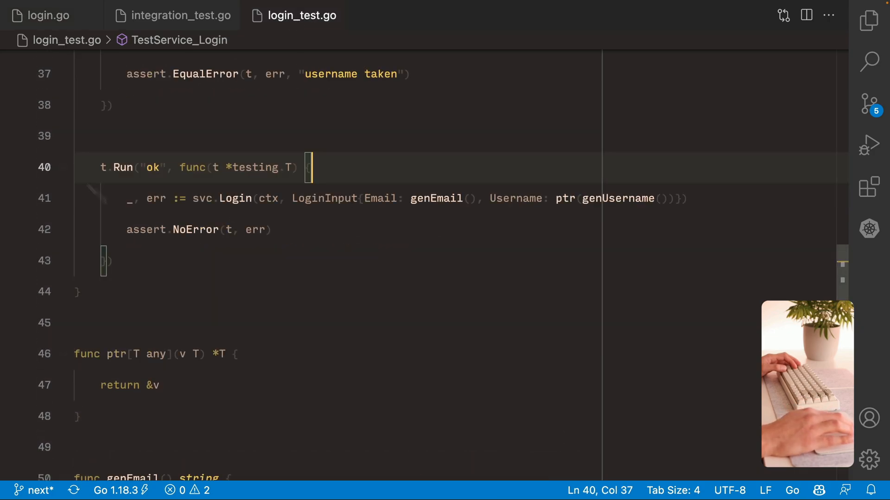
- Add a lowercase_email subtest logging in with strings.ToUpper(email) and asserting strings.ToLower(email) equals got.Email
{"action": "type", "text": "lowercase_email\", func(t *testing.T) {"}
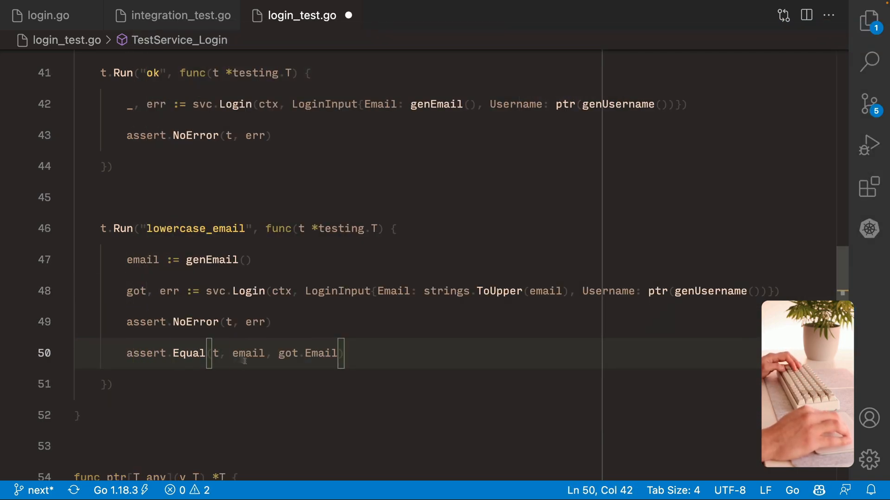
{"action": "type", "text": "strings.ToLower("}
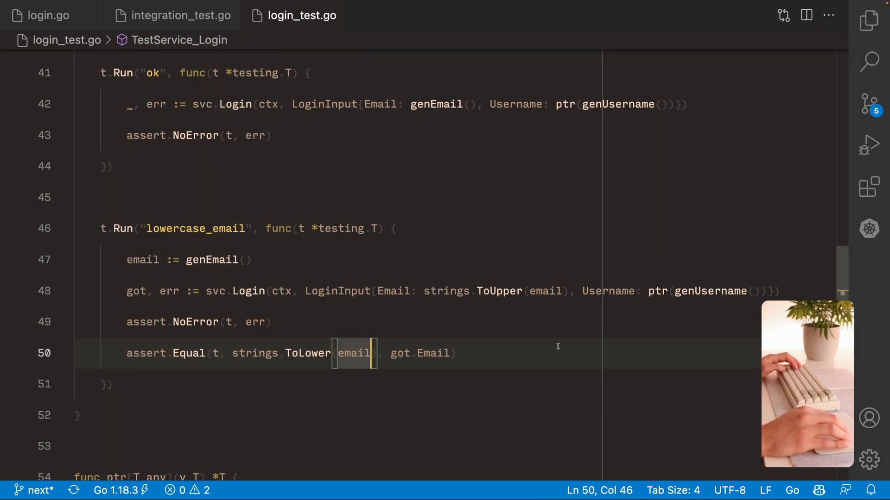
{"action": "left_click", "coordinate": [491, 291]}
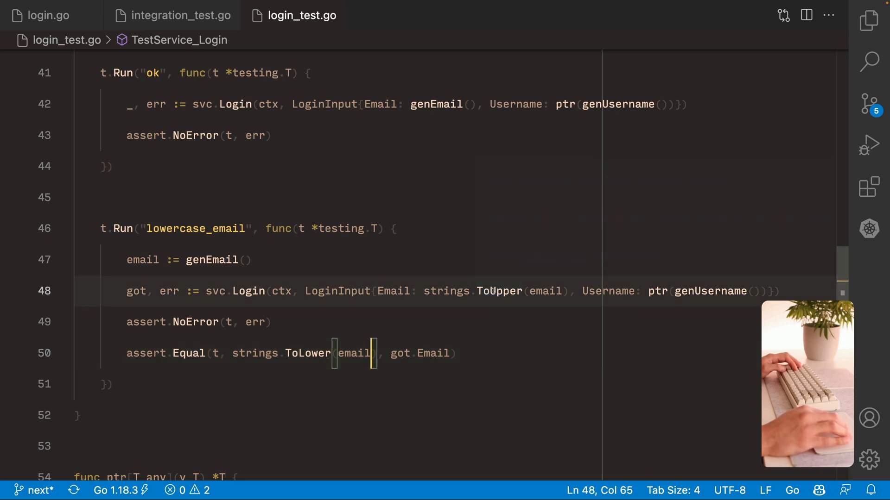
{"action": "double_click", "coordinate": [499, 291]}
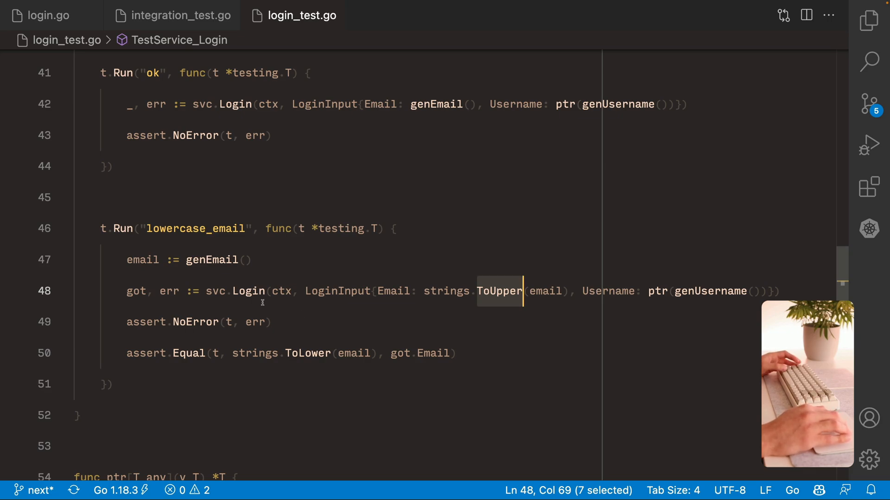
{"action": "mouse_move", "coordinate": [249, 290]}
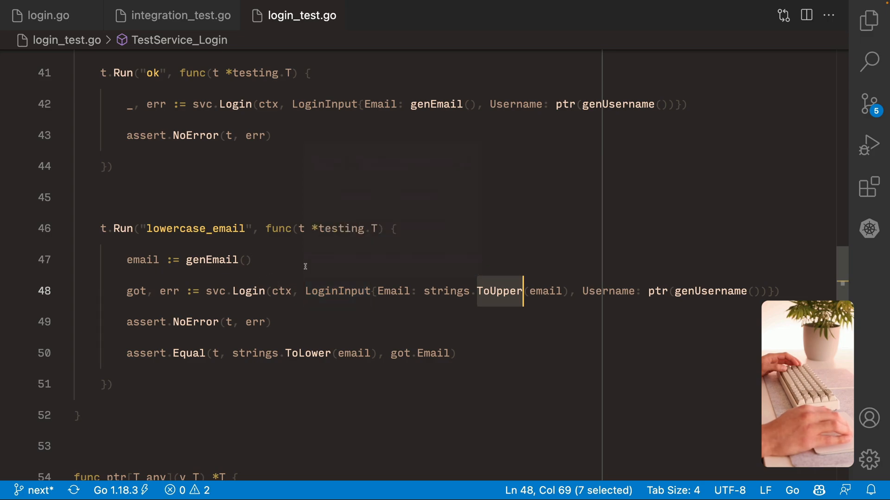
- In login.go, add a Prepare method on LoginInput setting in.Email = strings.ToLower(in.Email)
{"action": "left_click", "coordinate": [47, 16]}
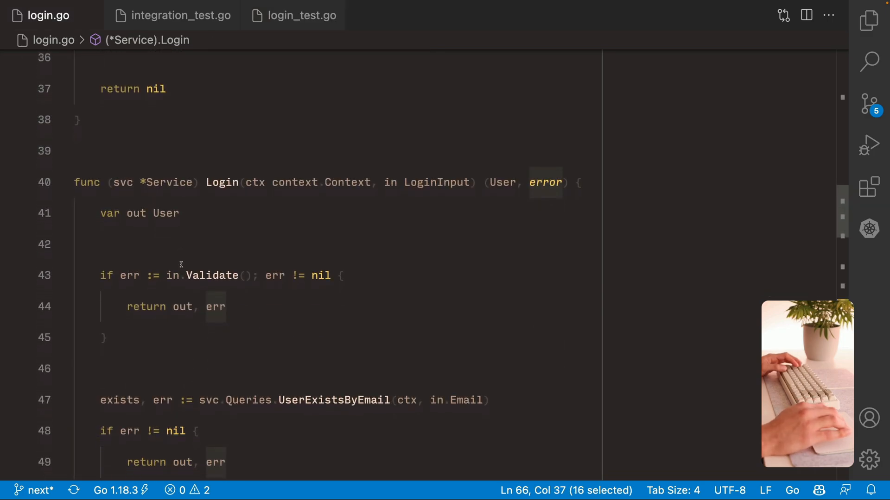
{"action": "scroll", "scroll_direction": "up", "scroll_amount": 3}
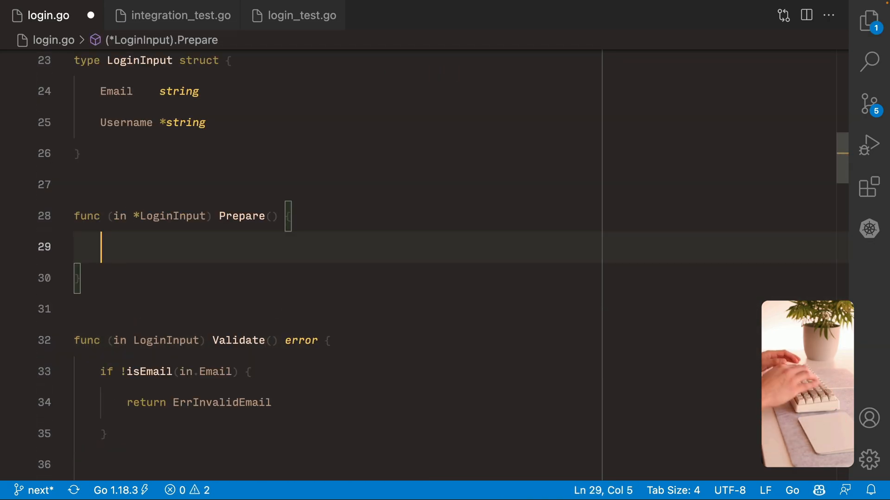
{"action": "type", "text": "in.Email = strings.ToLower(in.Email)"}
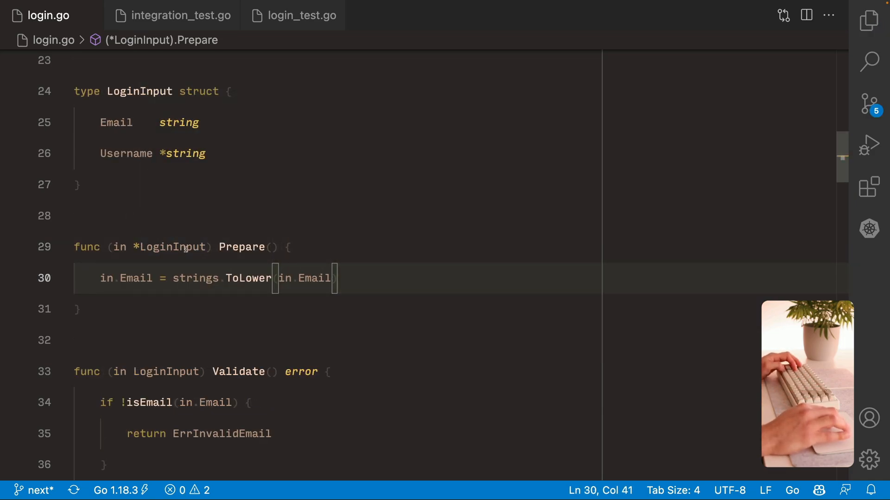
{"action": "scroll", "scroll_direction": "down", "scroll_amount": 3}
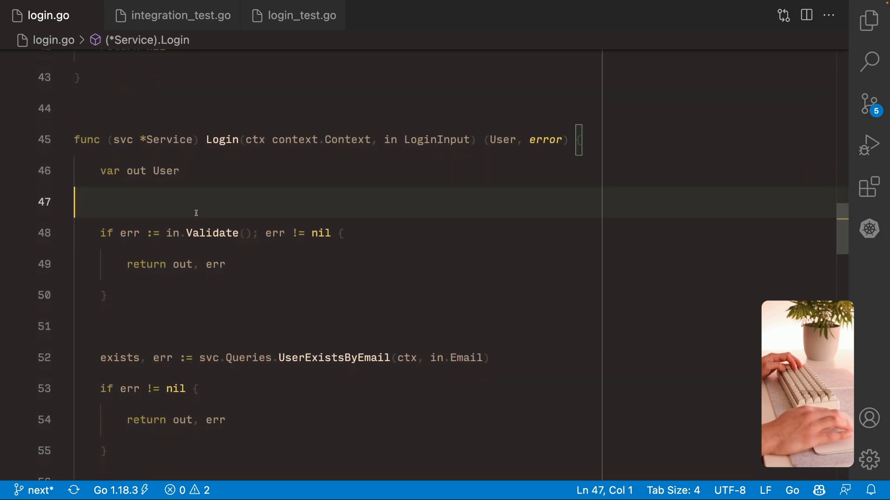
- Call in.Prepare() at the start of Login, run go test ., and add a lowercase-email Login in lowercase_email
{"action": "type", "text": "in.Prepare()"}
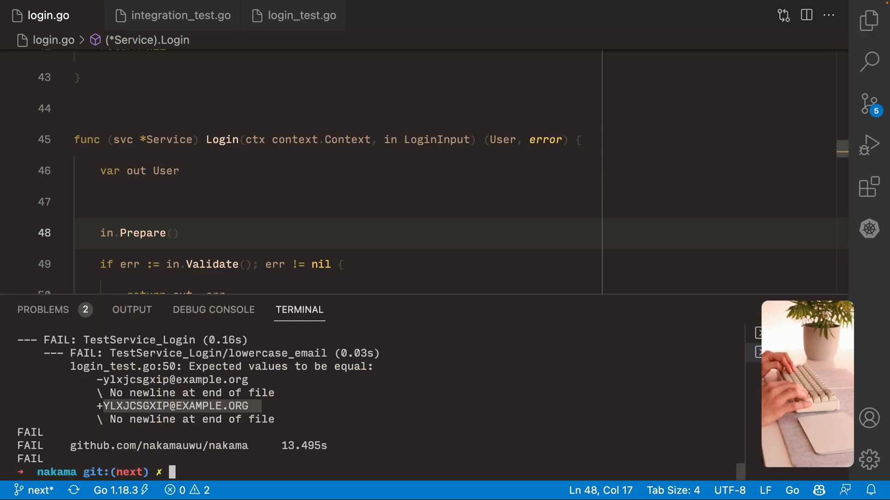
{"action": "type", "text": "go test ."}
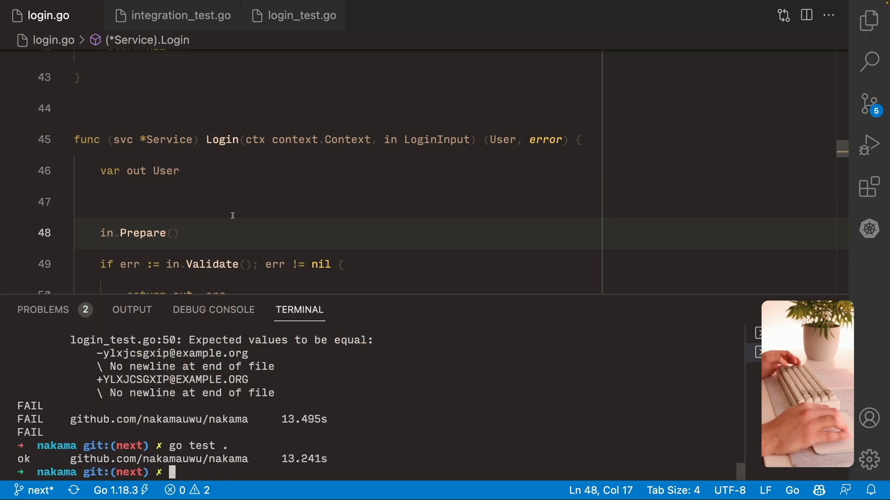
{"action": "left_click", "coordinate": [302, 16]}
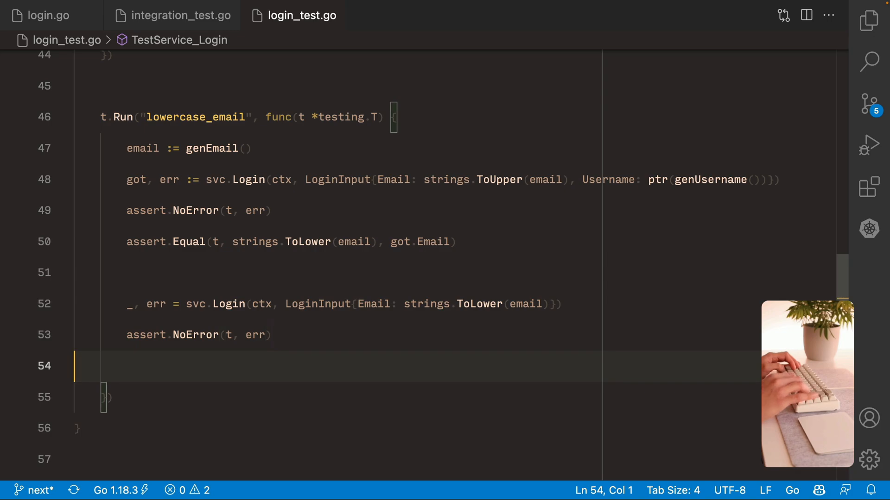
- Scroll through login.go reviewing the Login function, Prepare, Validate and helpers
{"action": "left_click", "coordinate": [47, 15]}
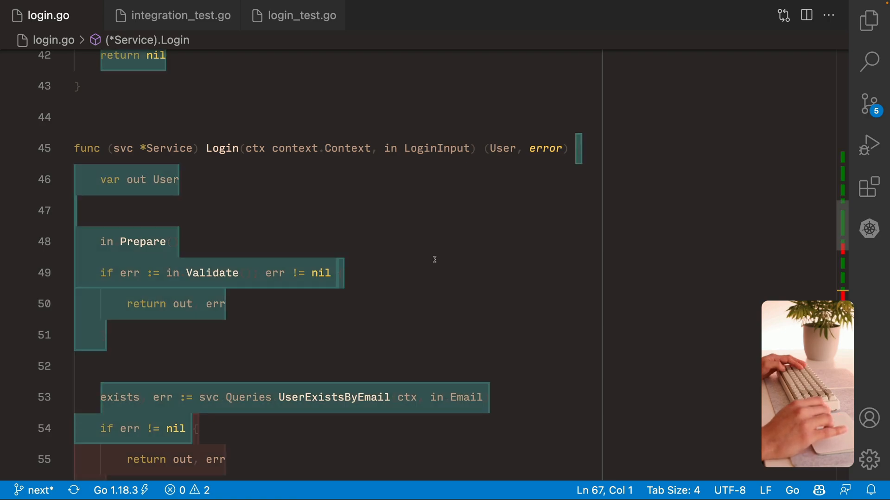
{"action": "scroll", "scroll_direction": "up", "scroll_amount": 3}
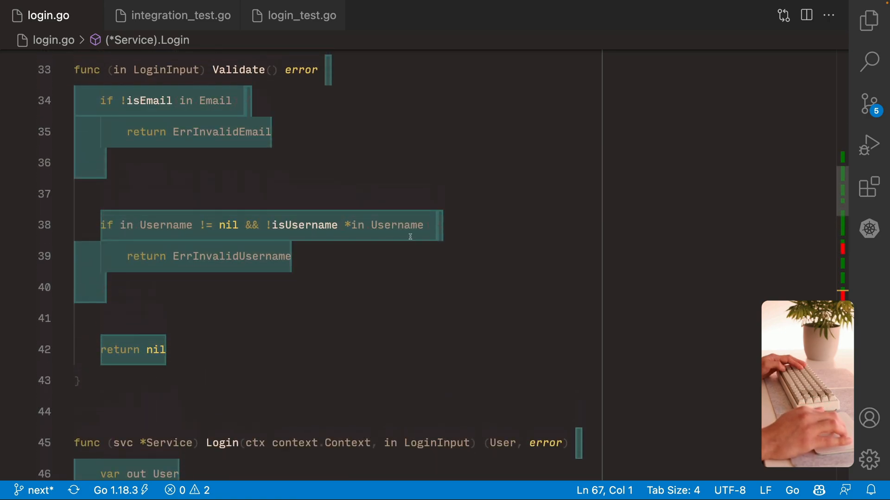
{"action": "scroll", "scroll_direction": "down", "scroll_amount": 3}
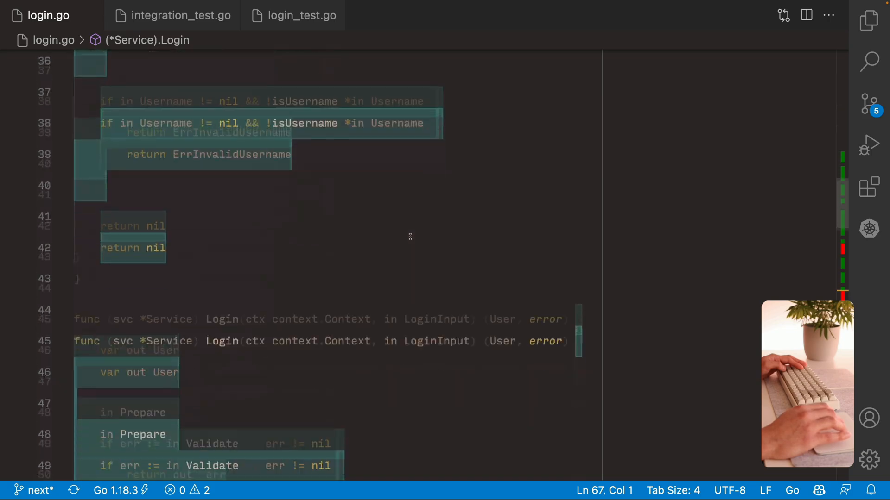
{"action": "scroll", "scroll_direction": "down", "scroll_amount": 3}
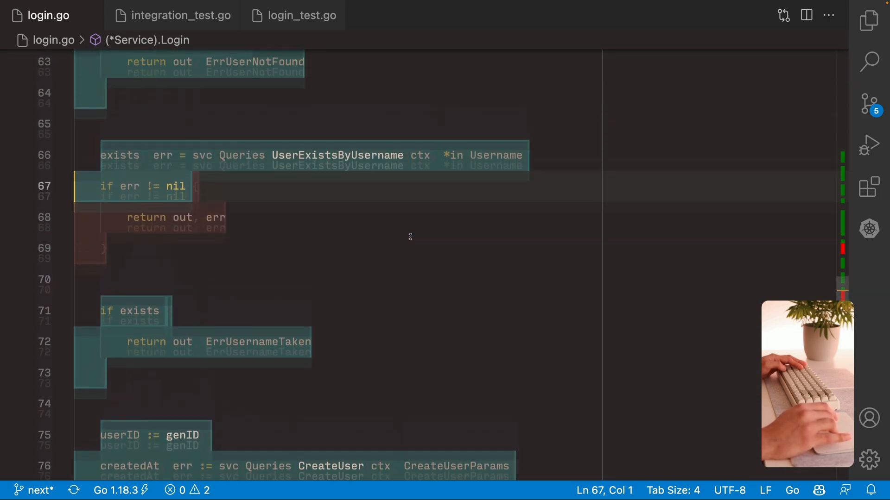
{"action": "scroll", "scroll_direction": "down", "scroll_amount": 3}
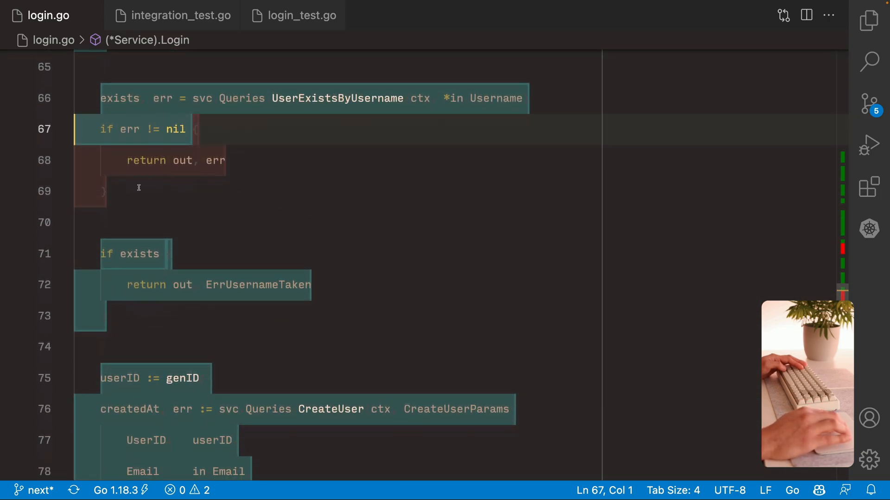
{"action": "scroll", "scroll_direction": "down", "scroll_amount": 3}
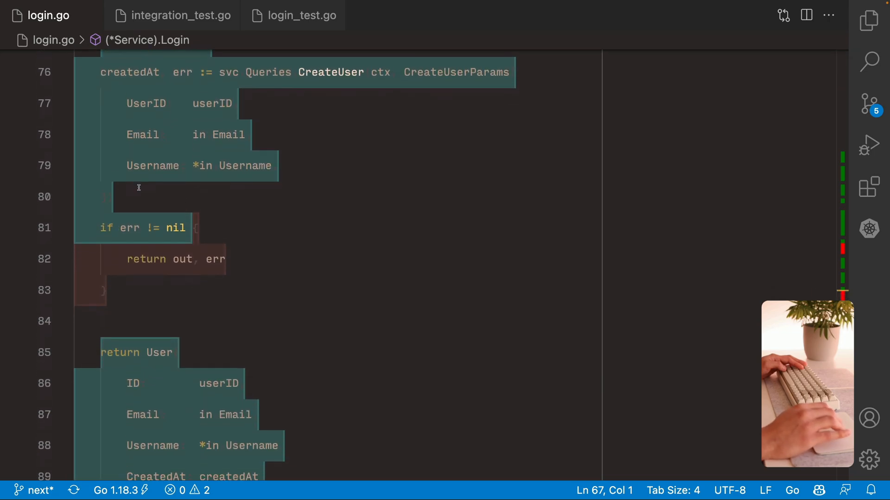
{"action": "scroll", "scroll_direction": "down", "scroll_amount": 3}
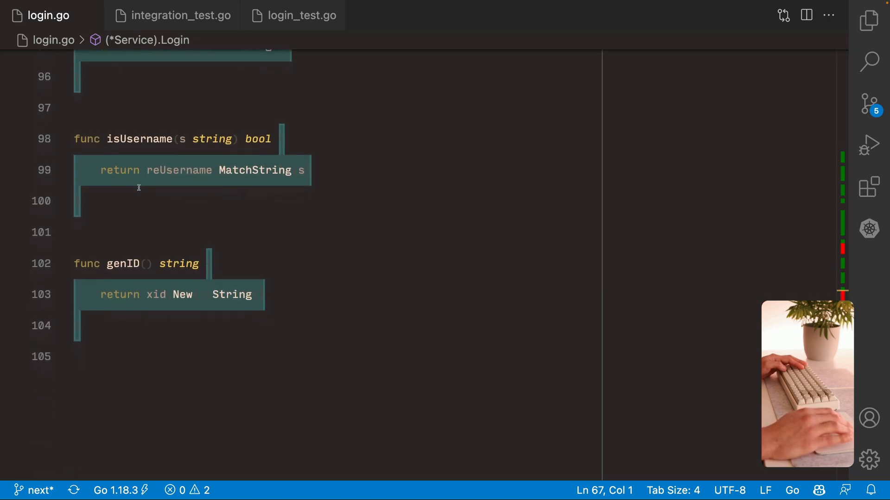
{"action": "scroll", "scroll_direction": "up", "scroll_amount": 3}
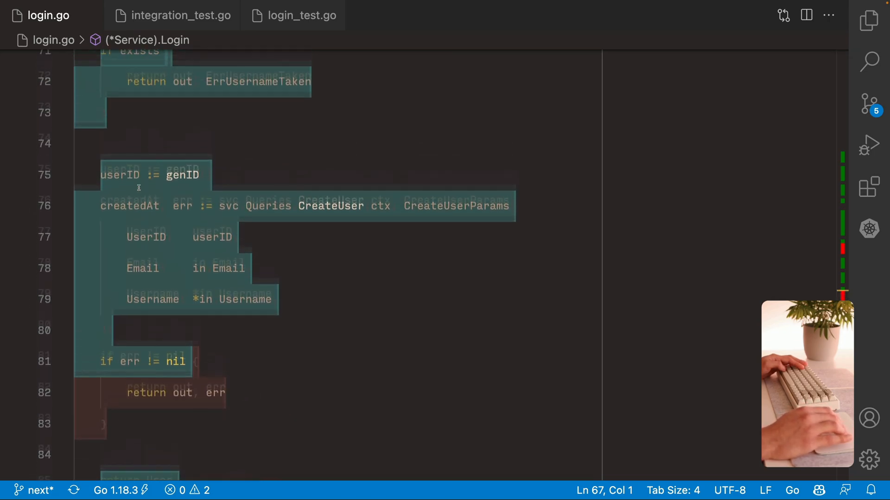
{"action": "scroll", "scroll_direction": "up", "scroll_amount": 3}
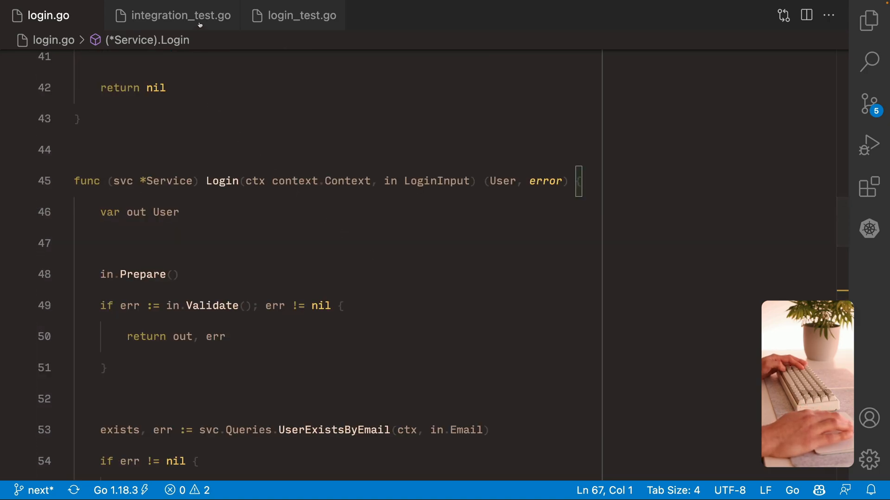
- Review TestMain and setupT in integration_test.go, scrolling through the setup code
{"action": "left_click", "coordinate": [181, 16]}
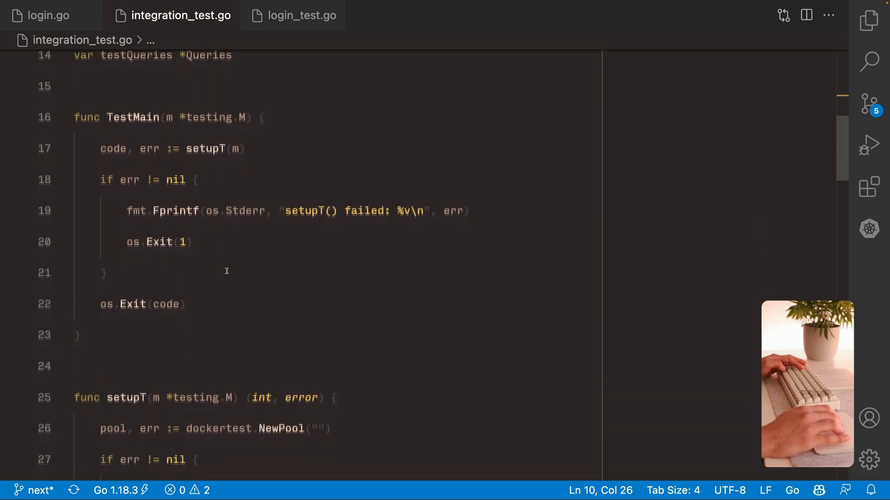
{"action": "scroll", "scroll_direction": "down", "scroll_amount": 3}
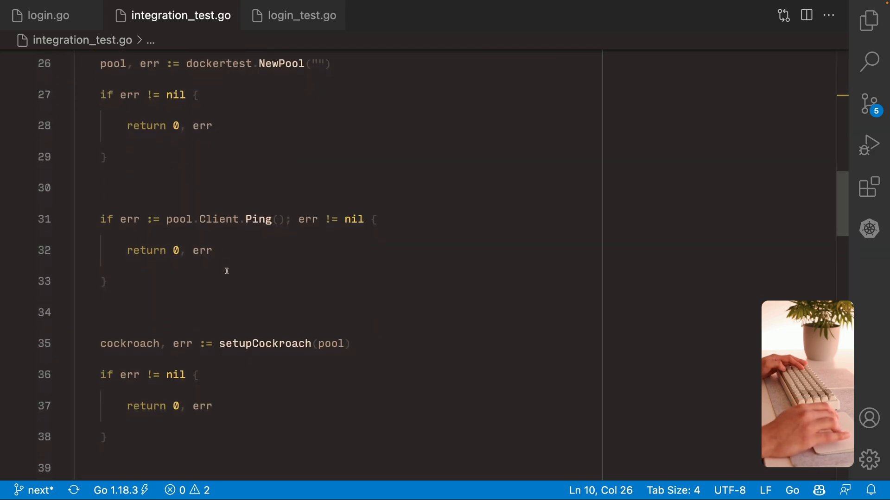
{"action": "scroll", "scroll_direction": "down", "scroll_amount": 3}
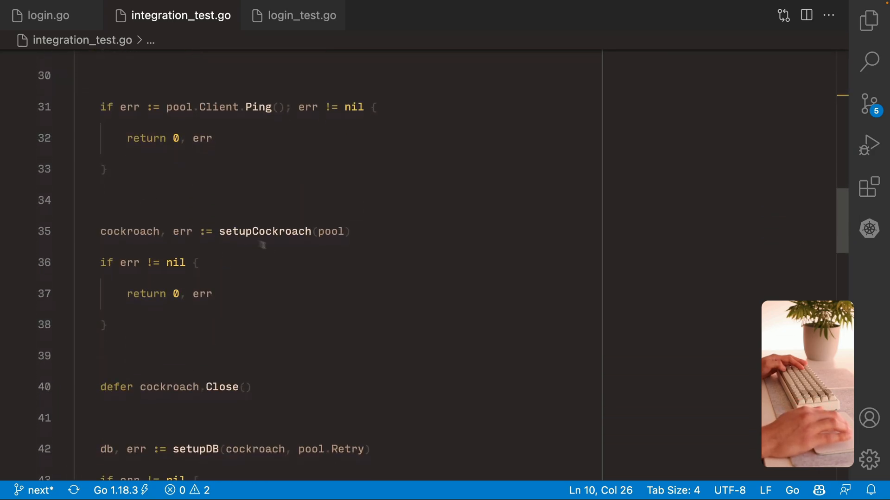
{"action": "scroll", "scroll_direction": "down", "scroll_amount": 3}
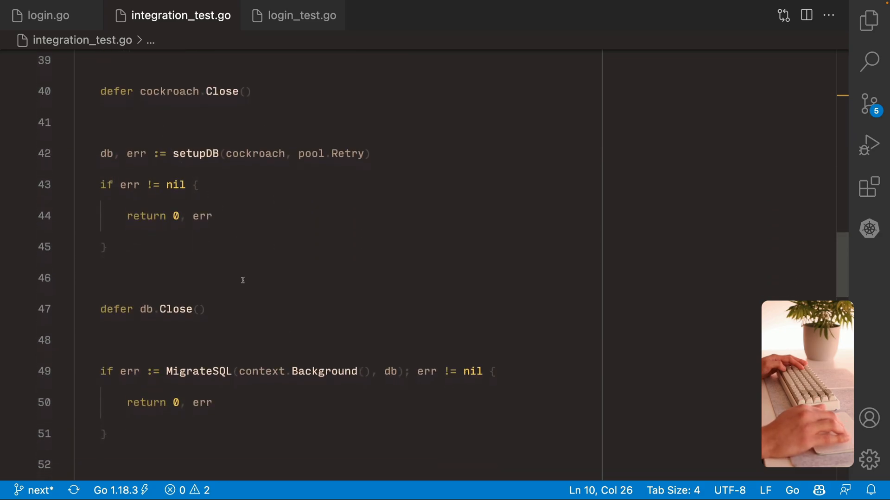
{"action": "scroll", "scroll_direction": "down", "scroll_amount": 3}
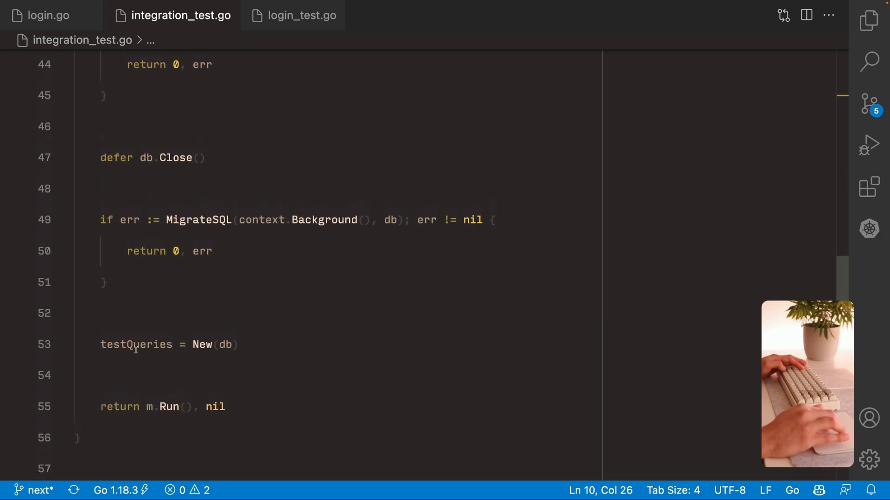
{"action": "scroll", "scroll_direction": "up", "scroll_amount": 3}
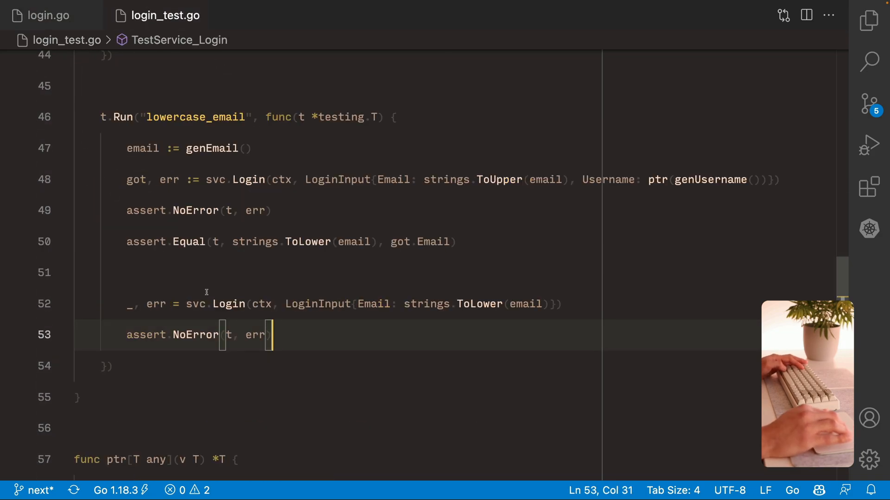
- Review login_test.go's subtests and helpers, then return to login.go's Login method
{"action": "scroll", "scroll_direction": "up", "scroll_amount": 3}
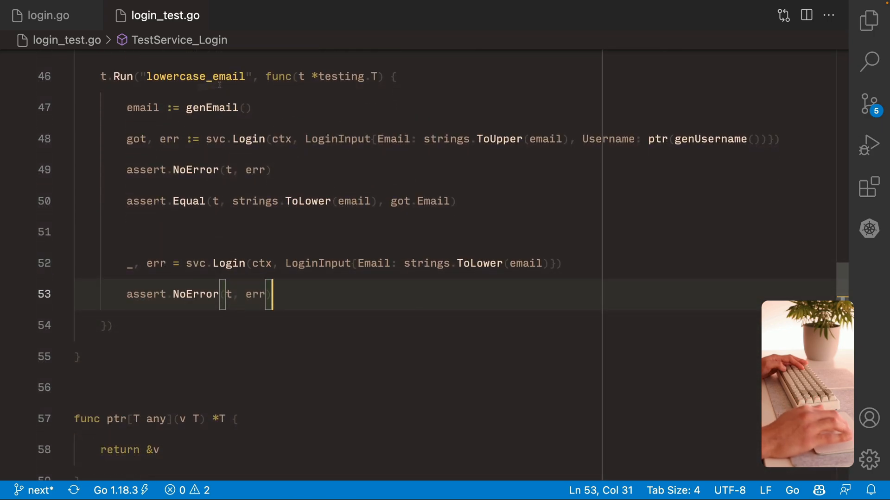
{"action": "scroll", "scroll_direction": "up", "scroll_amount": 3}
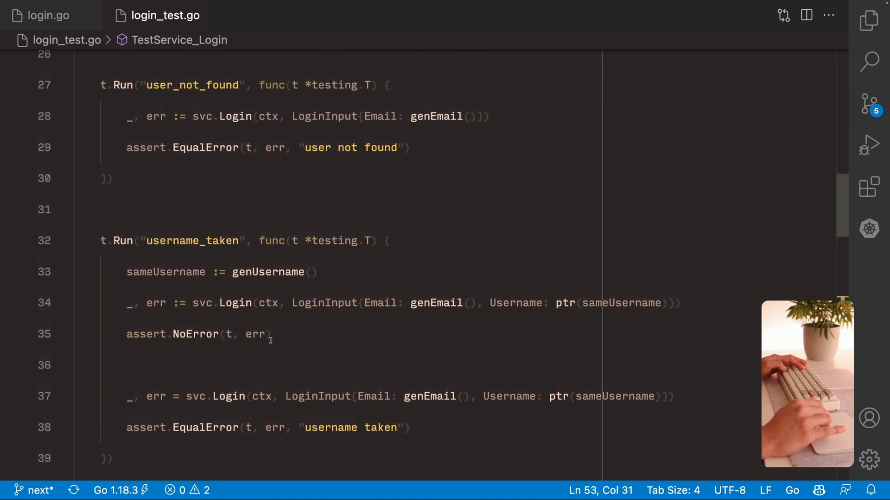
{"action": "scroll", "scroll_direction": "down", "scroll_amount": 3}
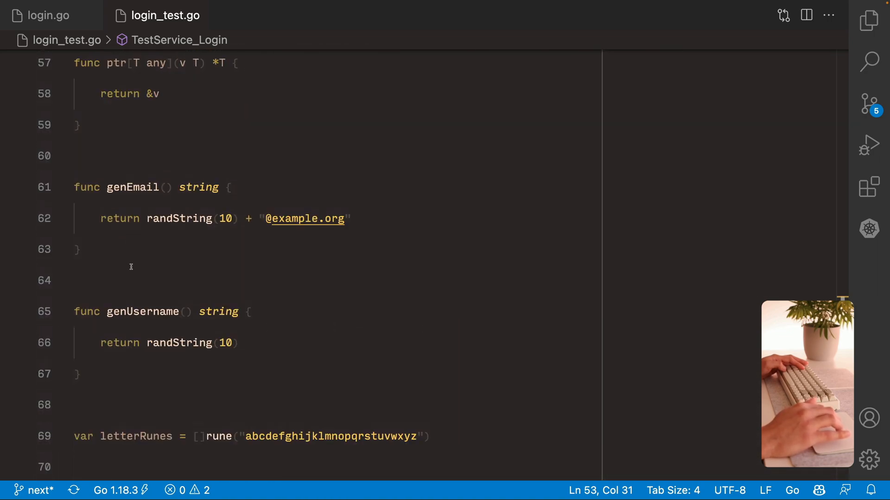
{"action": "scroll", "scroll_direction": "down", "scroll_amount": 3}
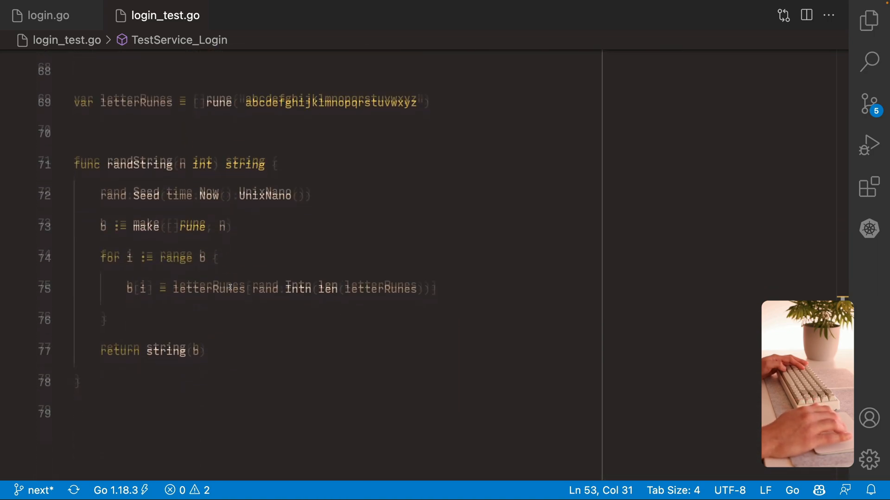
{"action": "left_click", "coordinate": [47, 15]}
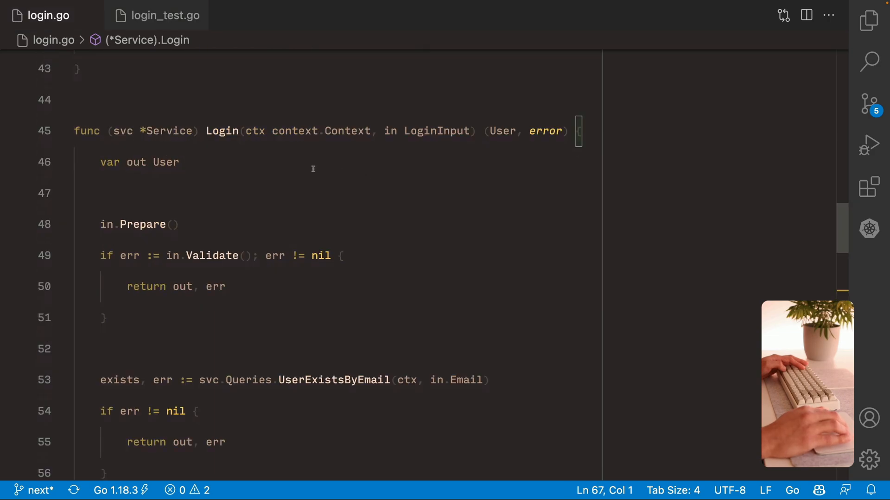